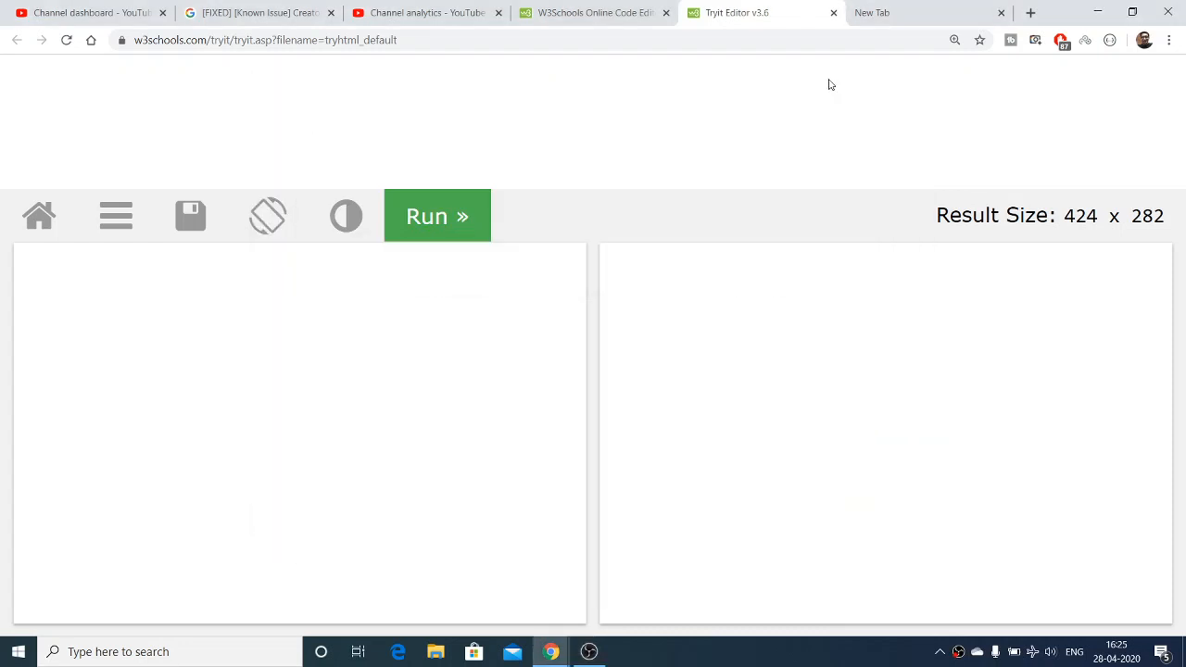
{"action": "mouse_move", "coordinate": [360, 115]}
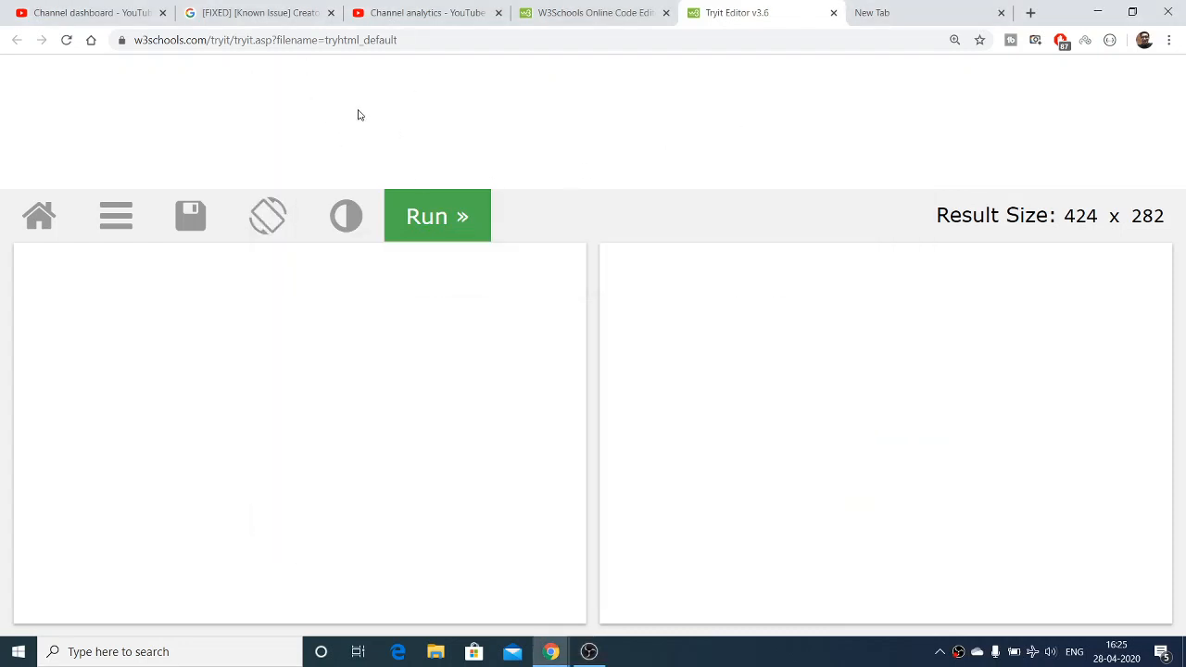
{"action": "mouse_move", "coordinate": [363, 202]}
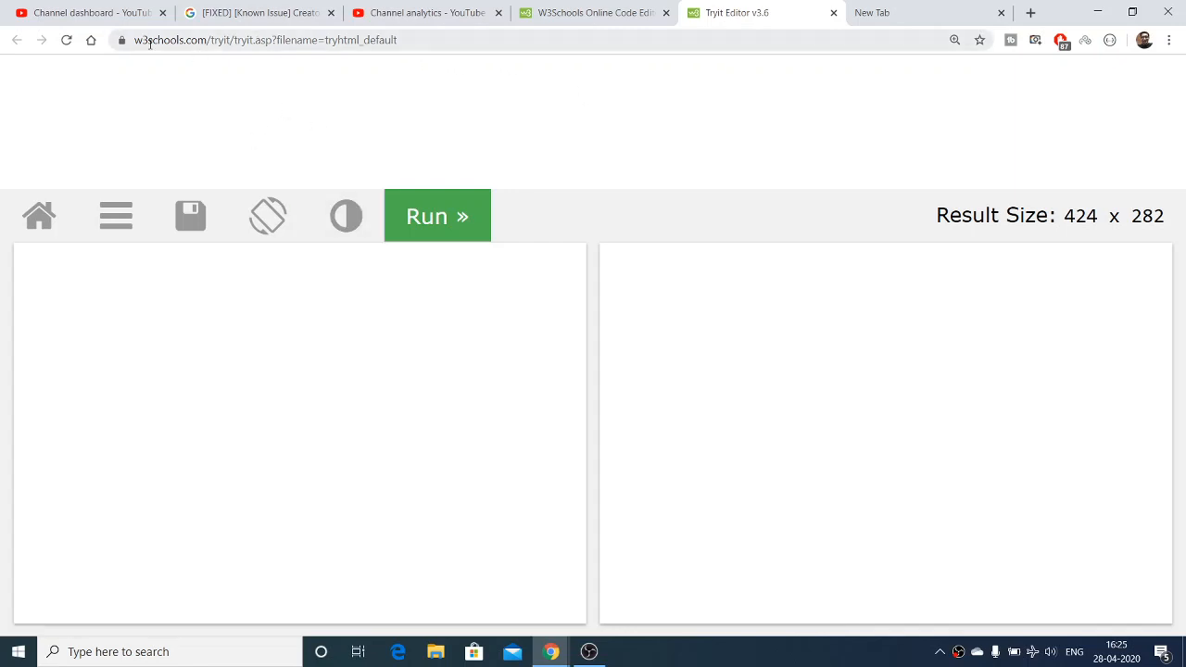
Step: Search Google for 'w3schools online code editor' in the new tab
{"action": "left_click", "coordinate": [908, 11]}
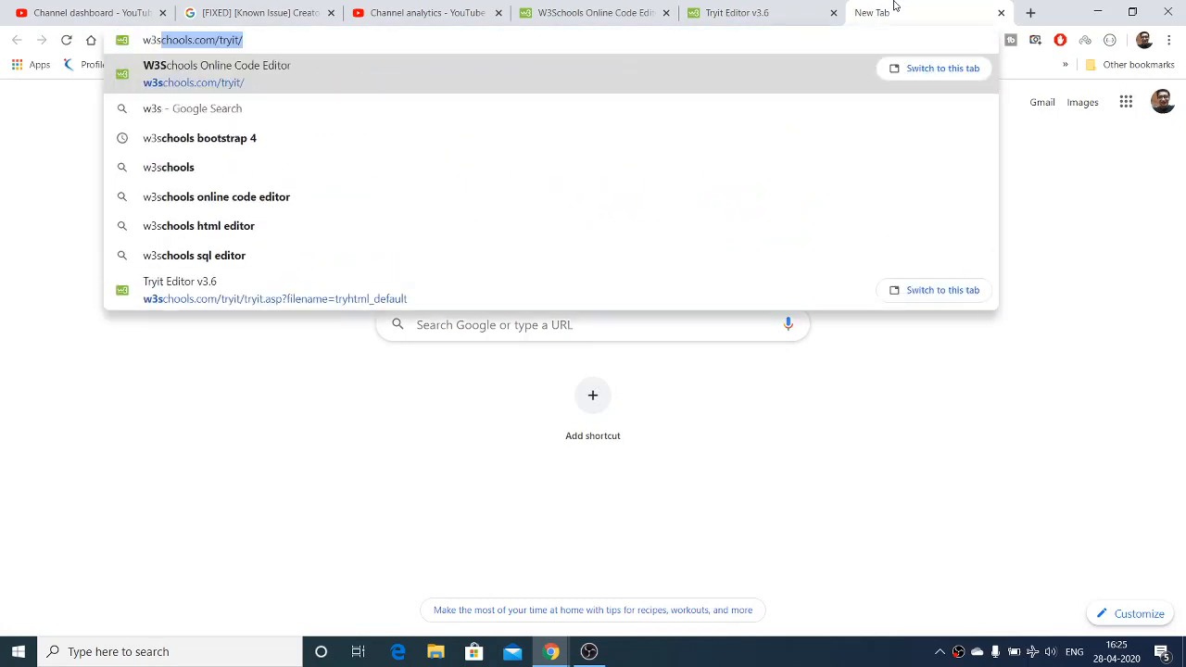
{"action": "type", "text": "w3schools"}
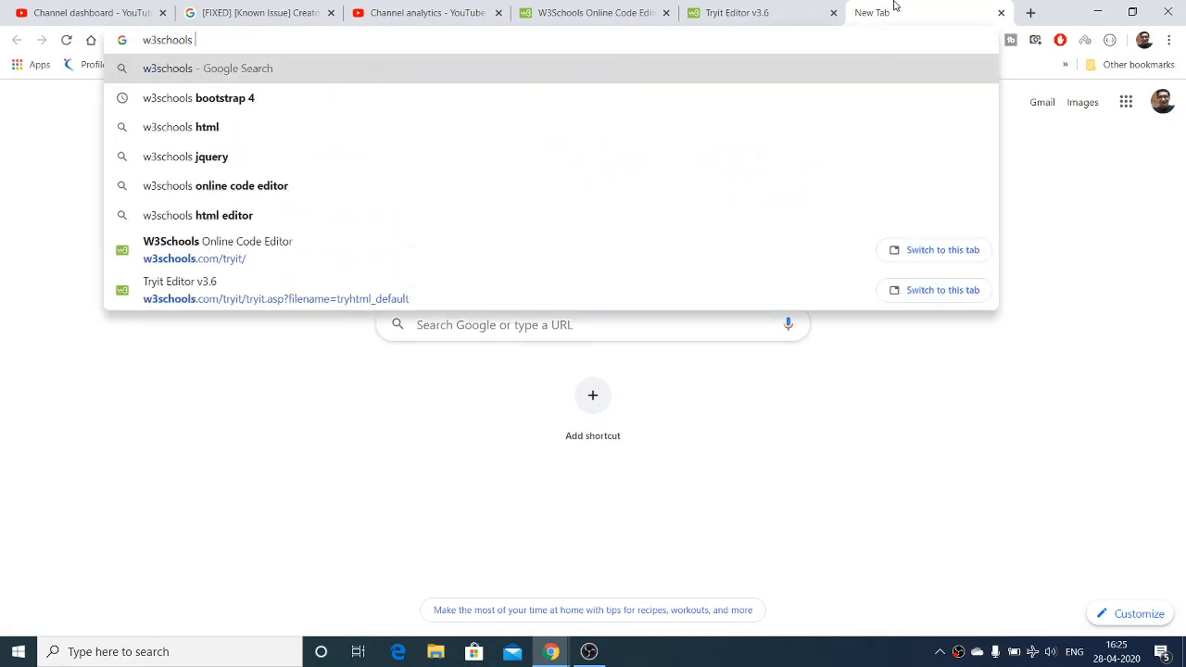
{"action": "type", "text": "online code editor"}
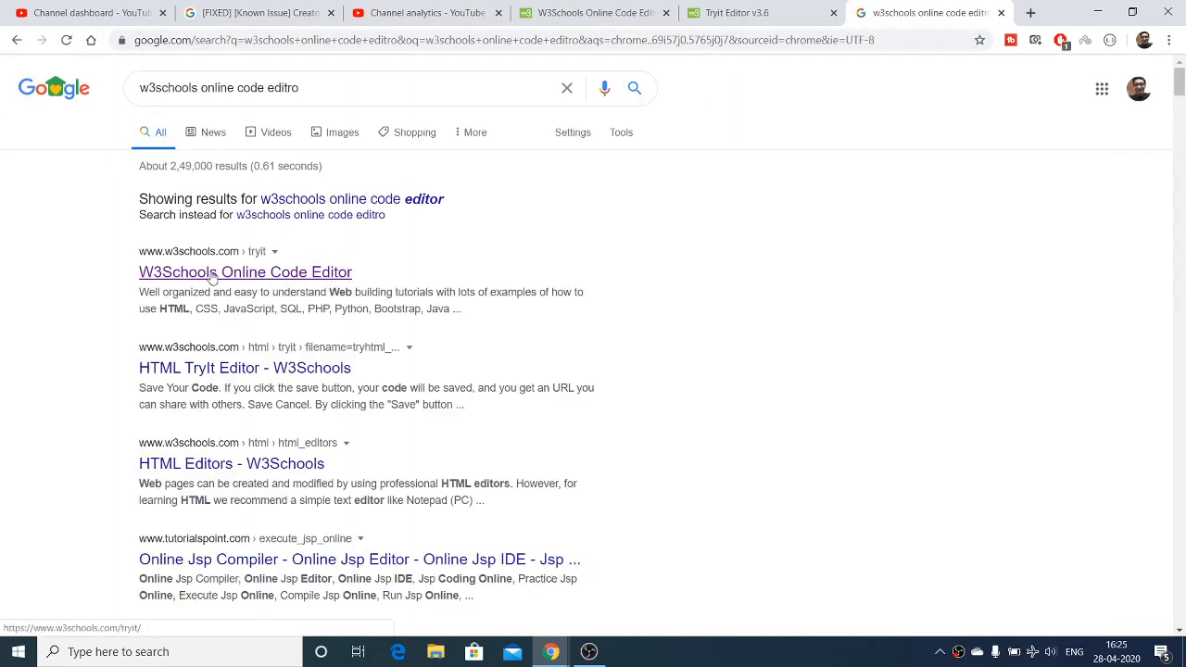
Step: Open the W3Schools Online Code Editor result and look over the page
{"action": "left_click", "coordinate": [245, 271]}
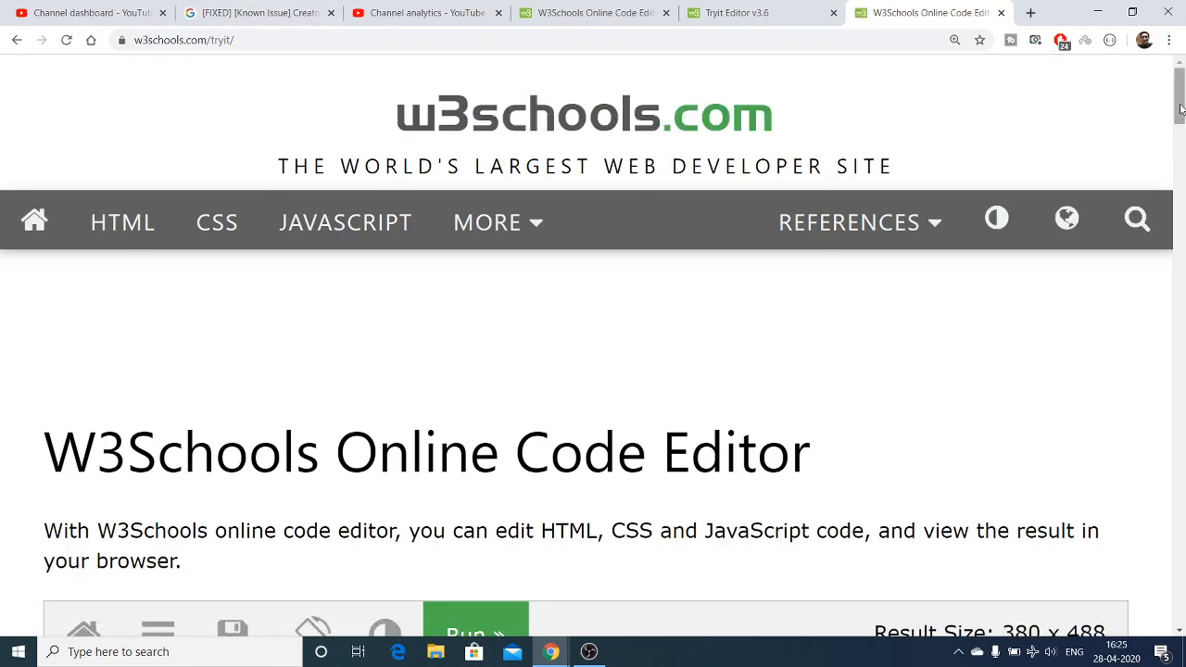
{"action": "scroll", "scroll_direction": "down", "scroll_amount": 3}
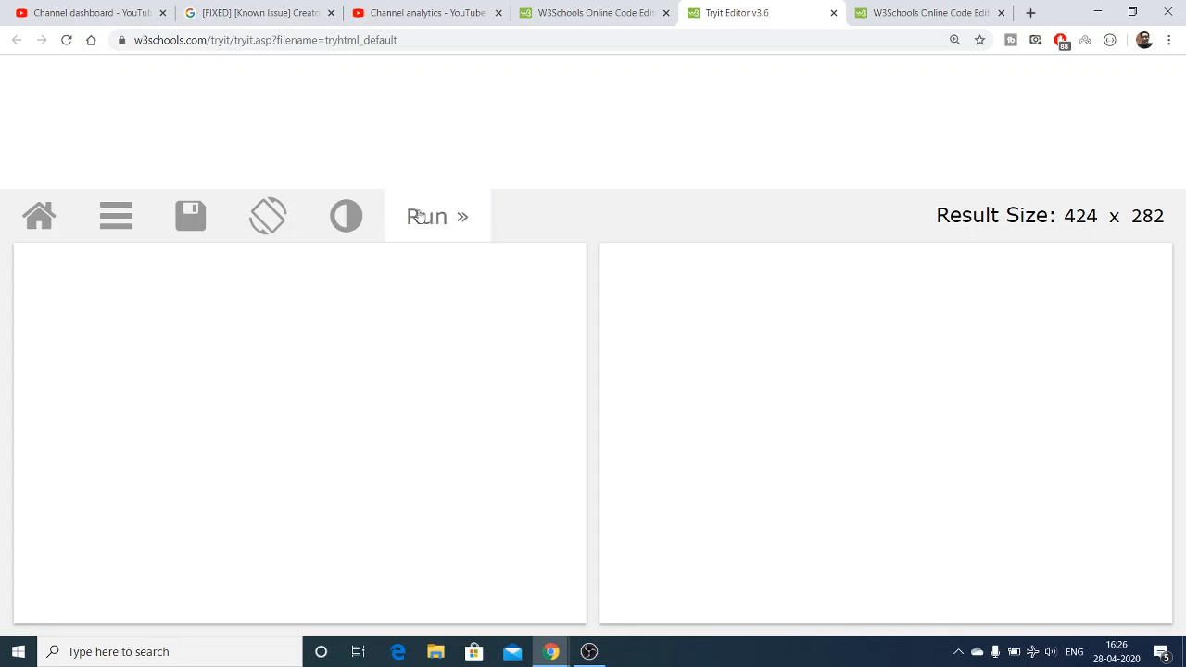
Step: Begin the code with <!DOCTYPE html>, <html> and <head> tags
{"action": "left_click", "coordinate": [426, 215]}
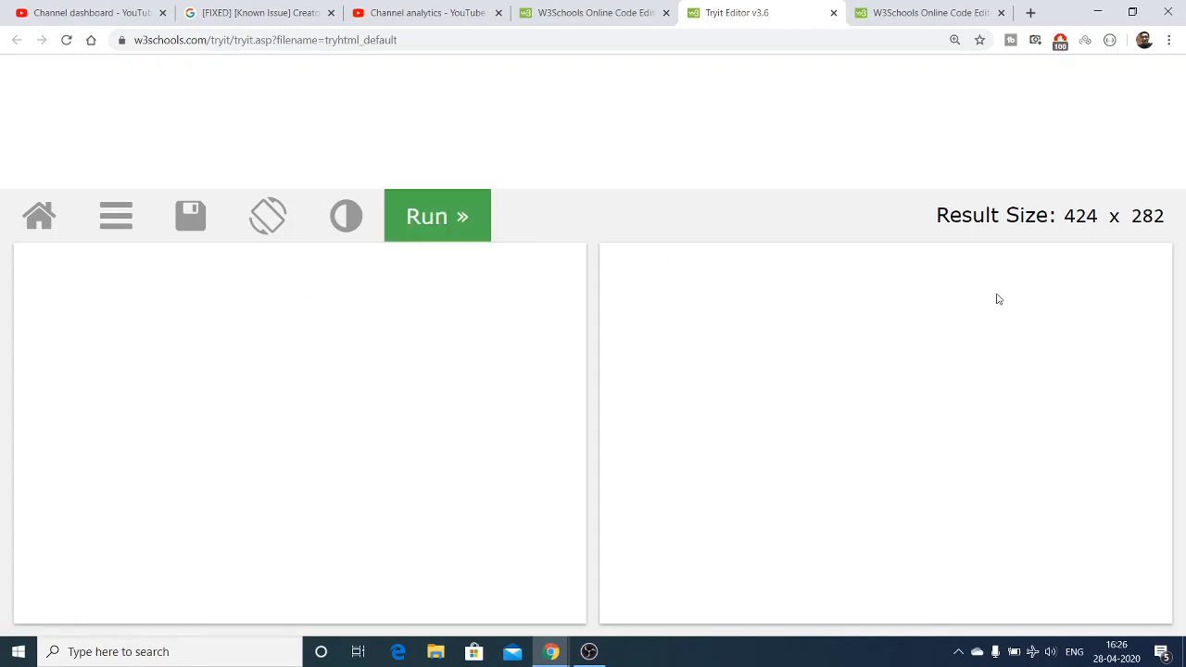
{"action": "mouse_move", "coordinate": [338, 345]}
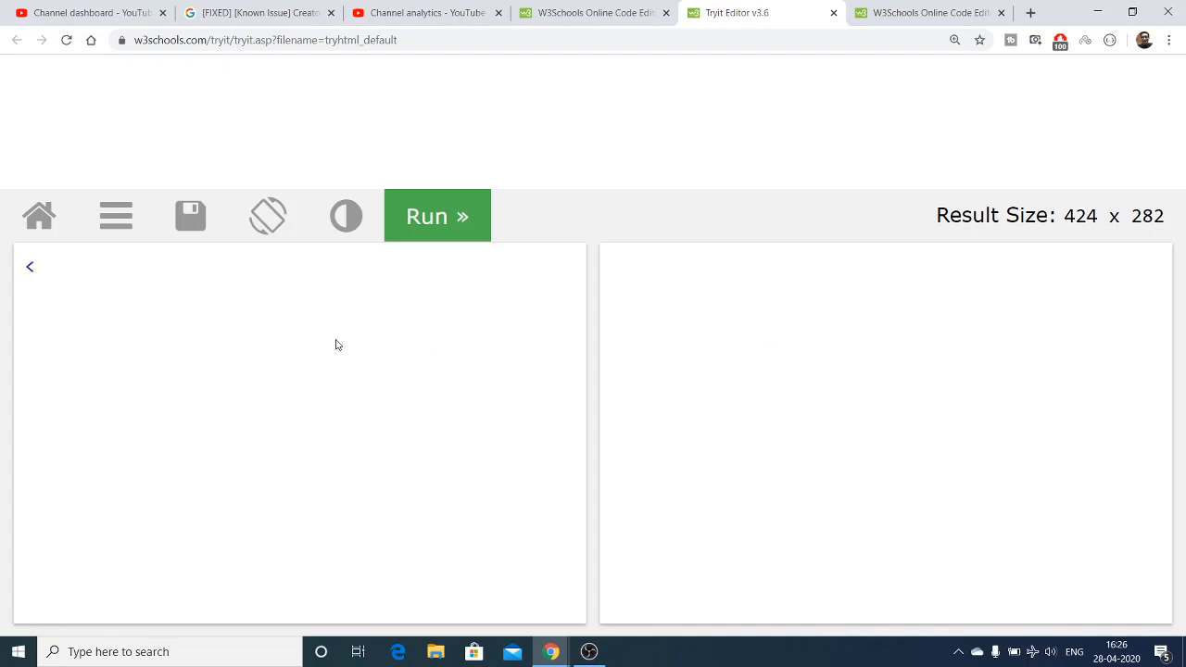
{"action": "type", "text": "<!DOCTYPE"}
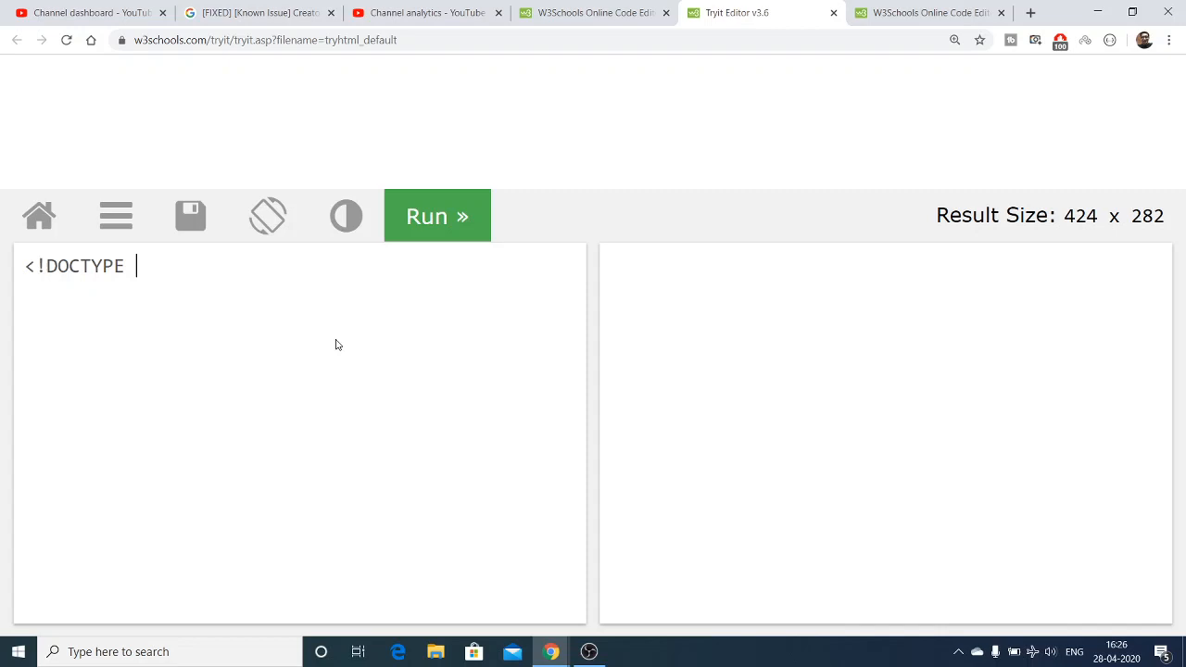
{"action": "type", "text": "html"}
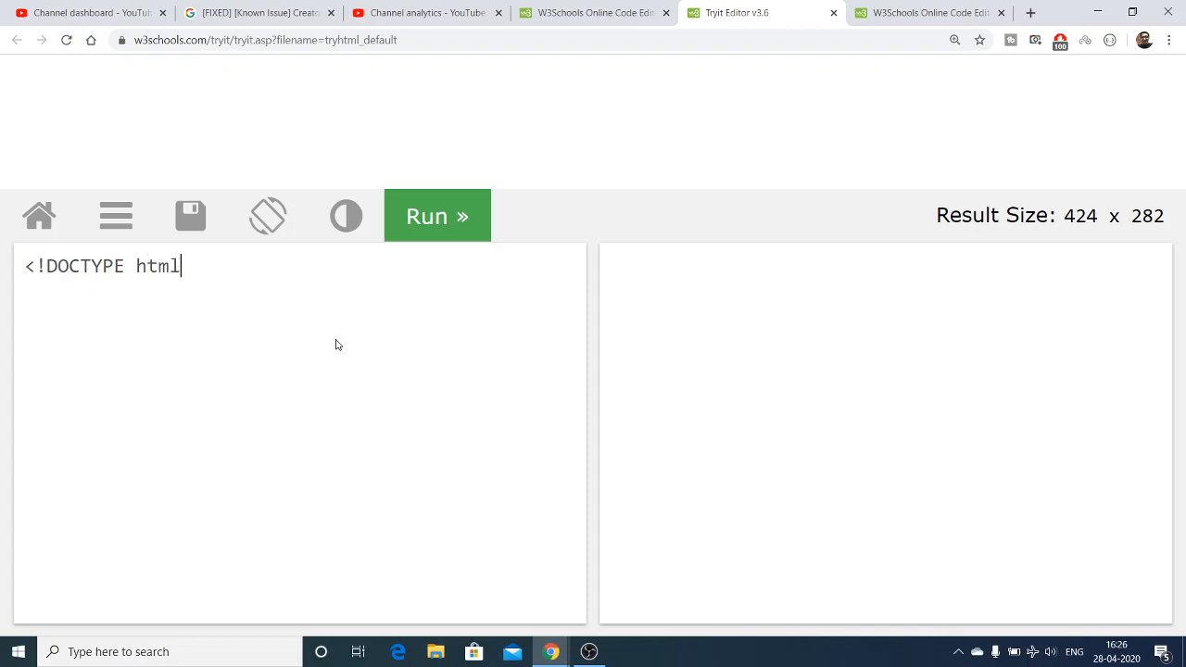
{"action": "type", "text": ">"}
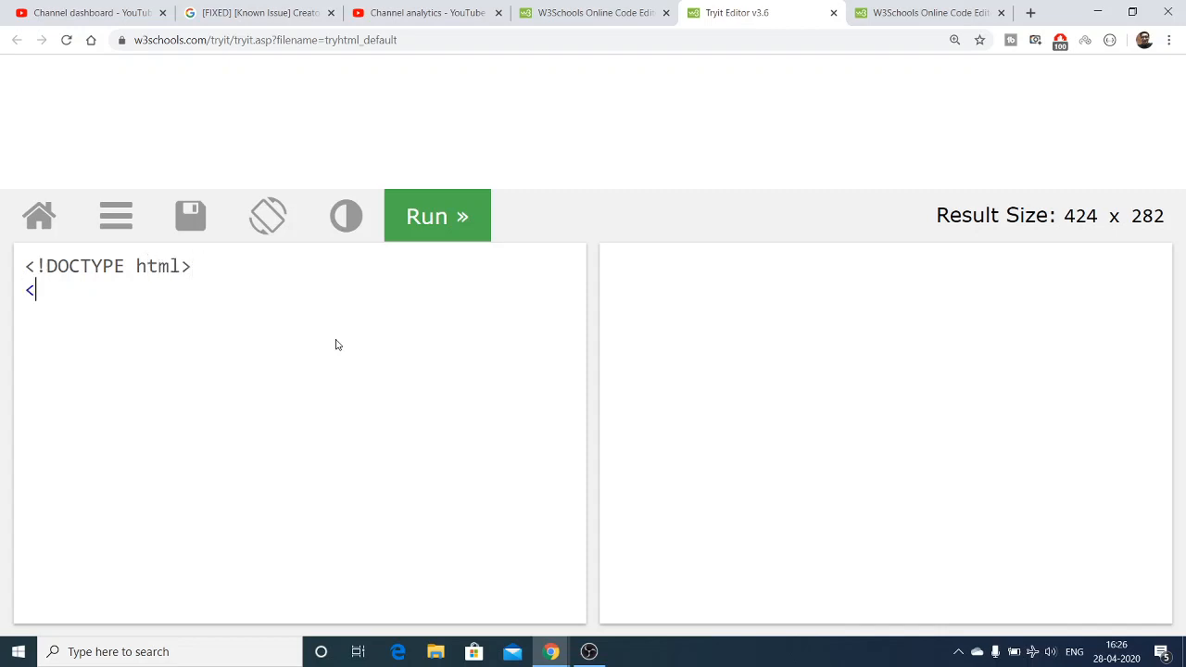
{"action": "type", "text": "html>"}
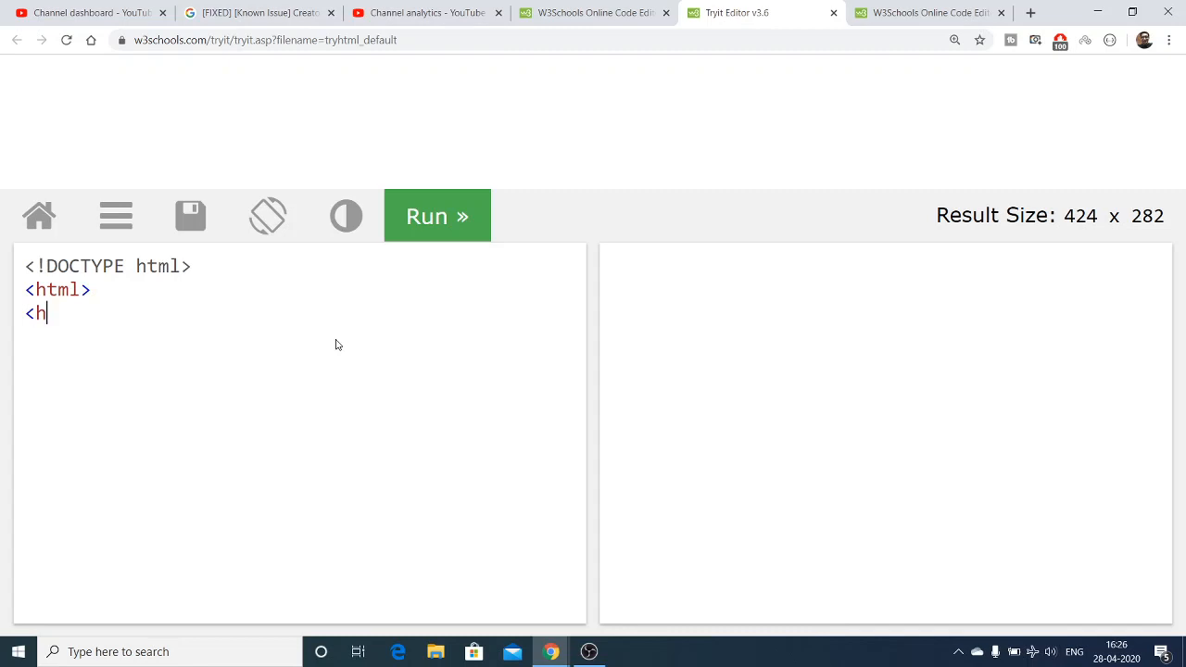
{"action": "type", "text": "ead>"}
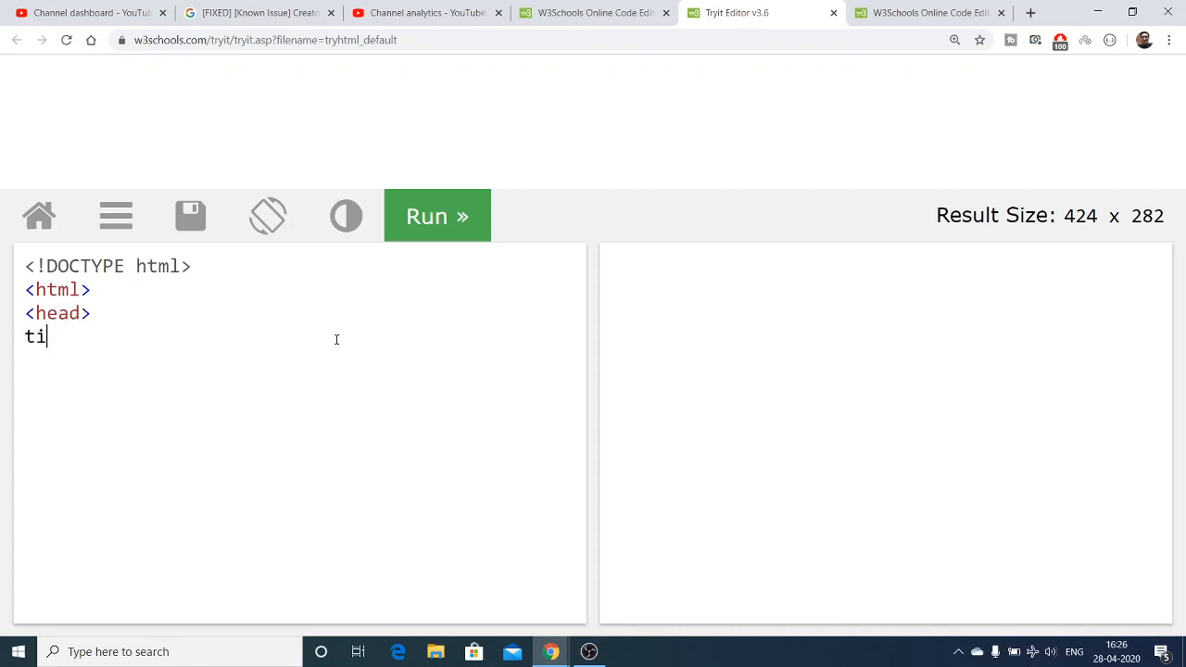
Step: Add a <title> reading 'W3SCHOOLS ONLINE CODE EDITOR'
{"action": "type", "text": "<title"}
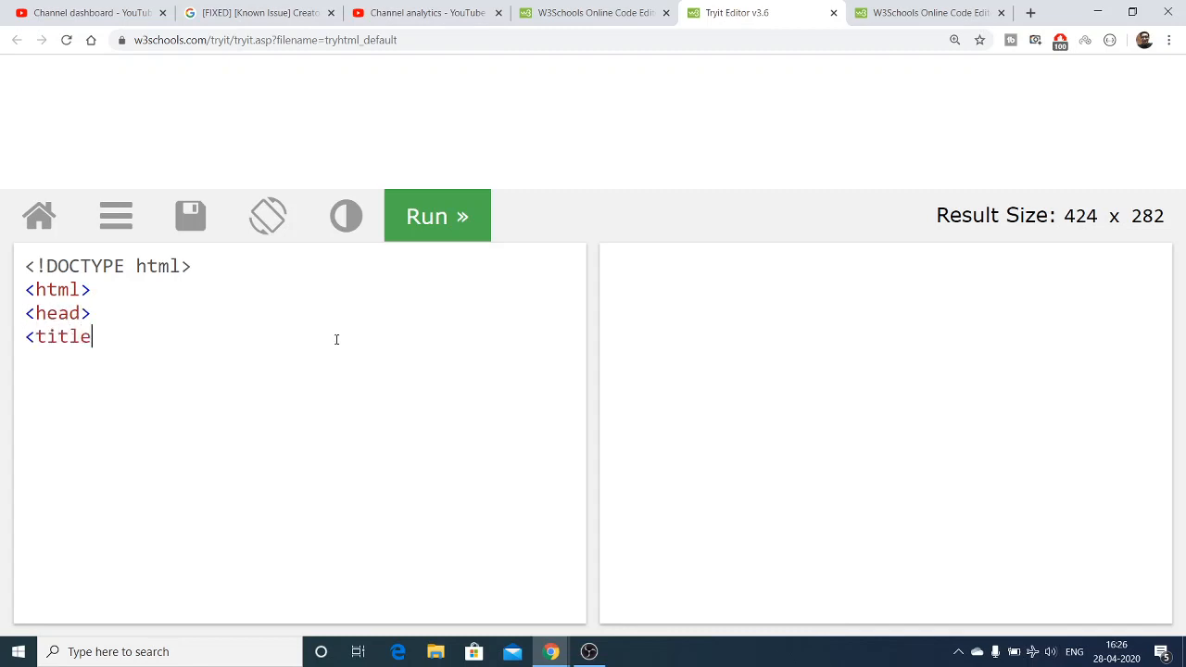
{"action": "type", "text": ">"}
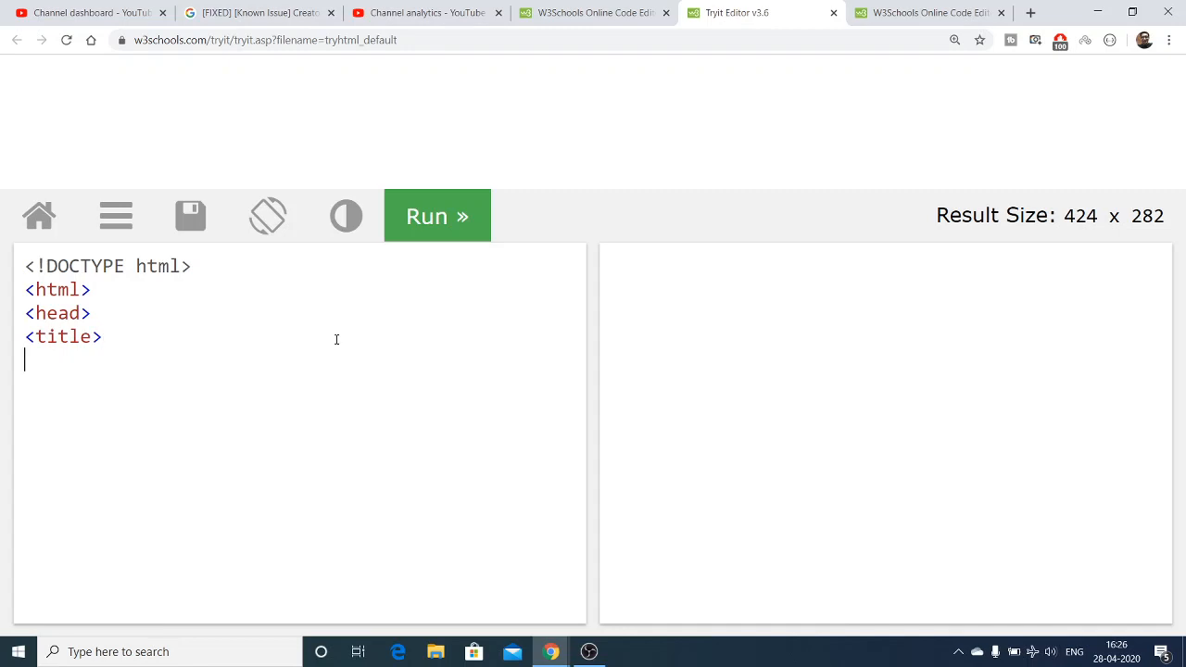
{"action": "type", "text": "W3S"}
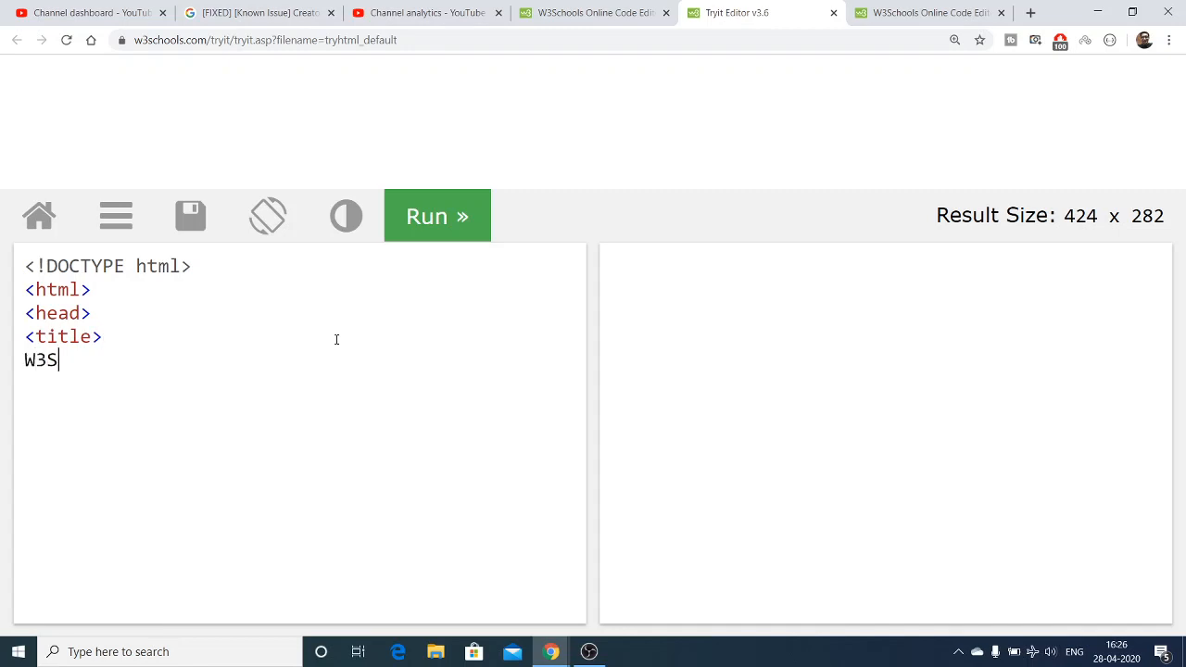
{"action": "type", "text": "CHOOLS ONLI"}
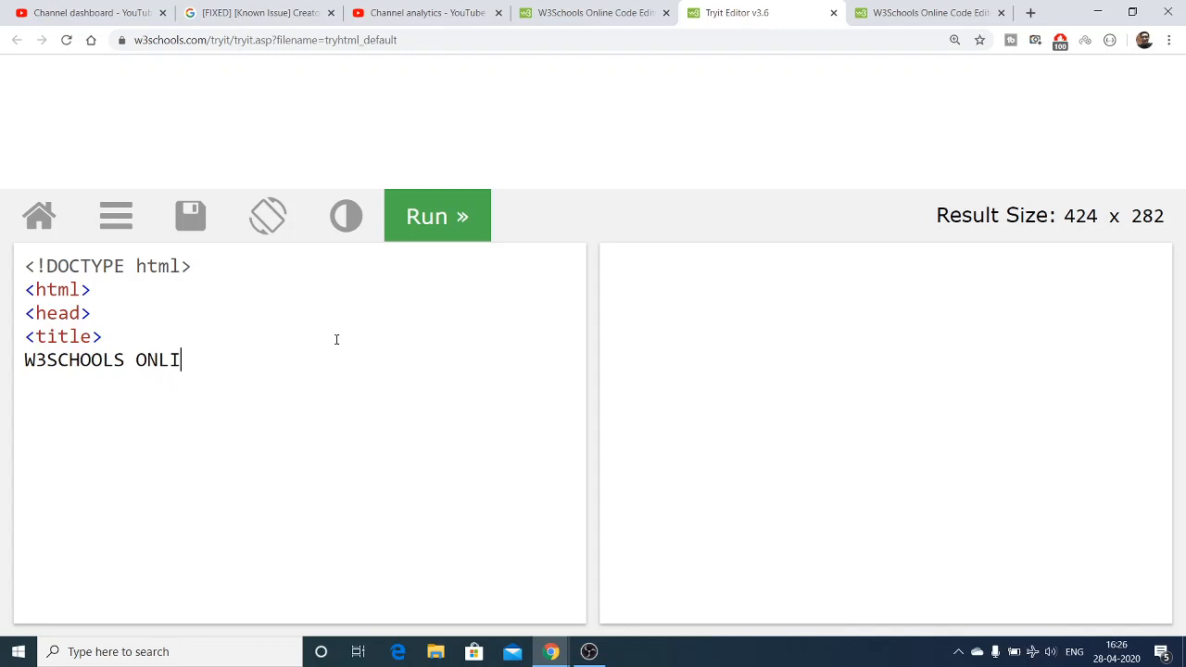
{"action": "type", "text": "NE CODE EDITOR"}
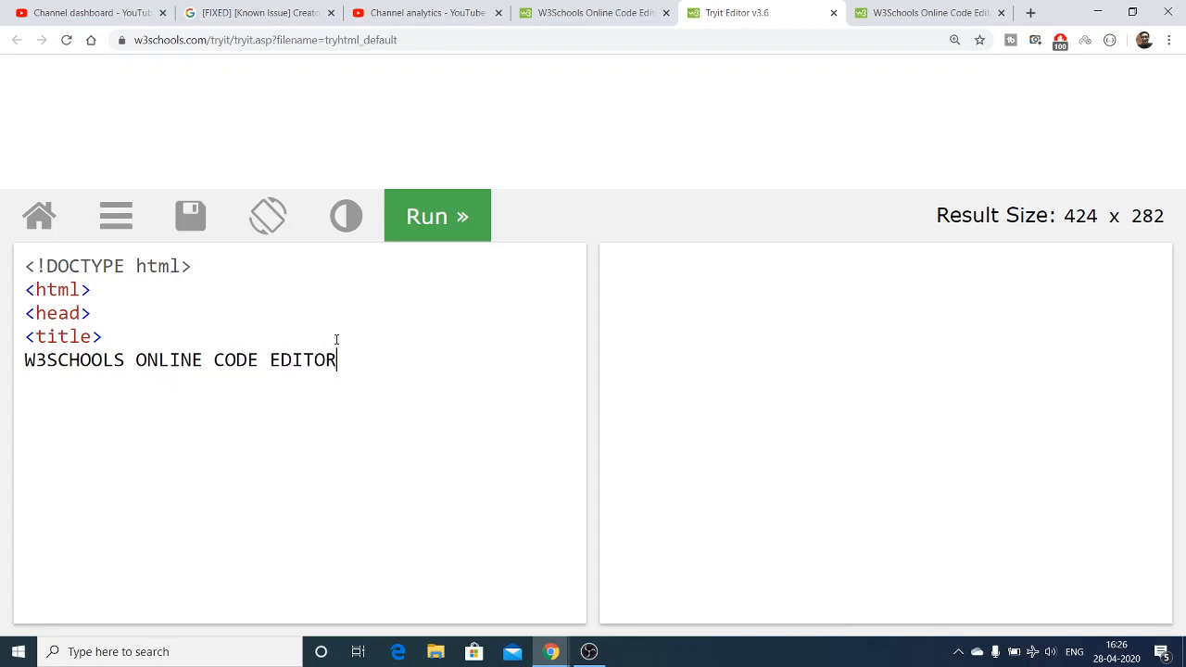
Step: Close the title, add the body tag and closing head/html tags, removing a stray slash
{"action": "type", "text": "</TITL"}
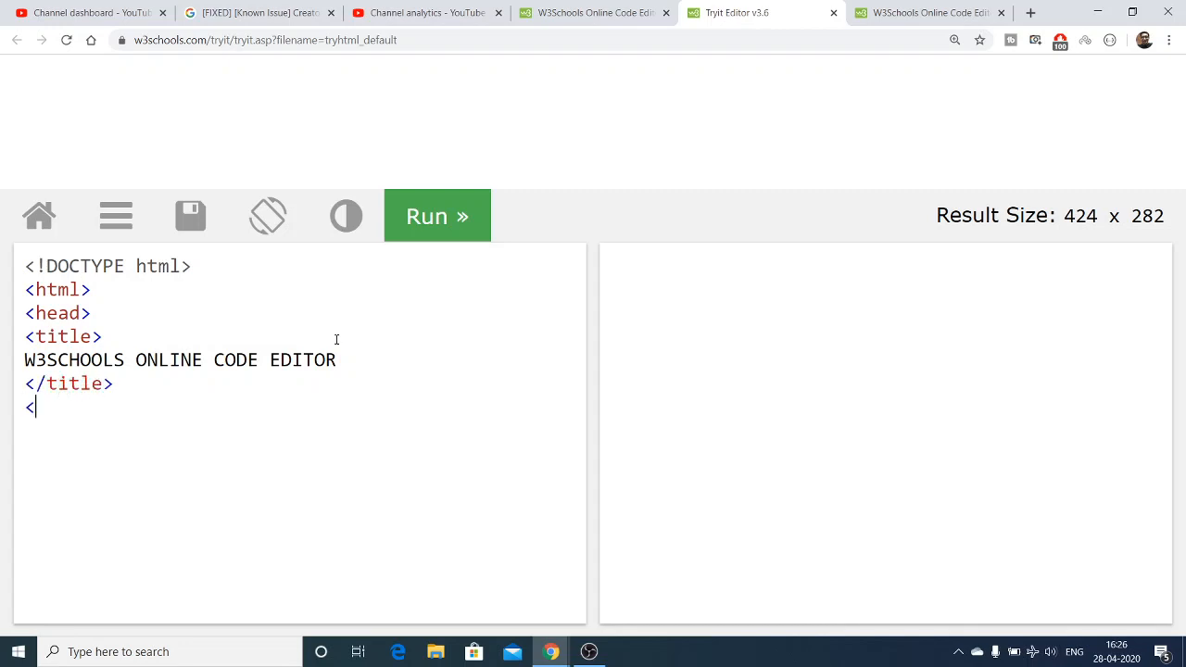
{"action": "type", "text": "body>"}
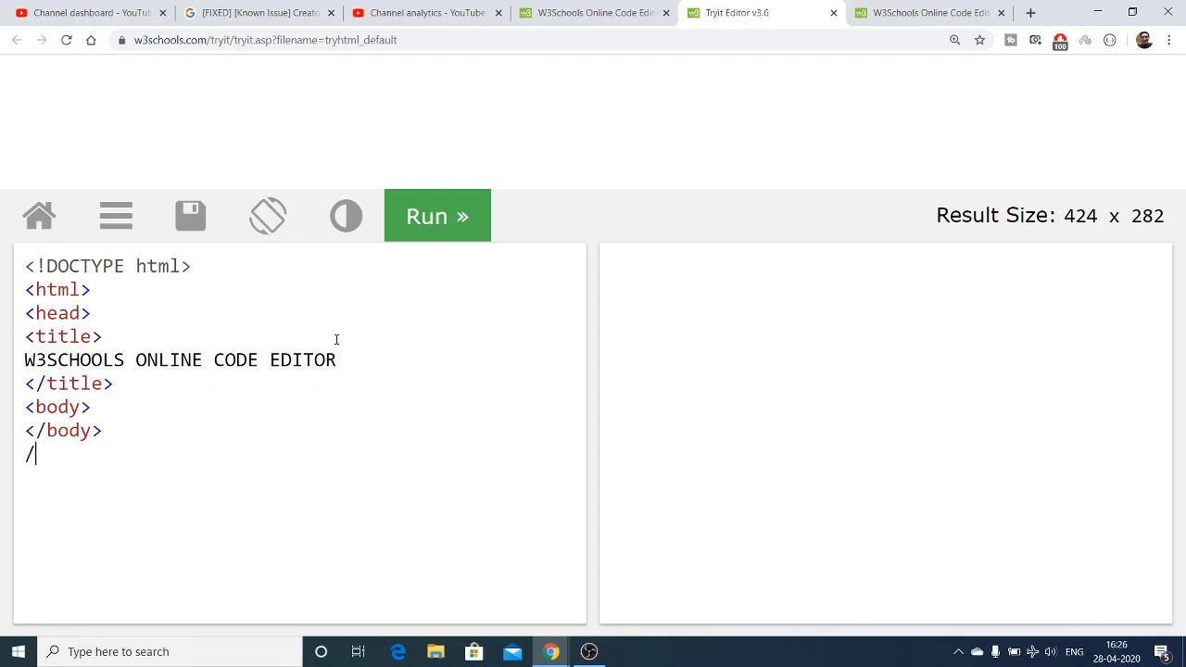
{"action": "key", "text": "Backspace"}
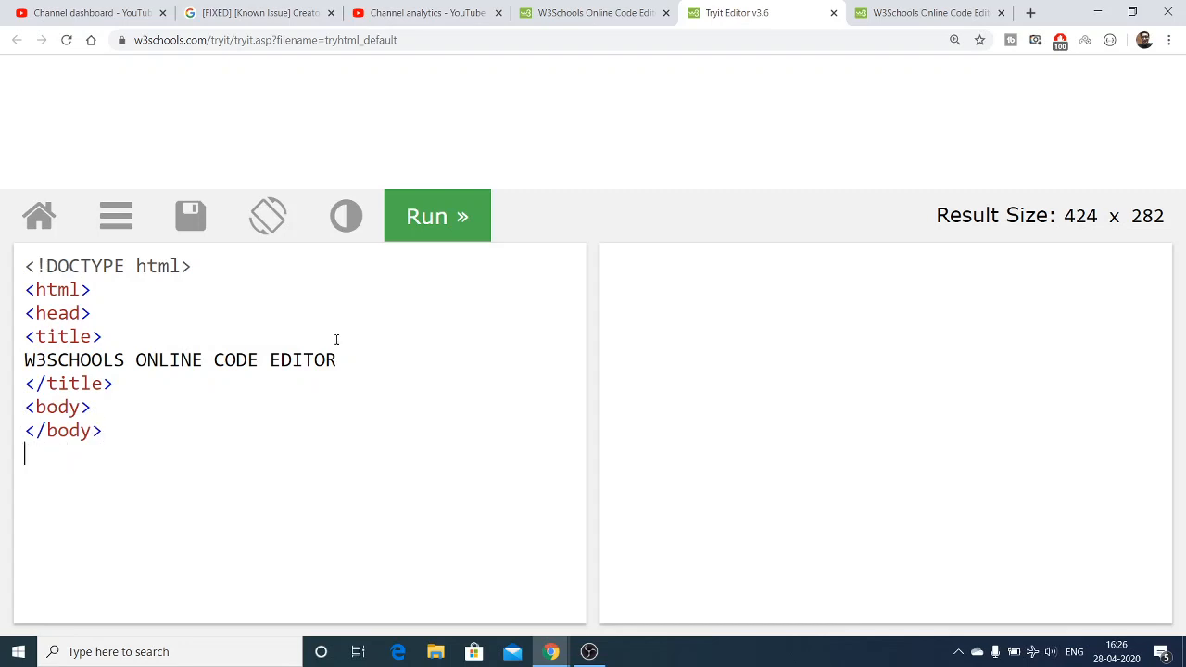
{"action": "type", "text": "</hr"}
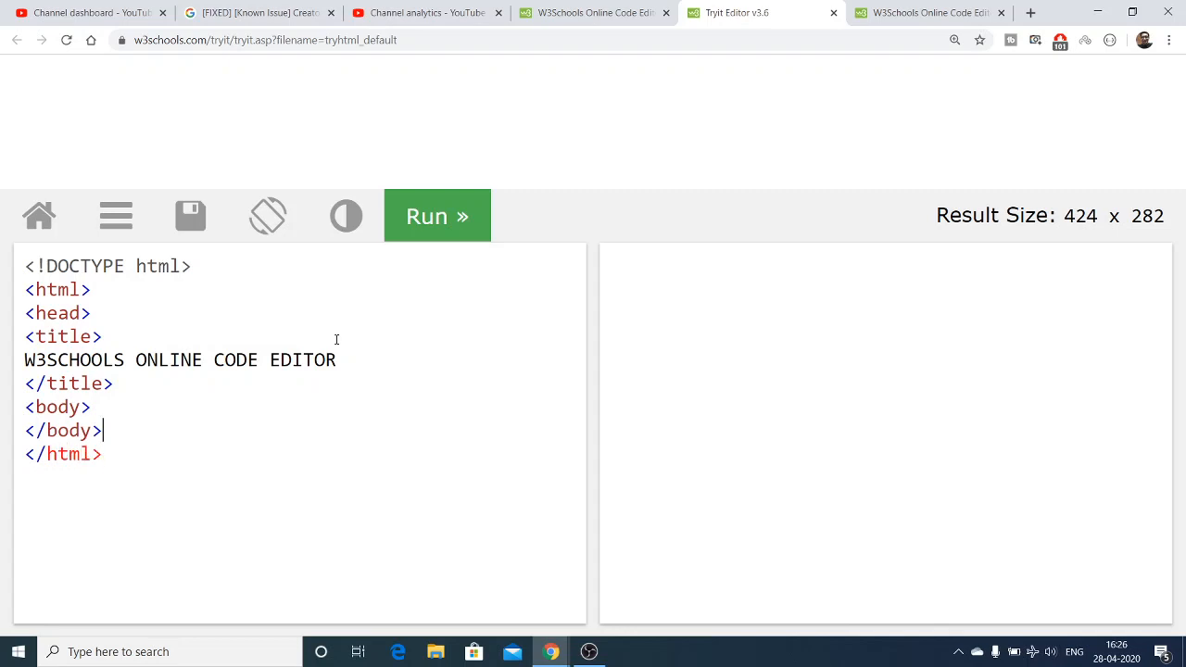
{"action": "type", "text": "</head>"}
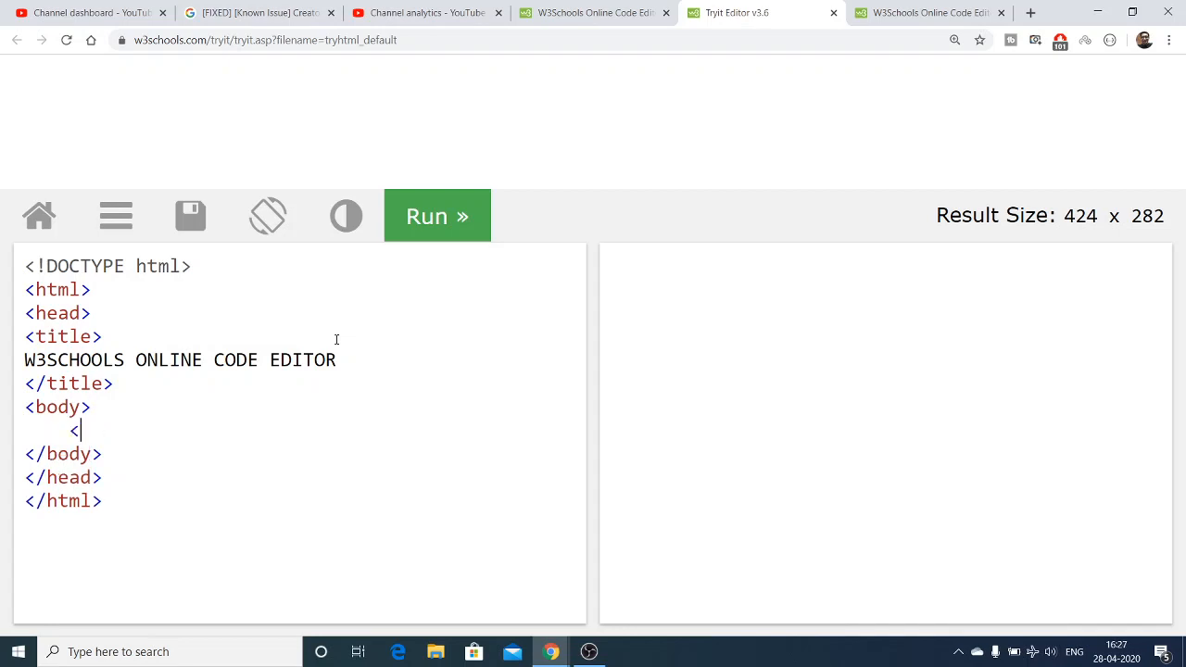
Step: Add an <h1>Hello world</h1> heading inside the body
{"action": "type", "text": "h1>hel"}
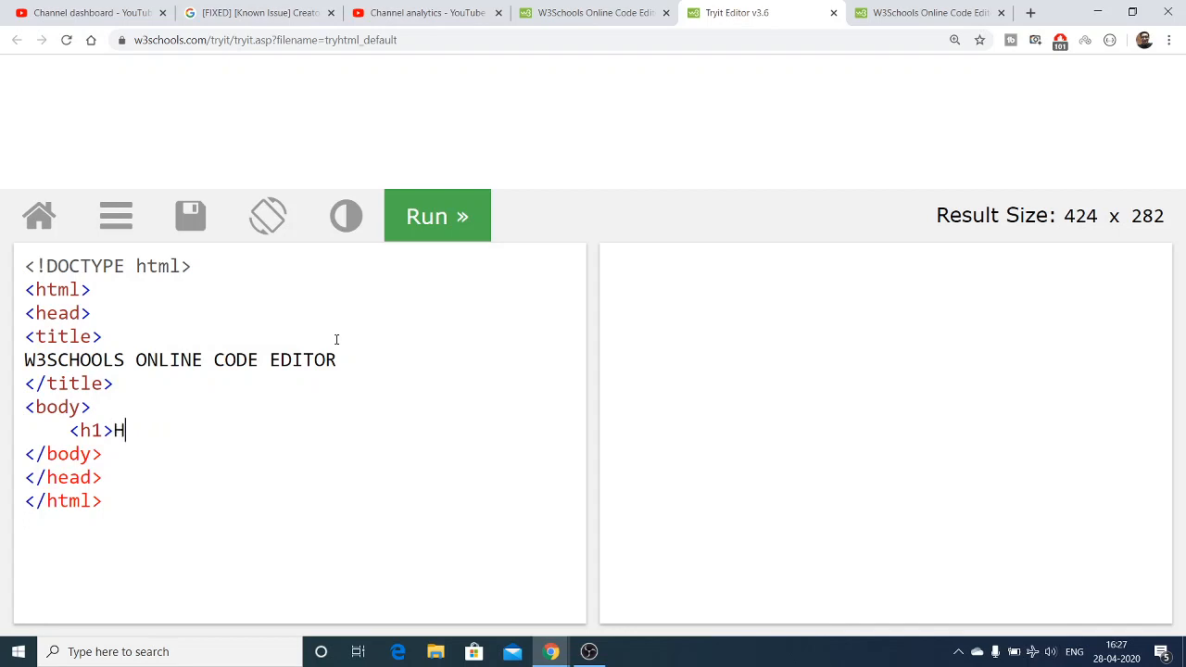
{"action": "type", "text": "ello world</"}
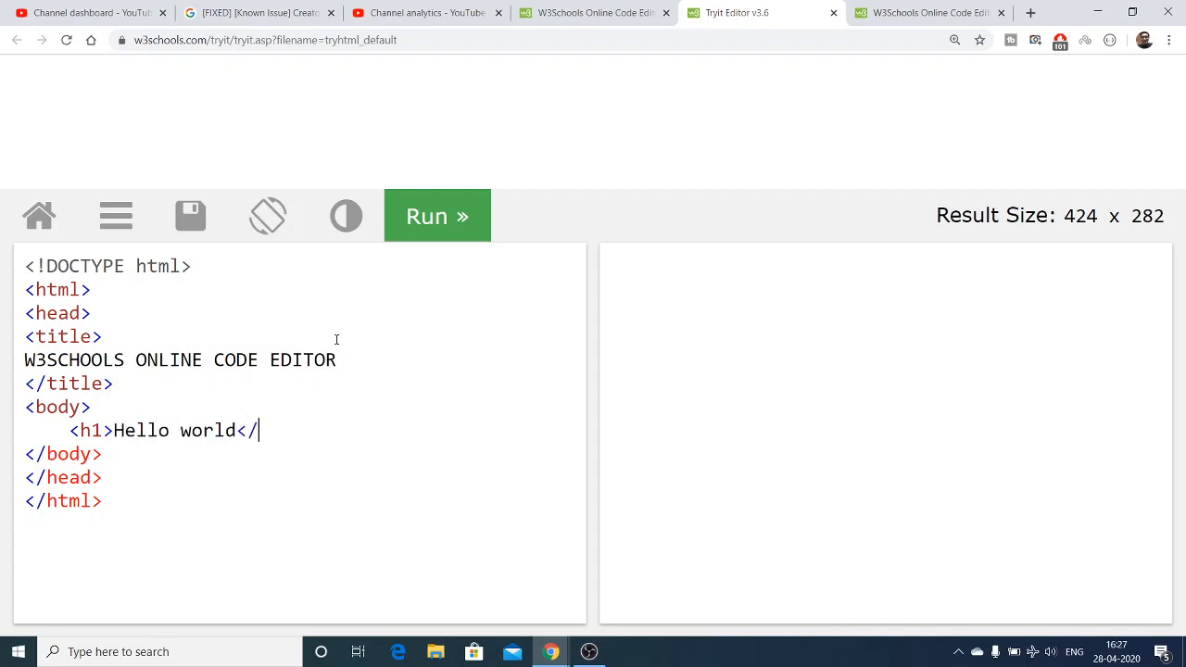
{"action": "type", "text": "h1>"}
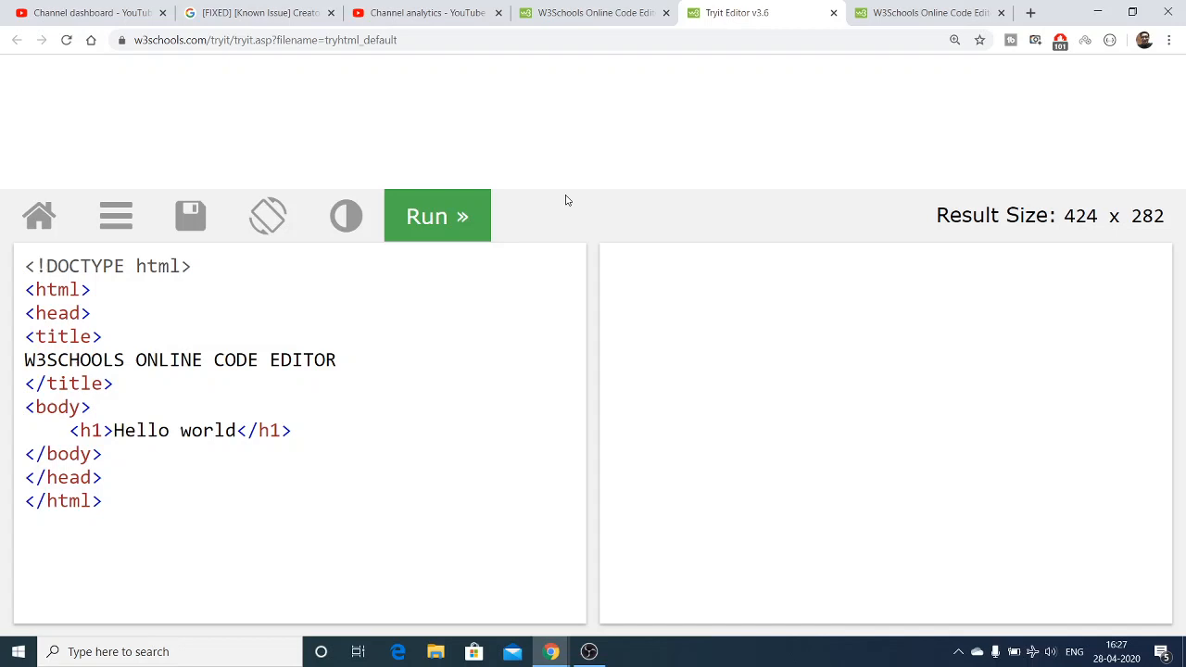
{"action": "left_click", "coordinate": [438, 215]}
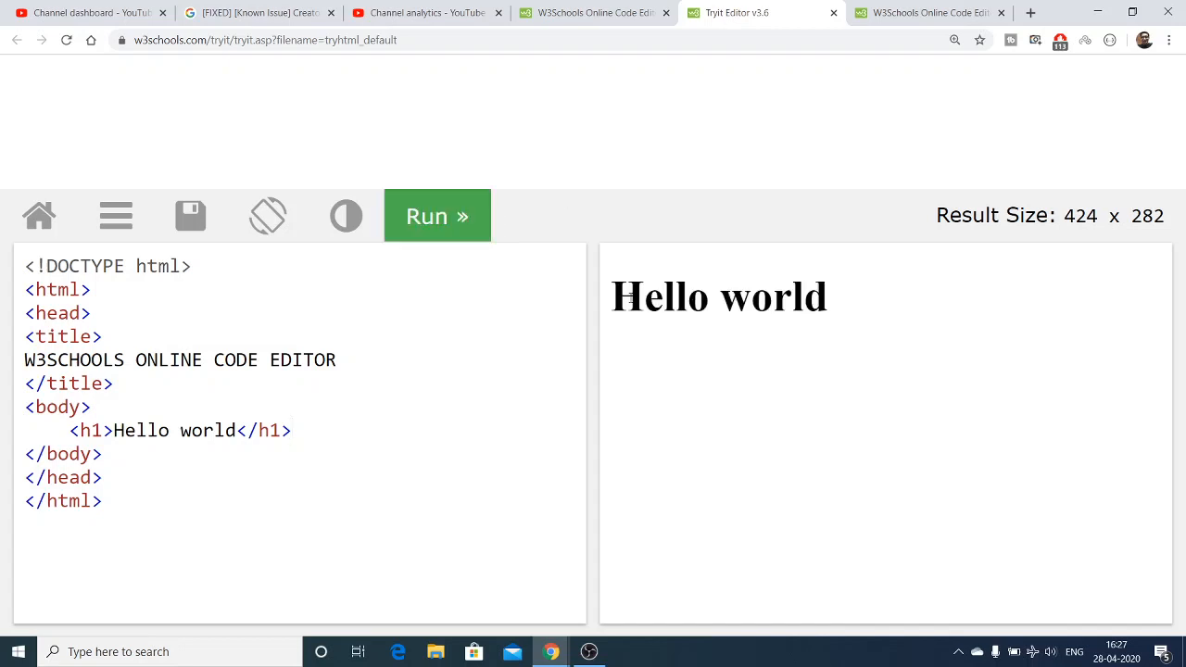
{"action": "mouse_move", "coordinate": [834, 304]}
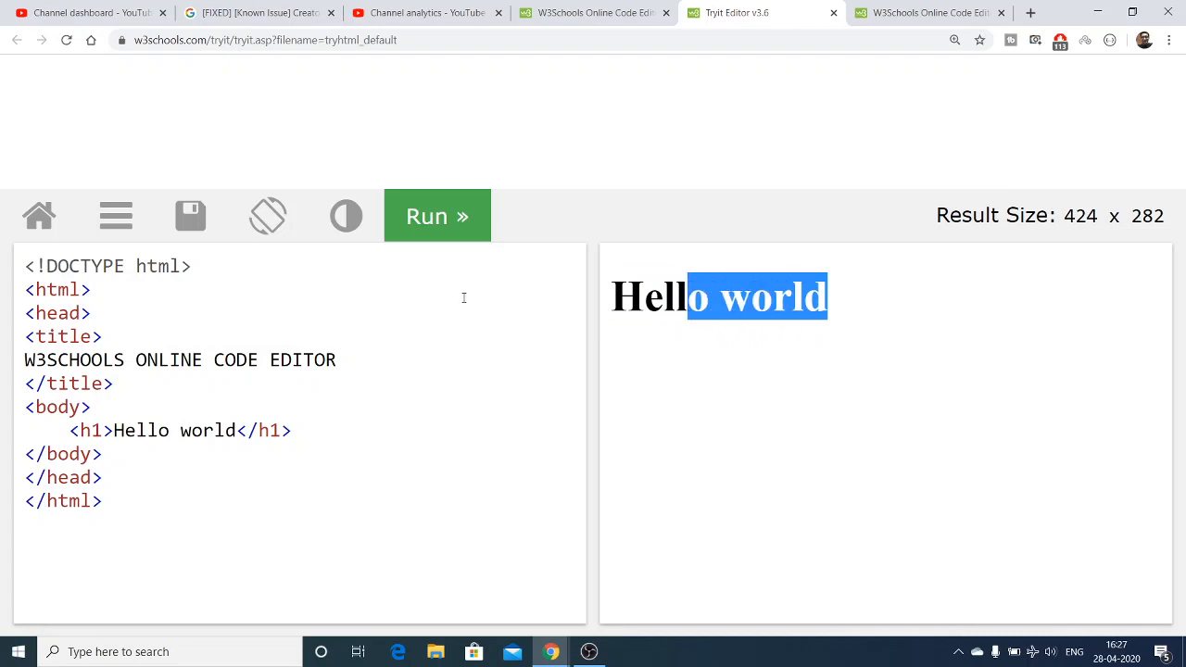
{"action": "mouse_move", "coordinate": [437, 215]}
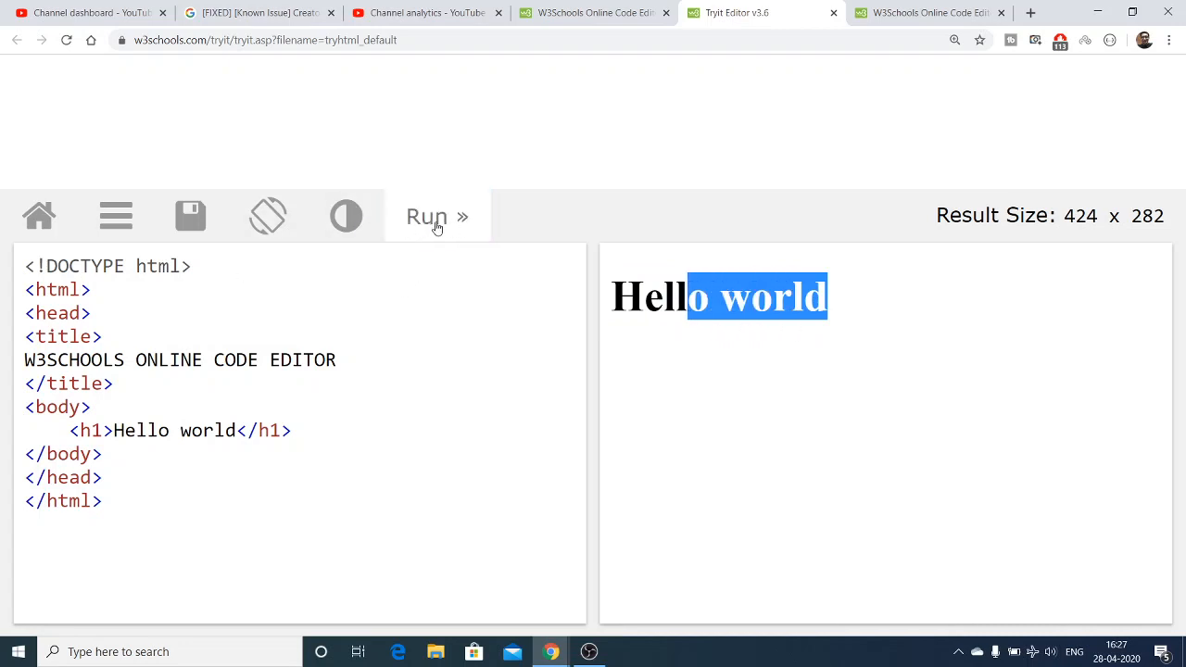
{"action": "mouse_move", "coordinate": [115, 215]}
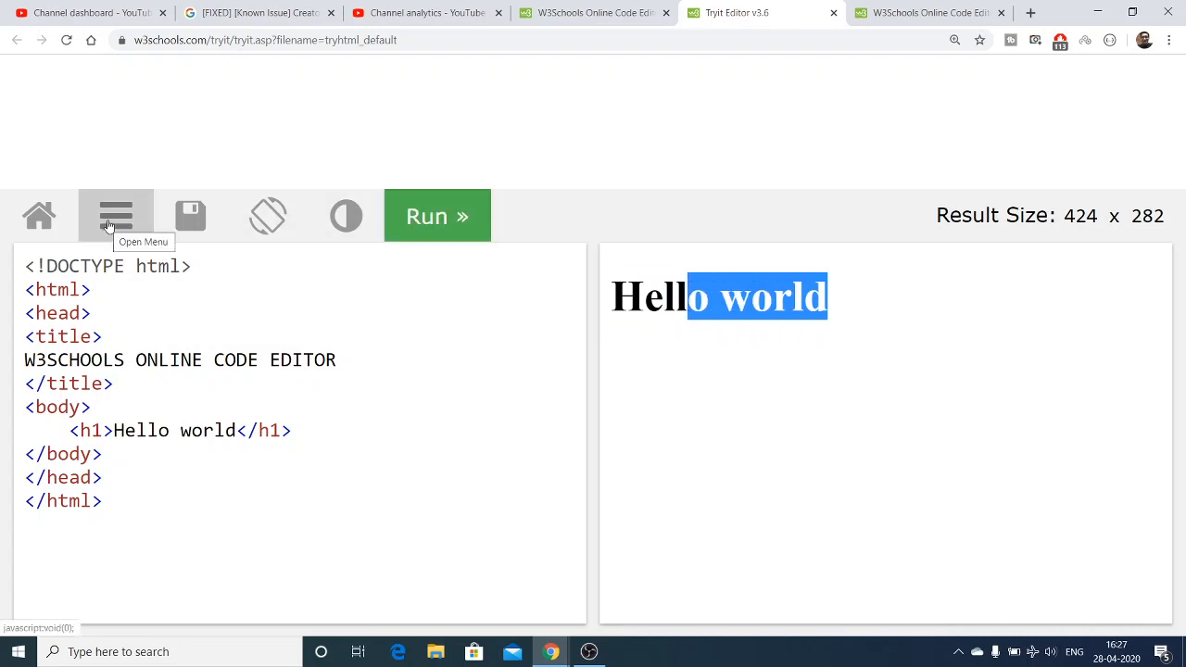
Step: Save the code online via Save Code to get a shareable link
{"action": "left_click", "coordinate": [115, 215]}
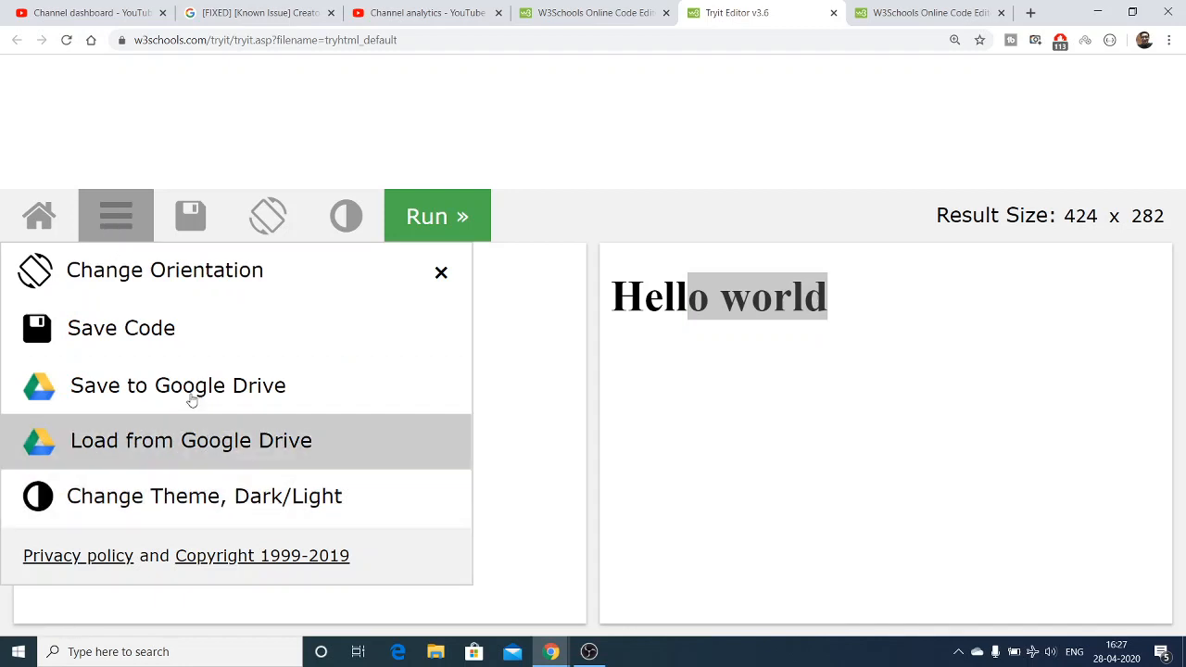
{"action": "mouse_move", "coordinate": [121, 328]}
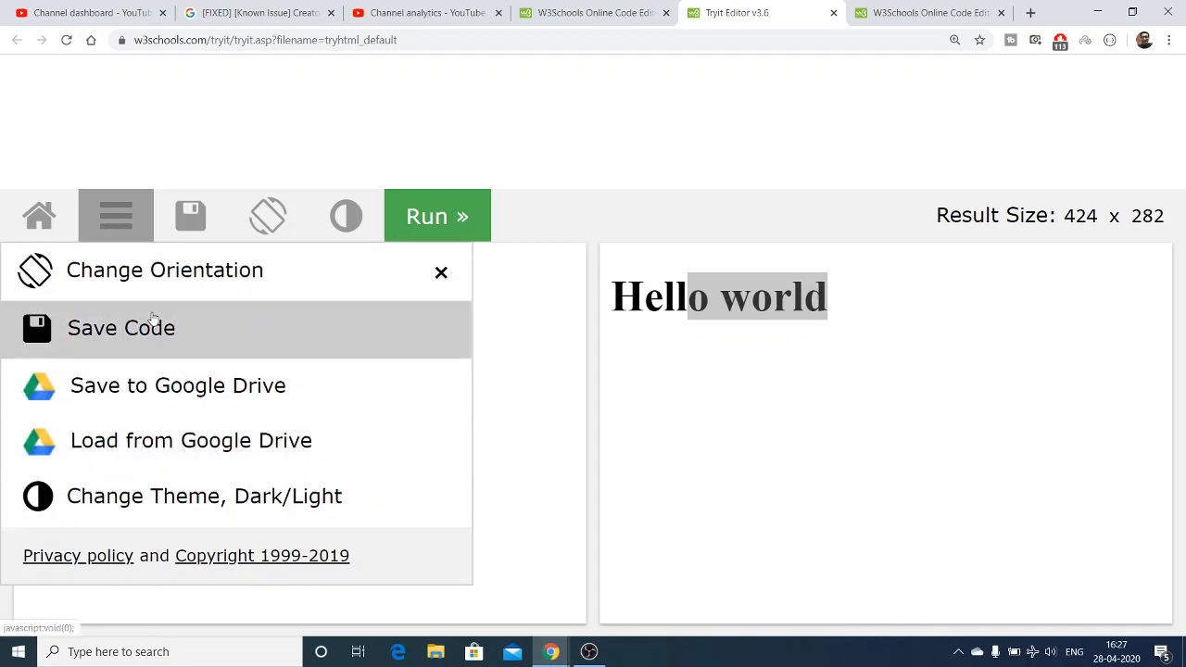
{"action": "left_click", "coordinate": [120, 328]}
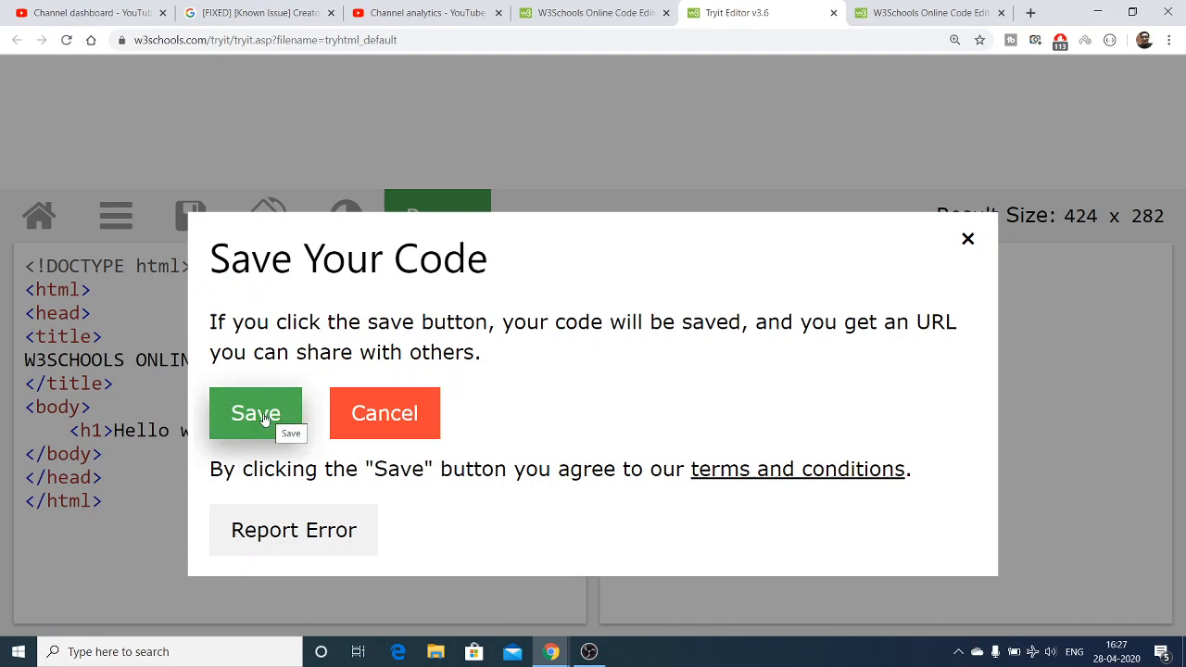
{"action": "left_click", "coordinate": [256, 413]}
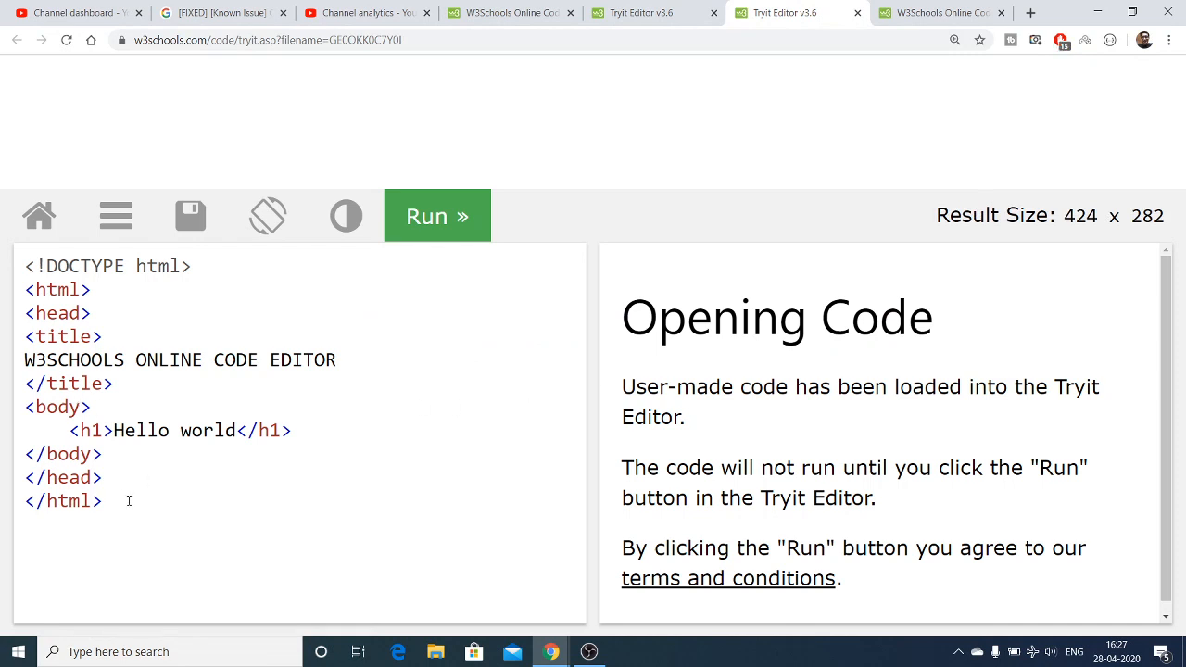
Step: Check the saved copy in the opened tab, return and dismiss the saved confirmation
{"action": "left_click", "coordinate": [104, 500]}
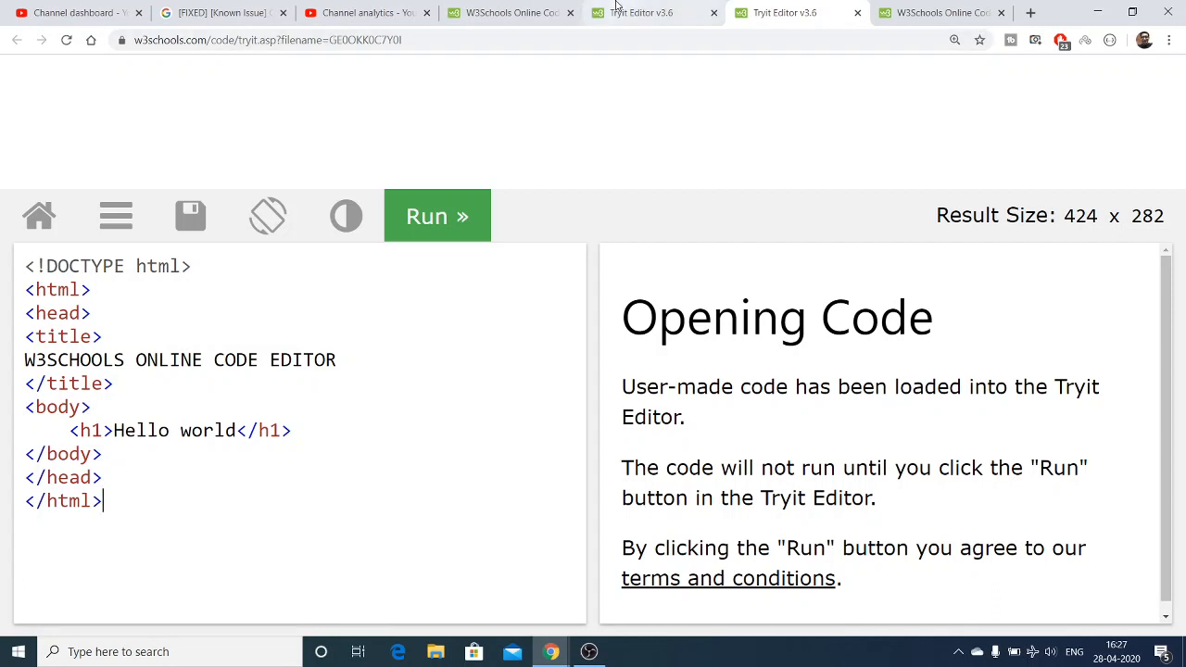
{"action": "left_click", "coordinate": [189, 215]}
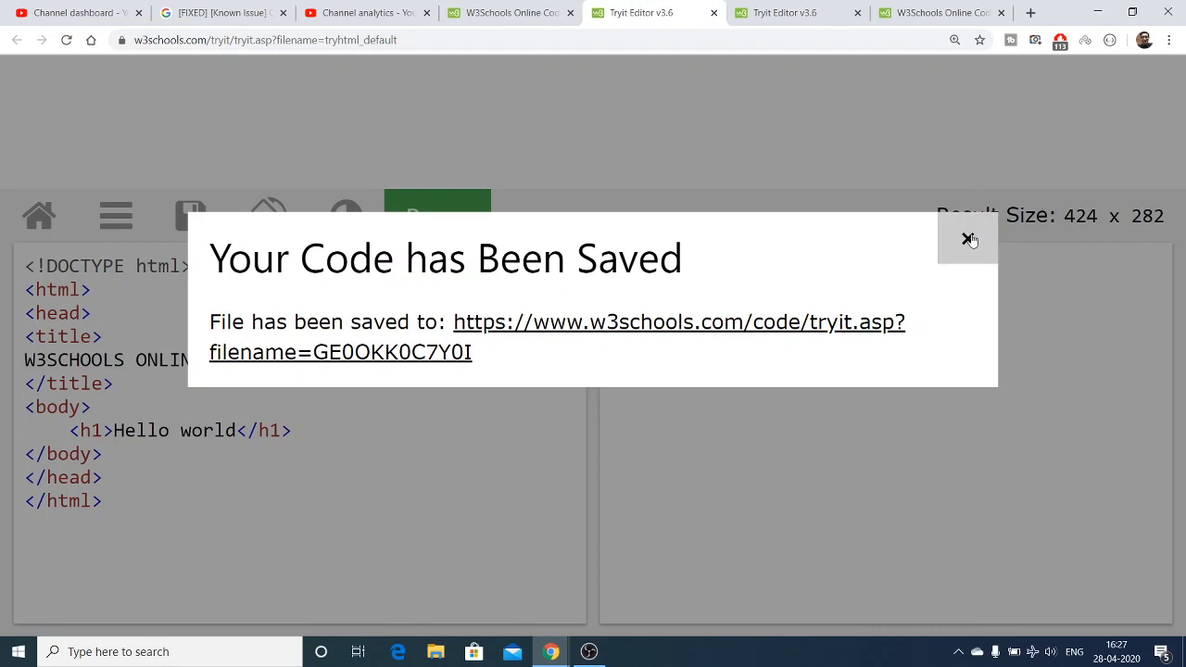
{"action": "left_click", "coordinate": [967, 239]}
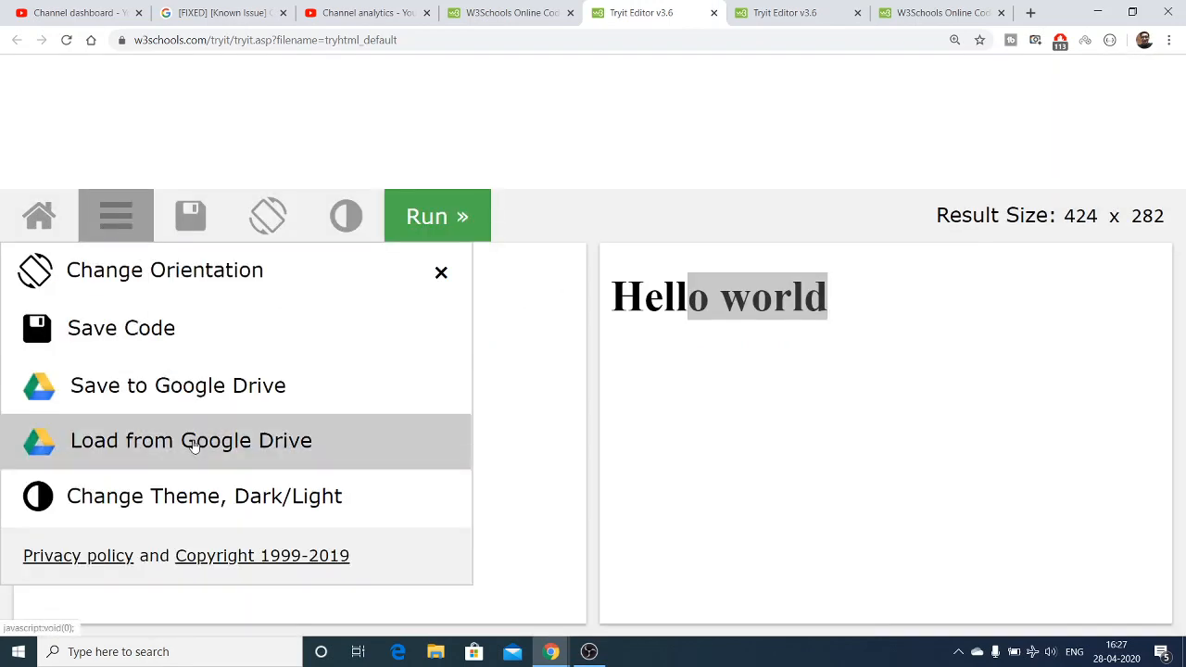
{"action": "mouse_move", "coordinate": [178, 385]}
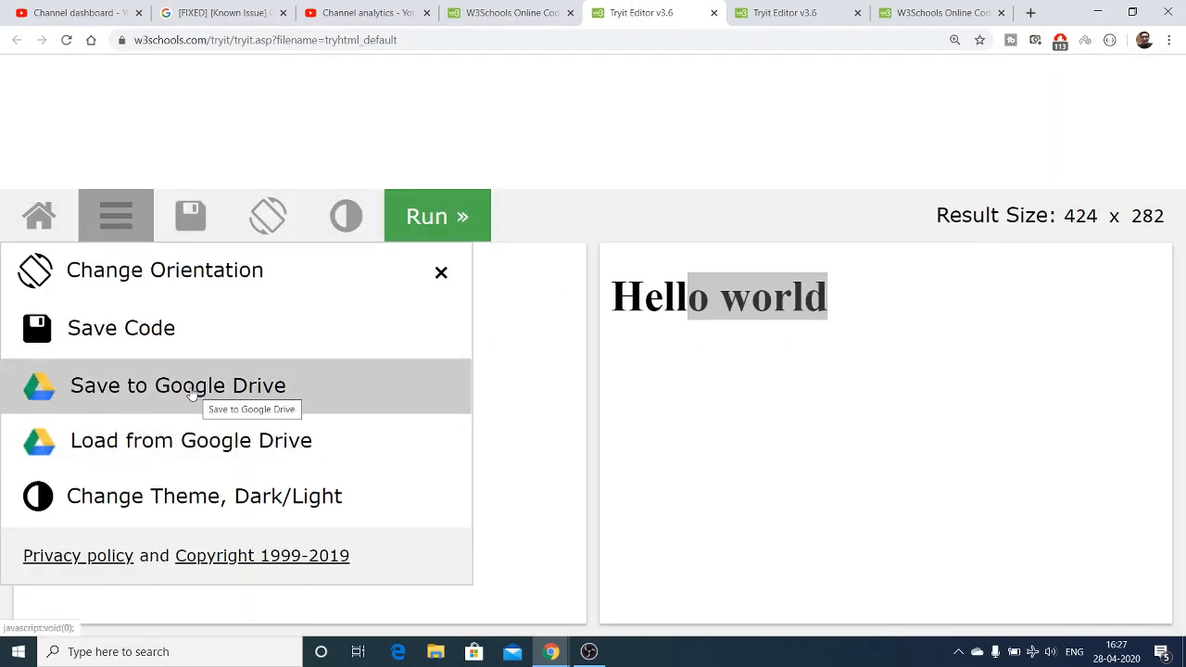
{"action": "mouse_move", "coordinate": [191, 441]}
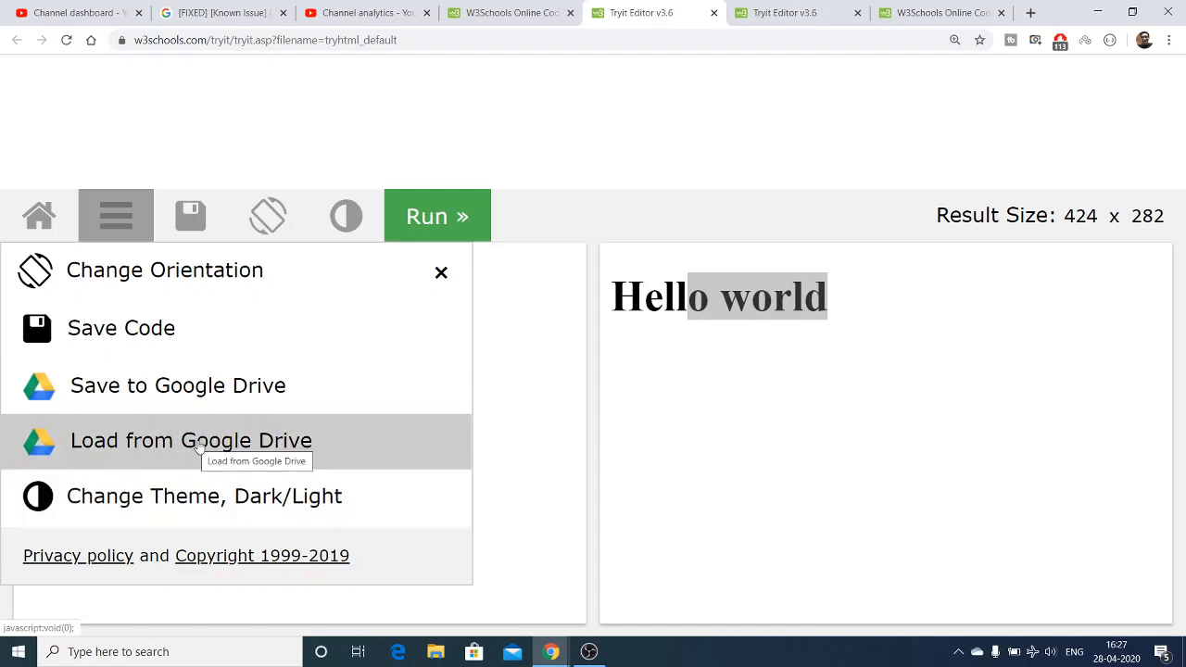
{"action": "mouse_move", "coordinate": [197, 517]}
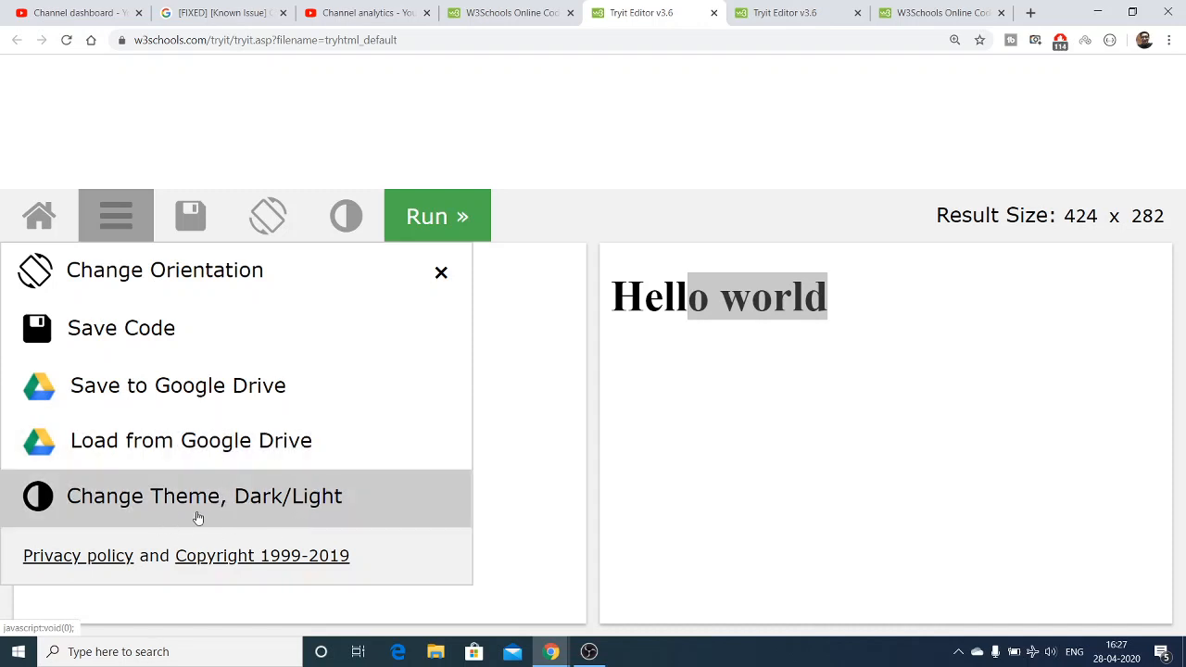
Step: Switch the editor to the dark theme, then back to the light theme
{"action": "left_click", "coordinate": [204, 497]}
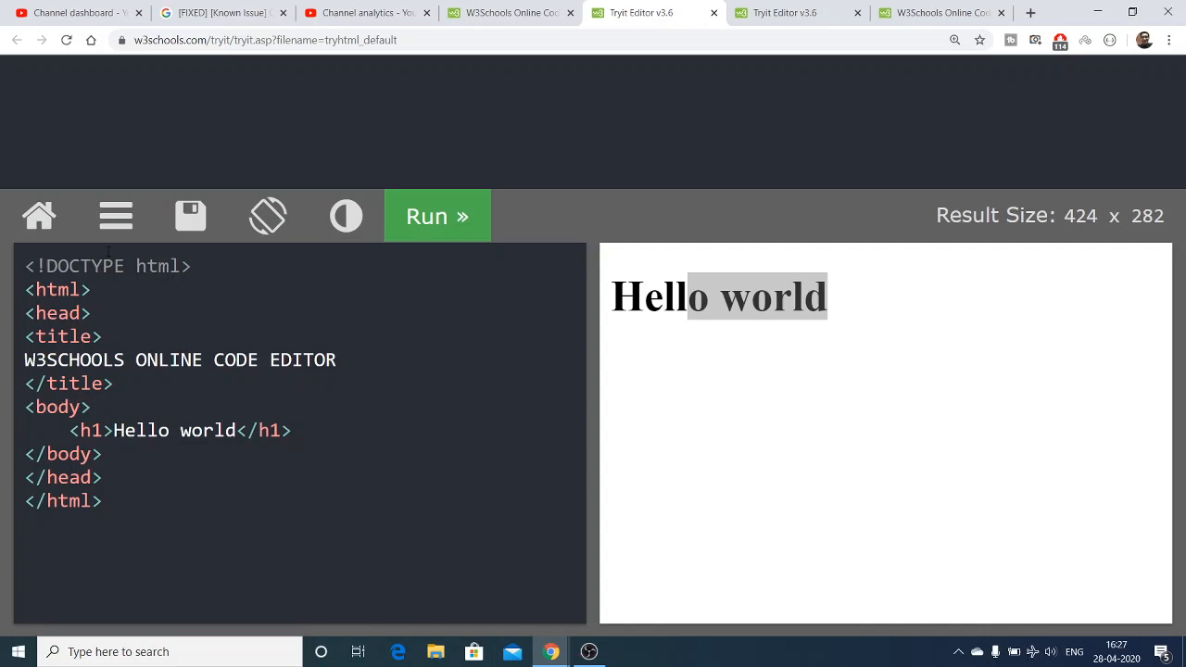
{"action": "left_click", "coordinate": [115, 215]}
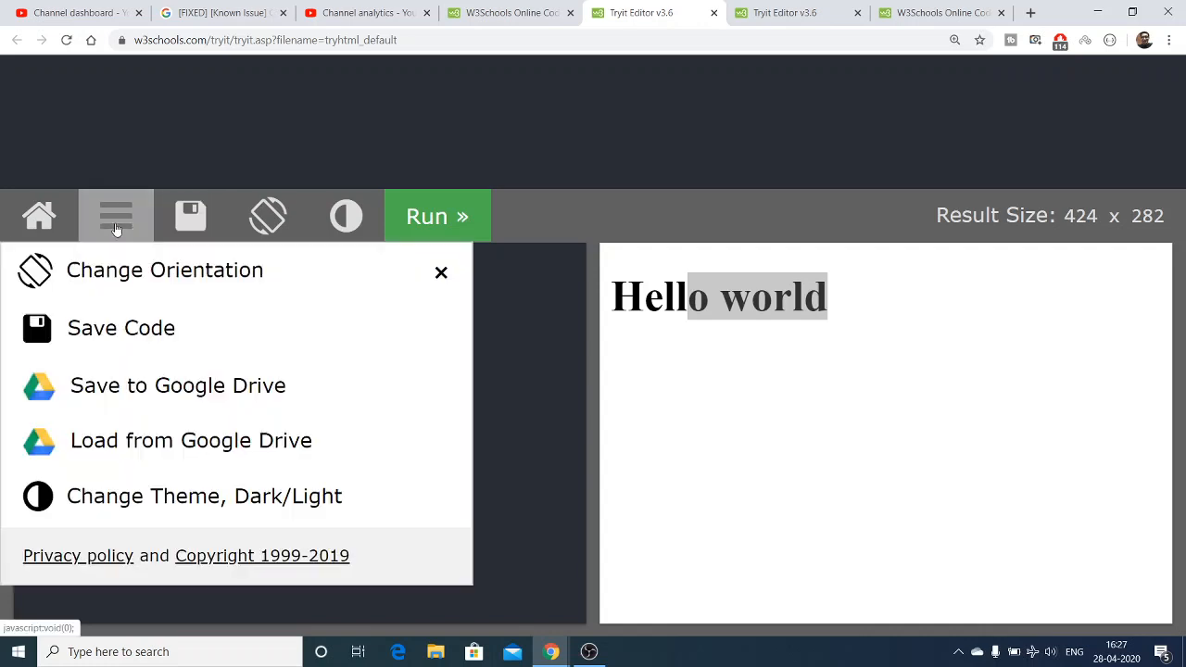
{"action": "left_click", "coordinate": [441, 271]}
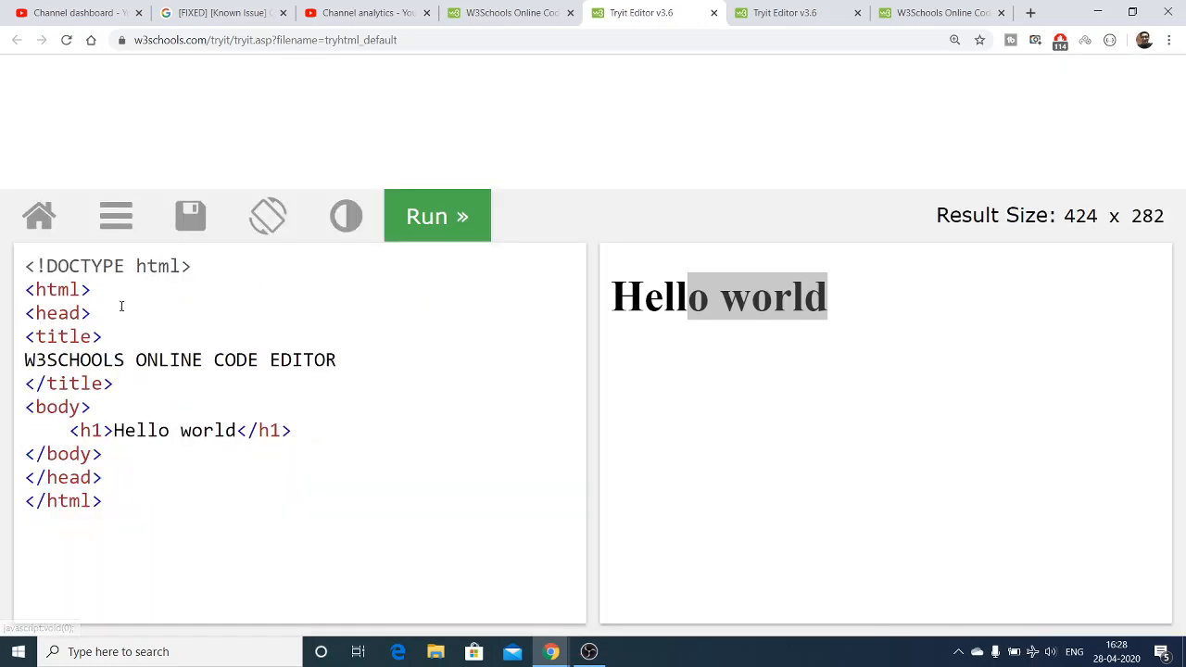
{"action": "left_click", "coordinate": [115, 215]}
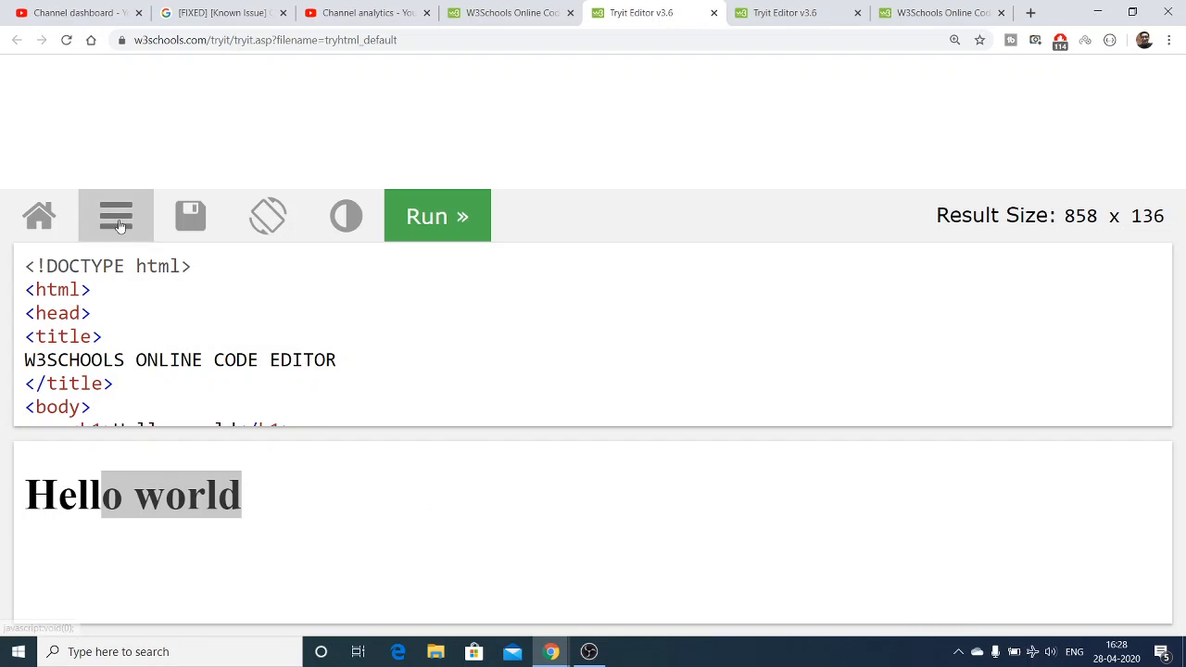
{"action": "left_click", "coordinate": [114, 215]}
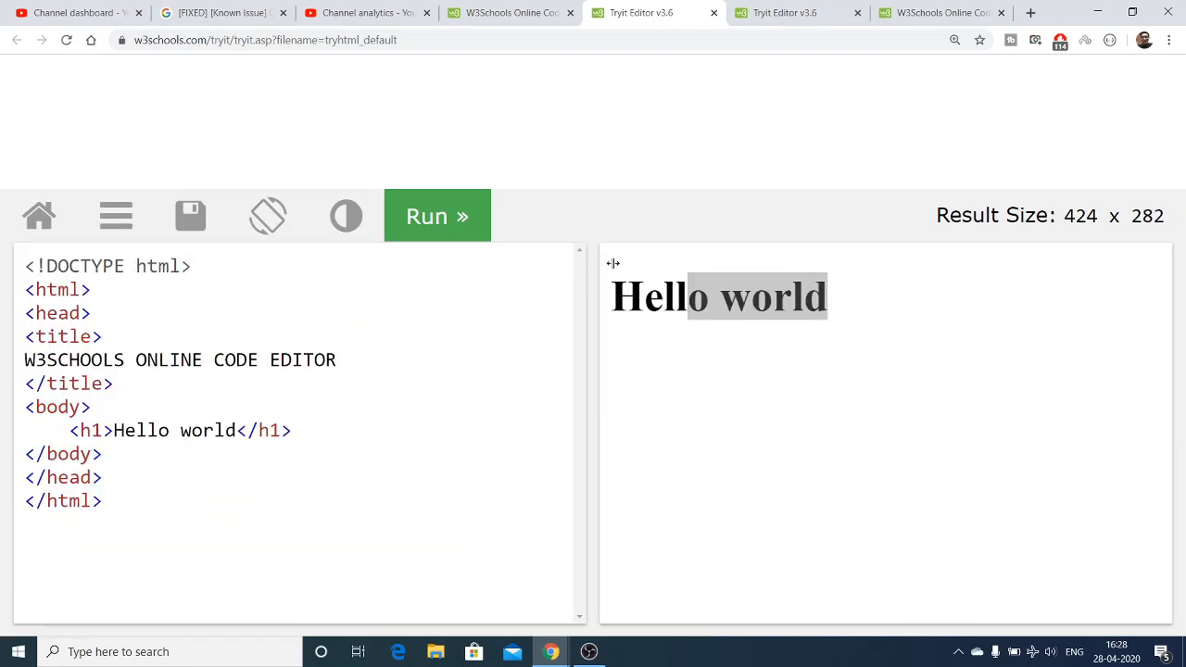
{"action": "mouse_move", "coordinate": [195, 241]}
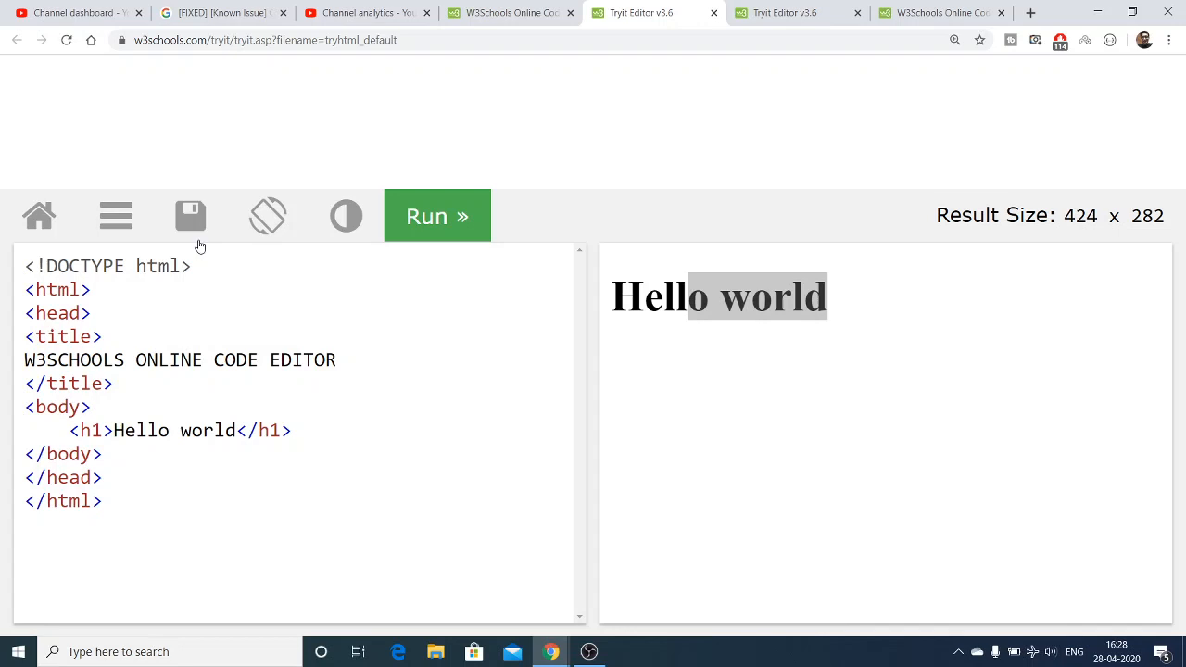
{"action": "mouse_move", "coordinate": [189, 215]}
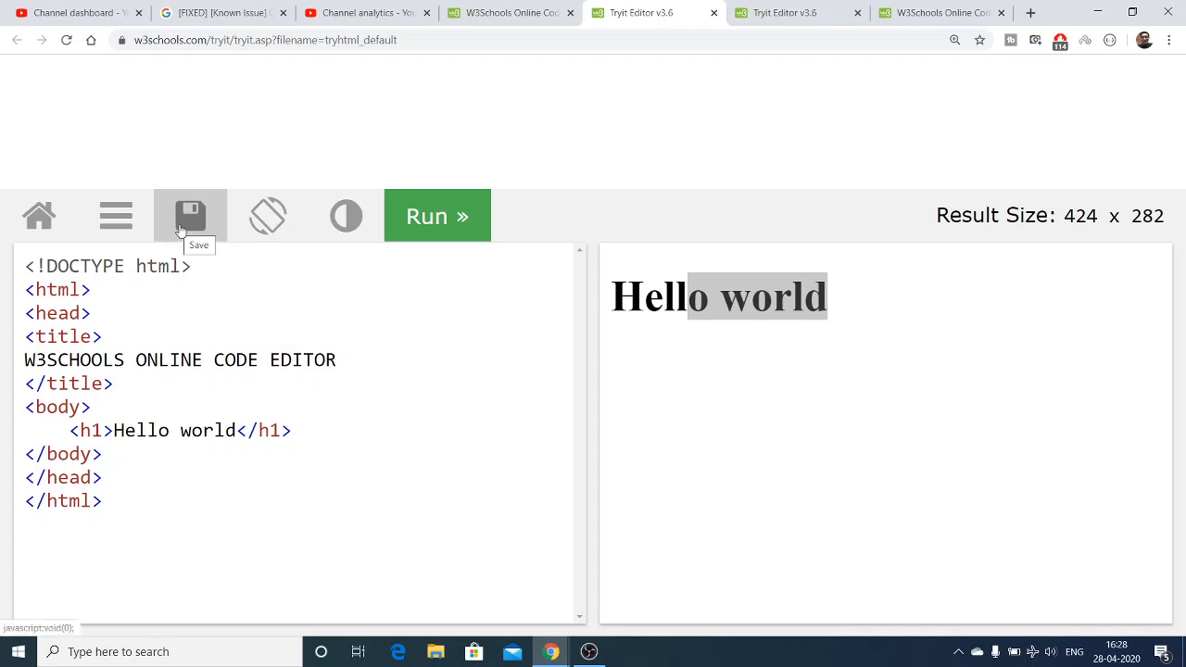
Step: Cancel the save prompt, then start a new line after the Hello world heading
{"action": "left_click", "coordinate": [189, 215]}
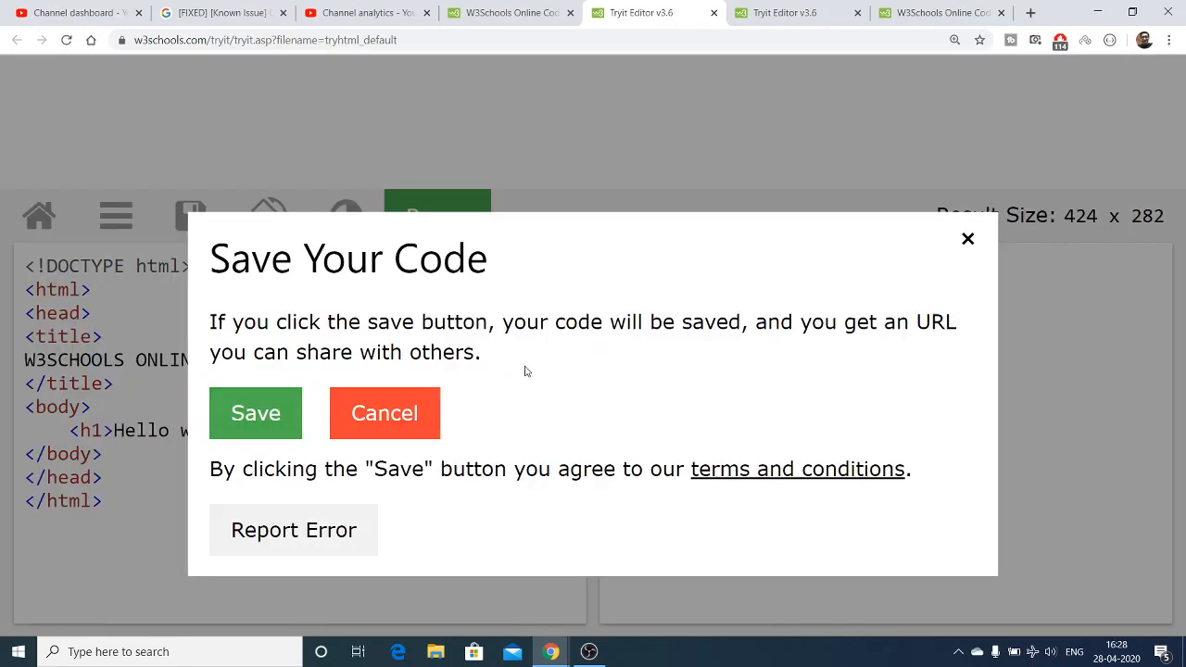
{"action": "left_click", "coordinate": [385, 413]}
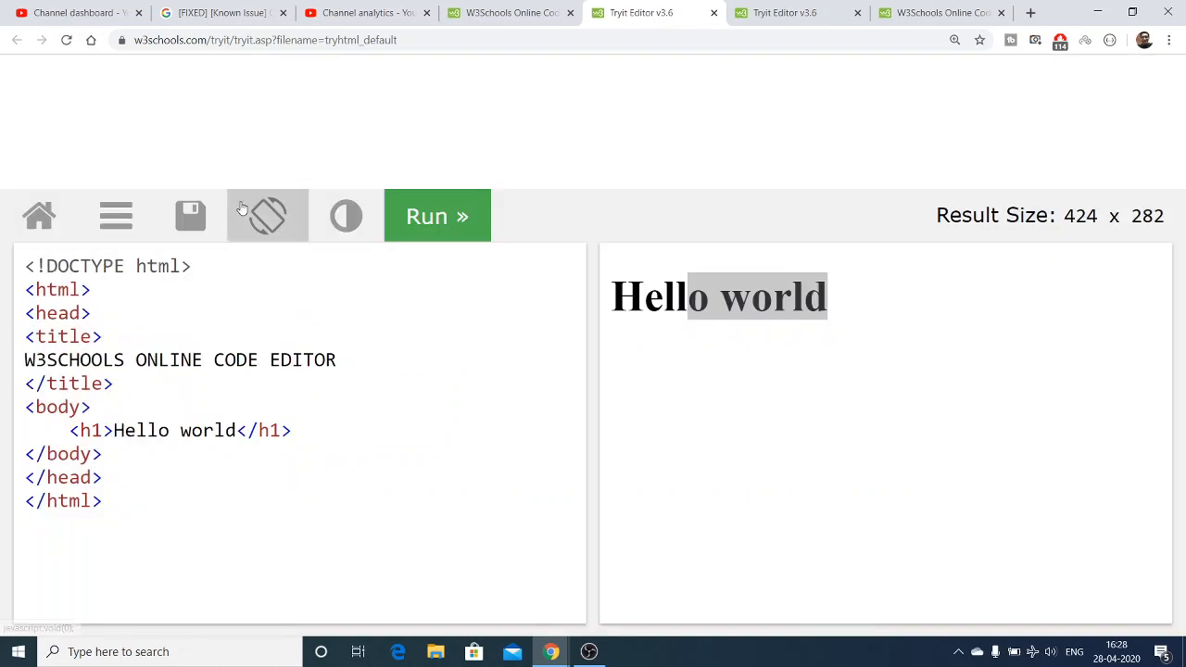
{"action": "mouse_move", "coordinate": [189, 215]}
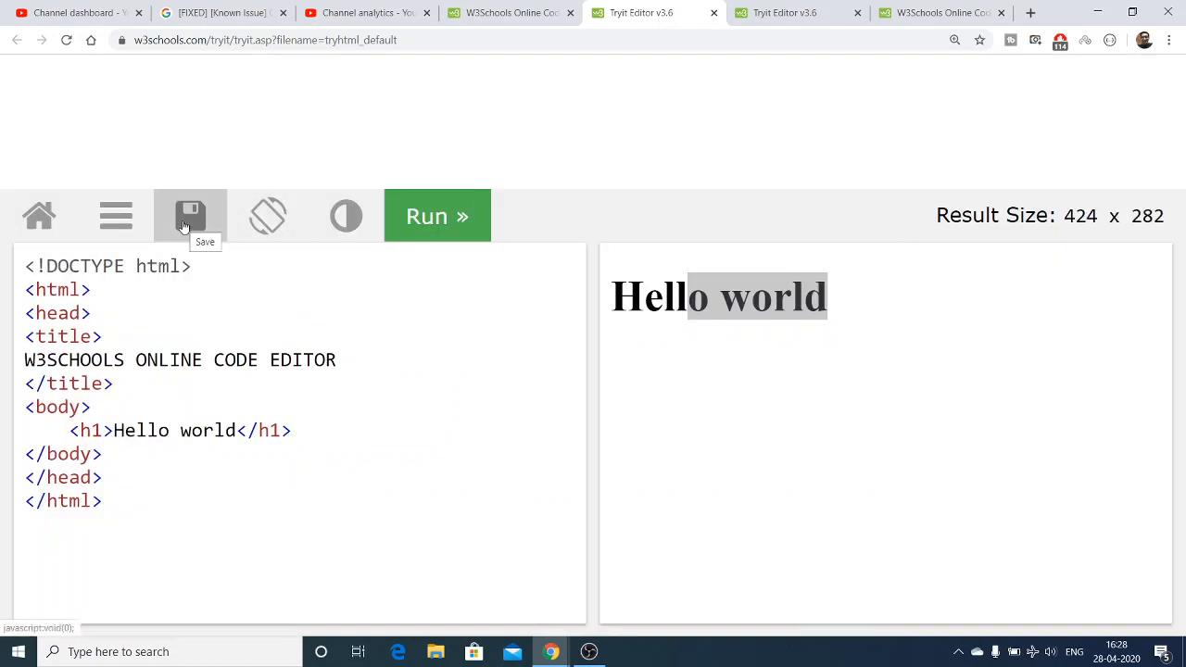
{"action": "left_click", "coordinate": [115, 215]}
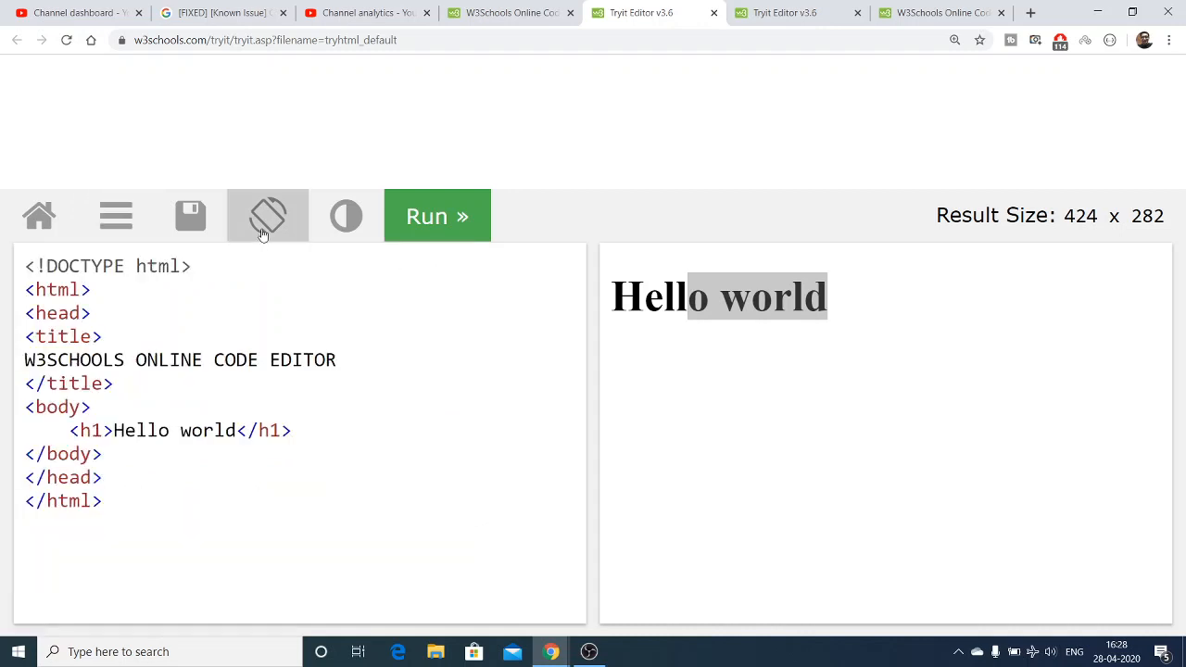
{"action": "left_click", "coordinate": [267, 215]}
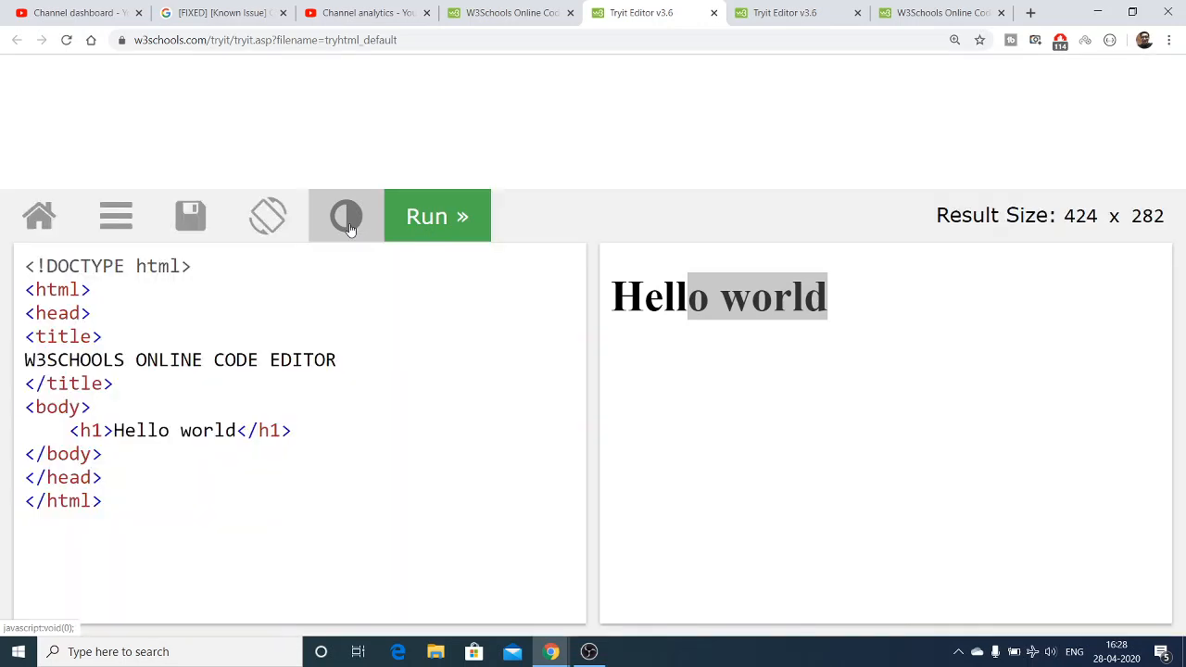
{"action": "mouse_move", "coordinate": [39, 215]}
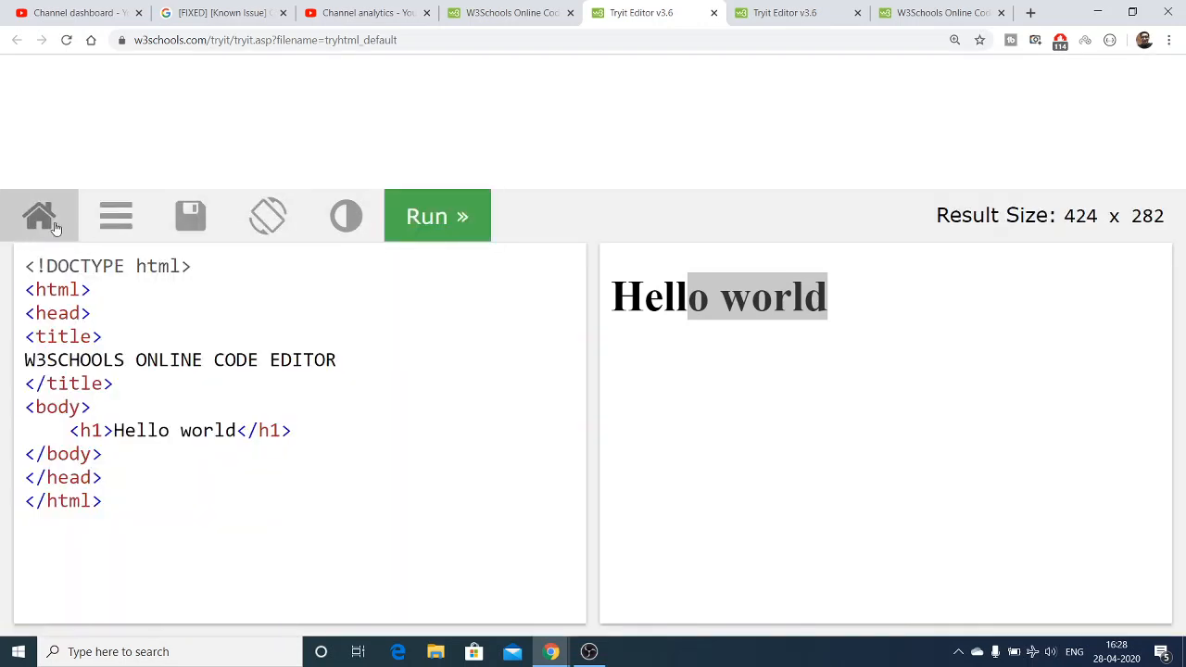
{"action": "left_click", "coordinate": [39, 215]}
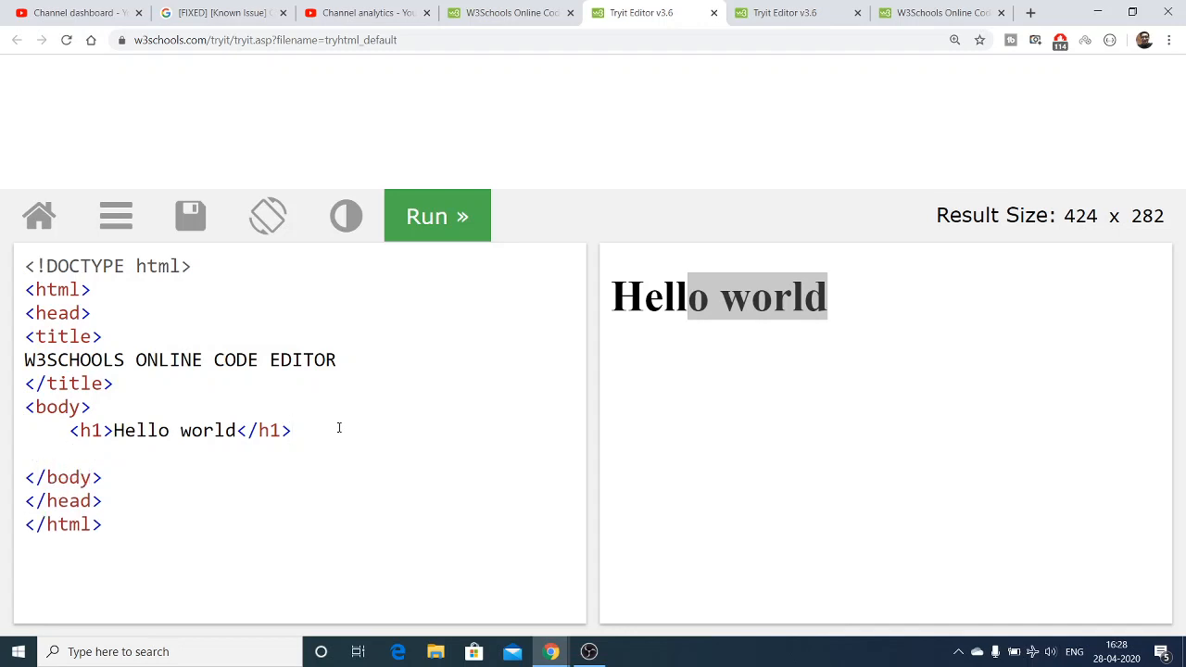
Step: Add <img src="avatar.png" width="200"/> and run to show the avatar
{"action": "type", "text": "<img src="}
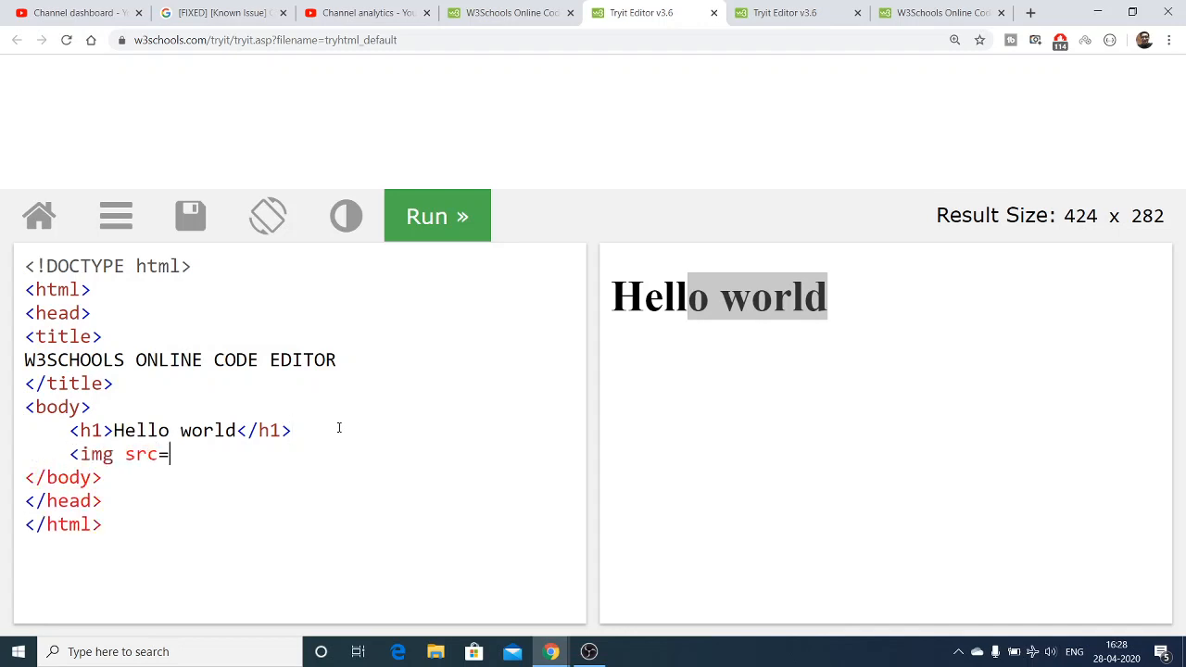
{"action": "type", "text": "\"ava"}
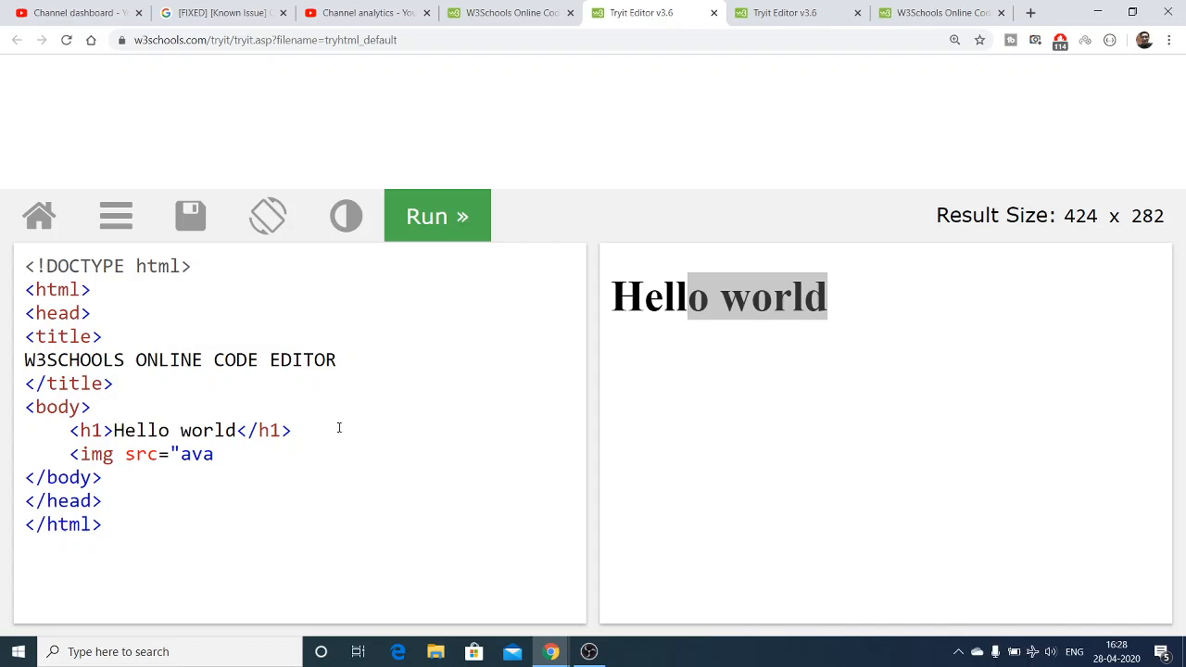
{"action": "type", "text": "tar"}
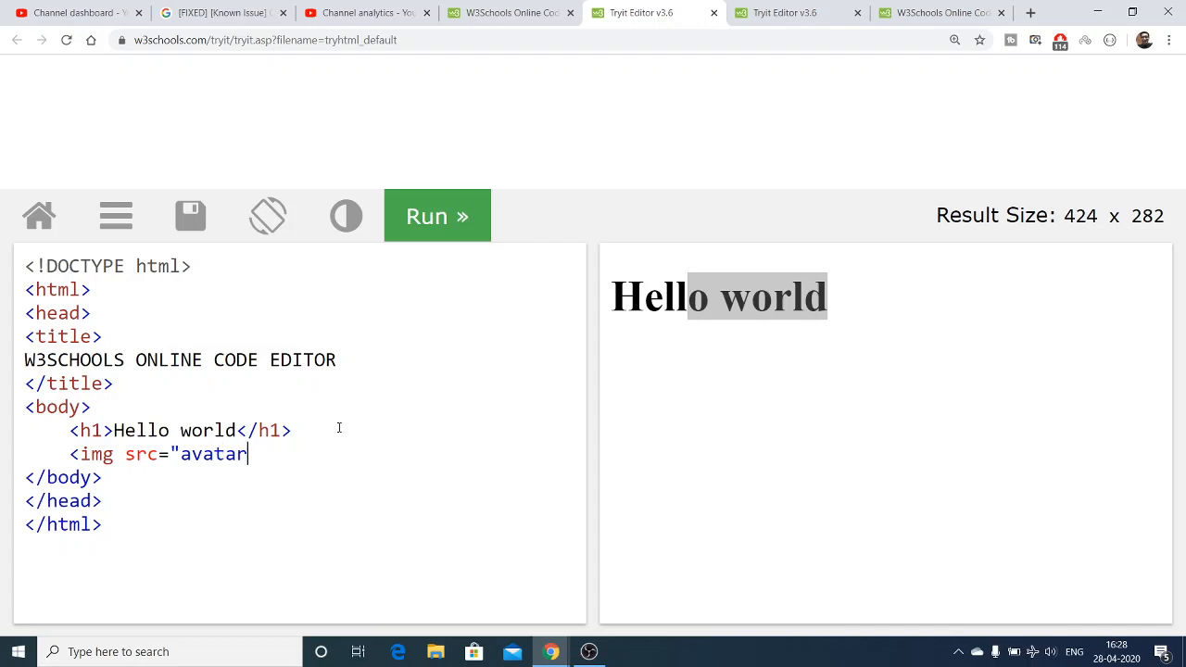
{"action": "type", "text": ".png\""}
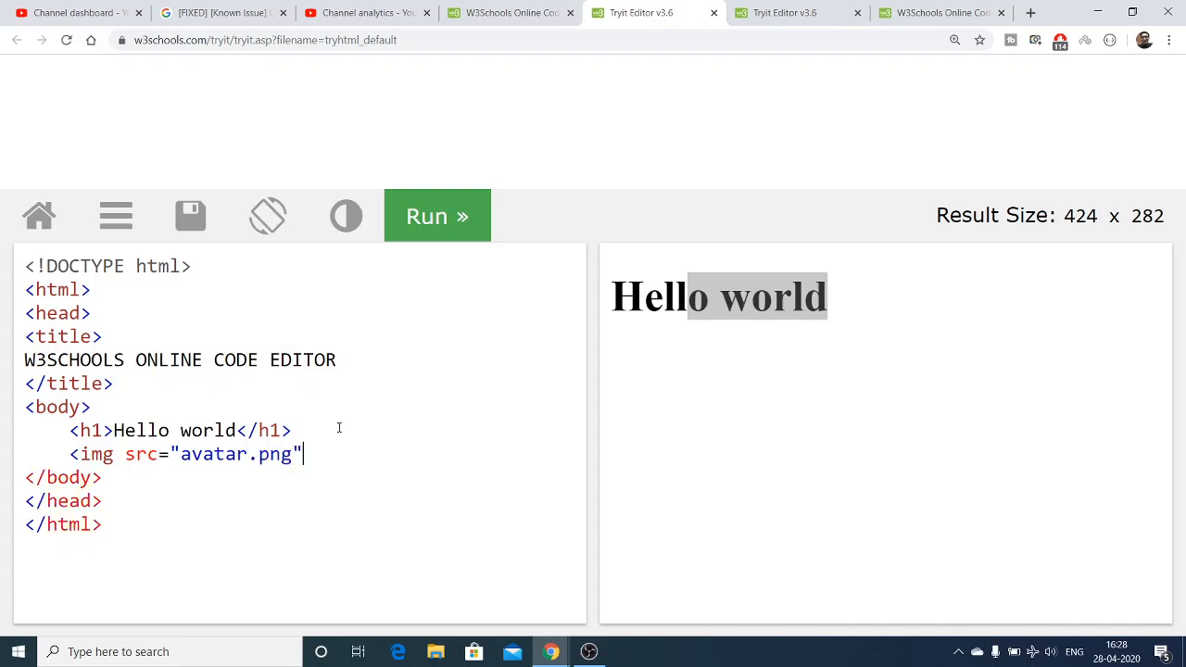
{"action": "type", "text": "width="}
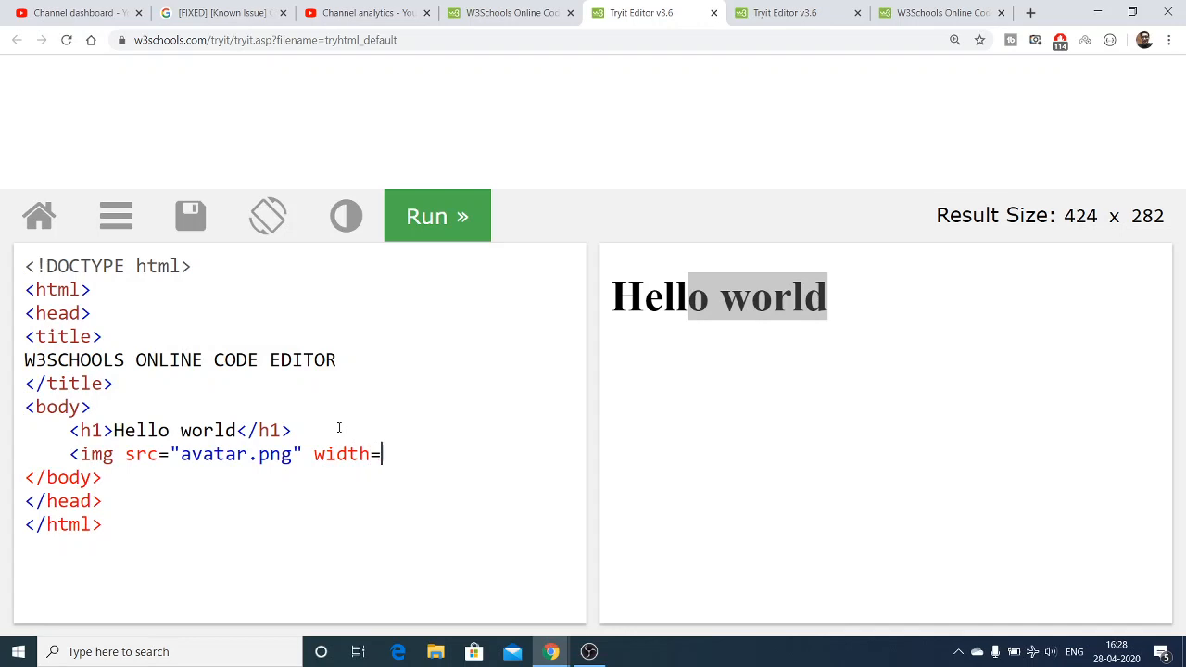
{"action": "type", "text": "\"200\""}
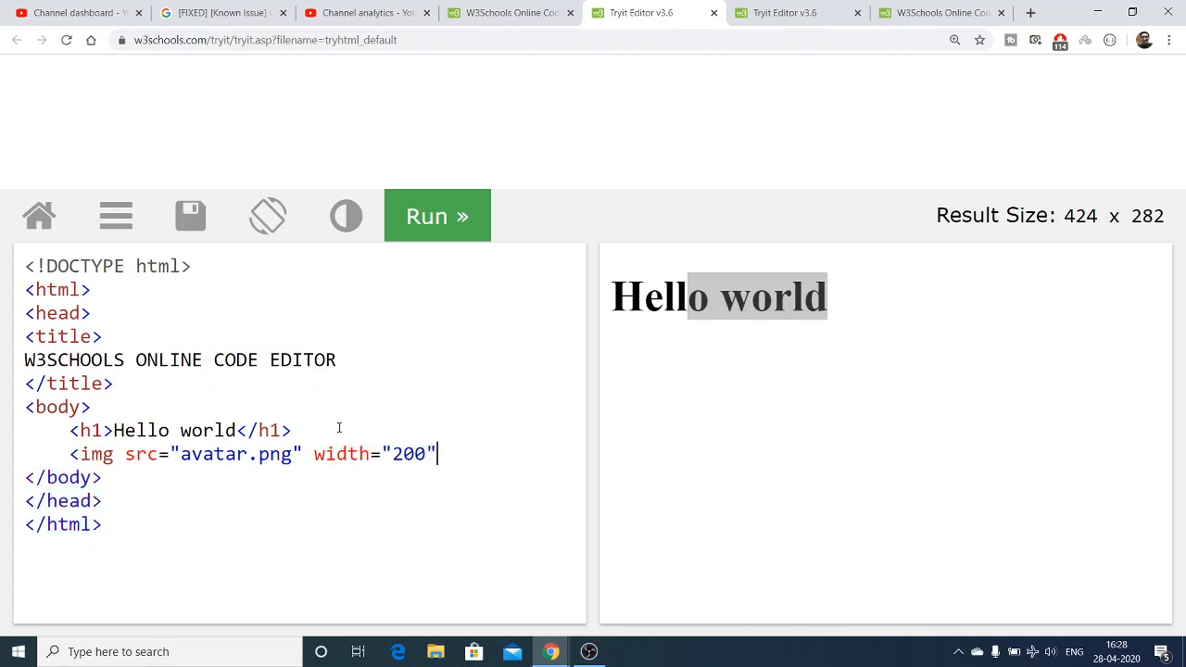
{"action": "type", "text": "/>"}
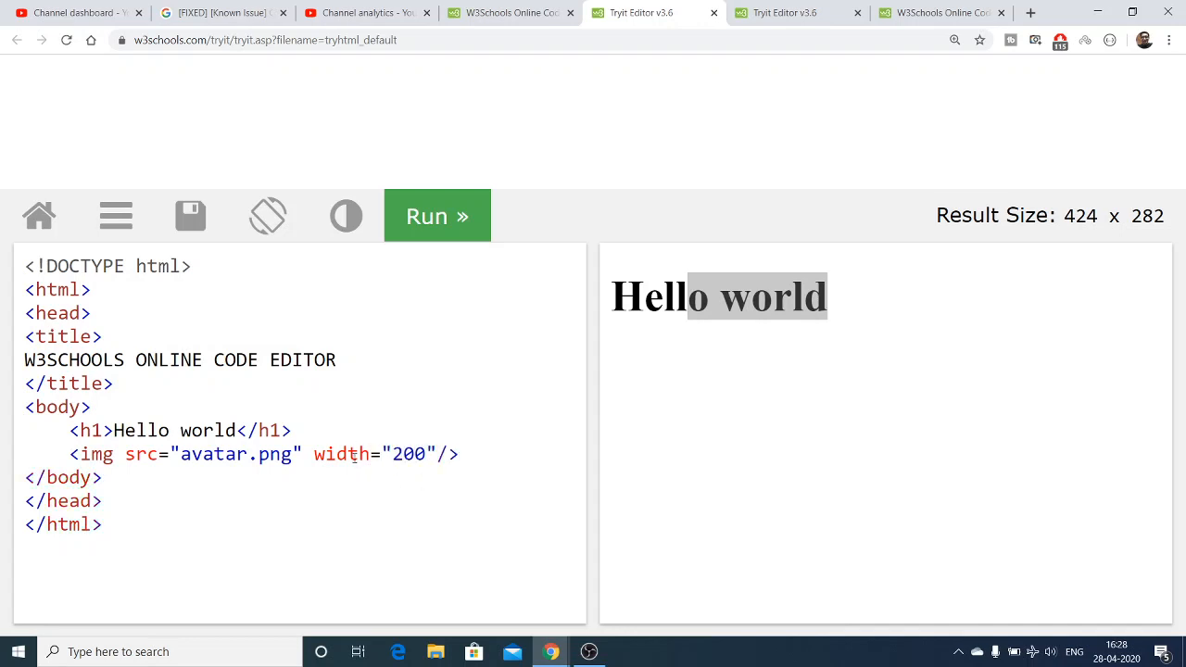
{"action": "left_click", "coordinate": [437, 215]}
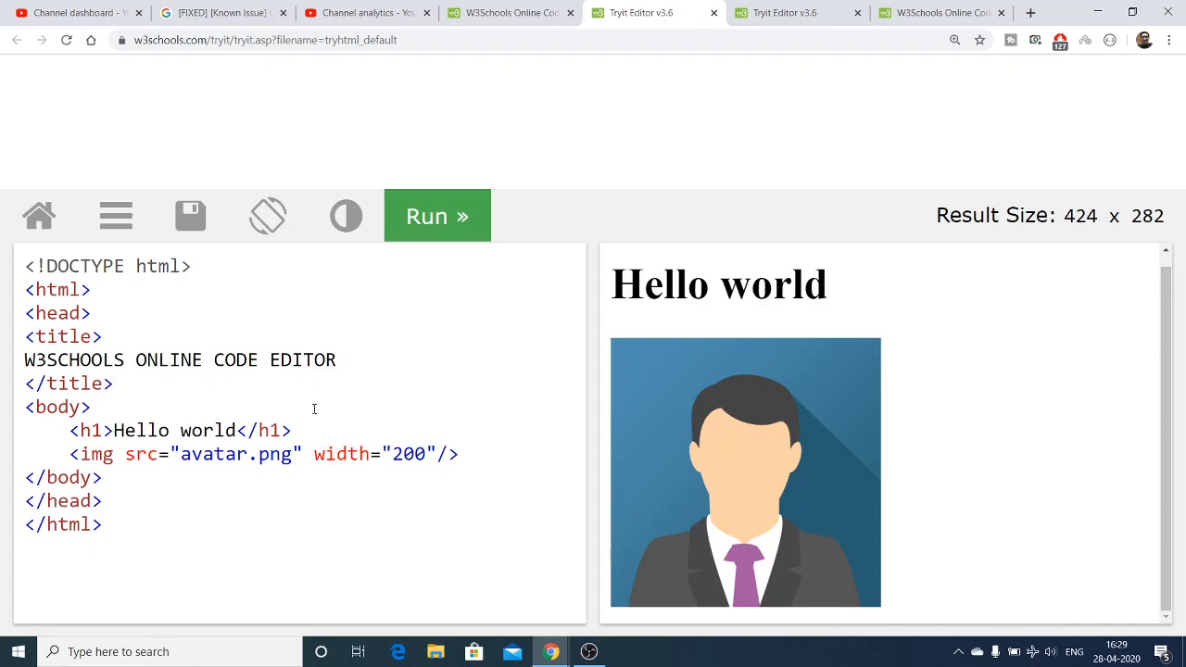
{"action": "mouse_move", "coordinate": [241, 458]}
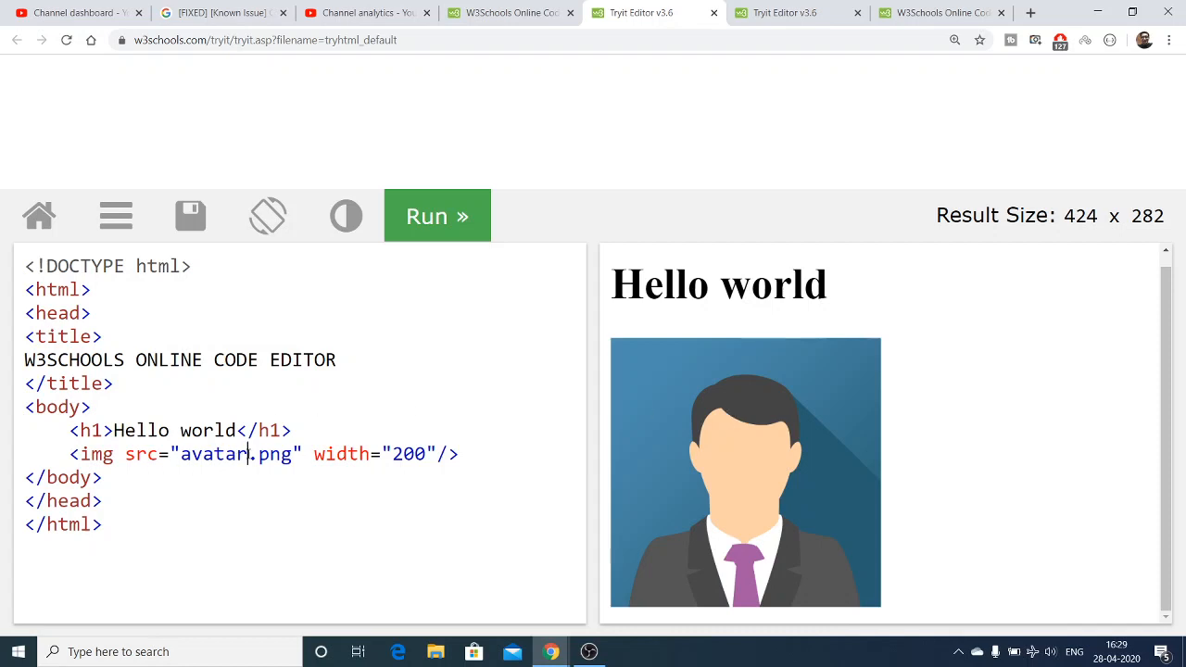
Step: Test a wrong image file name, then restore avatar.png and re-run
{"action": "type", "text": "1"}
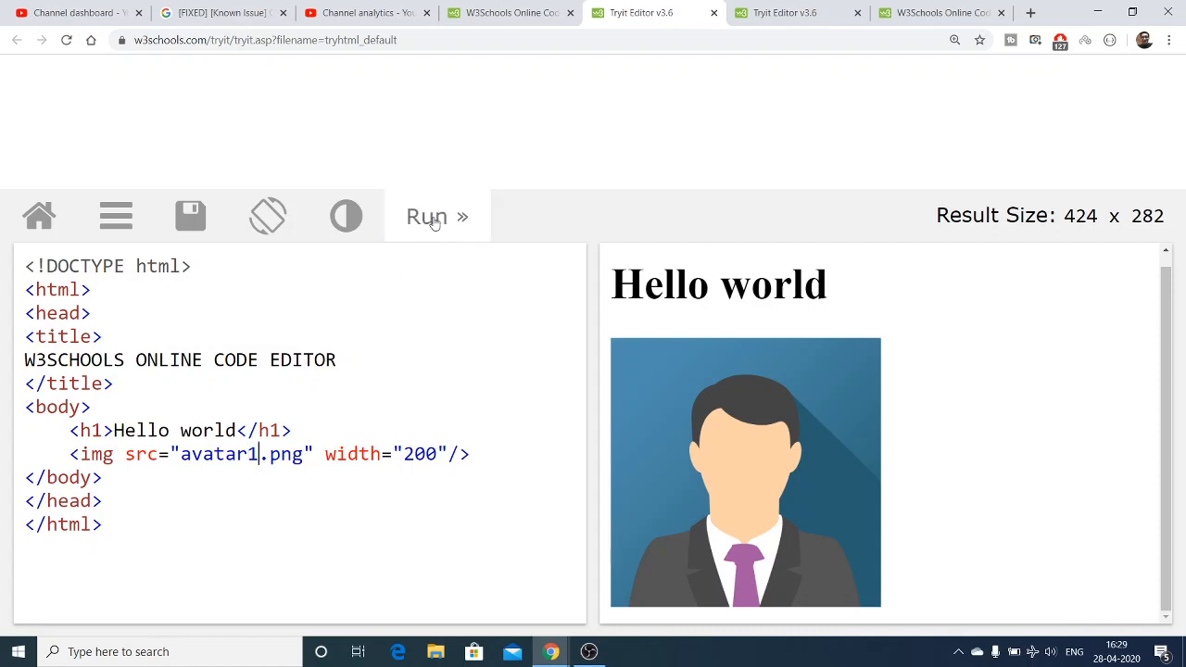
{"action": "left_click", "coordinate": [435, 215]}
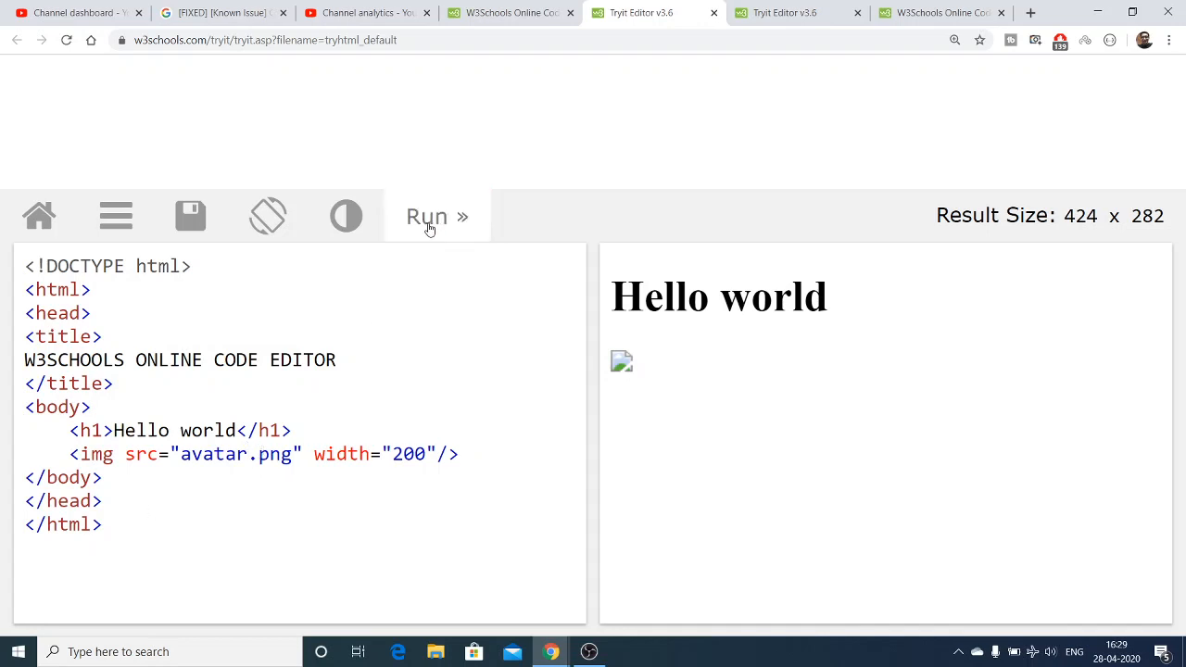
{"action": "left_click", "coordinate": [438, 215]}
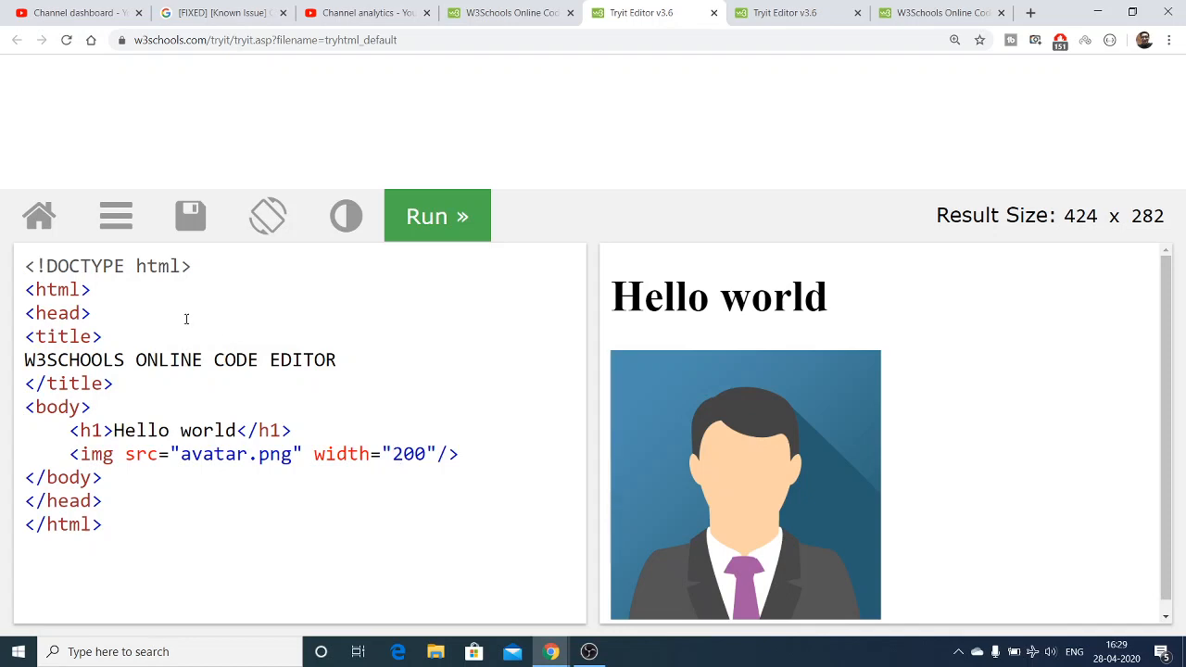
Step: Add a style block with body{background-color:black;} and run to show the black page
{"action": "type", "text": "<sty"}
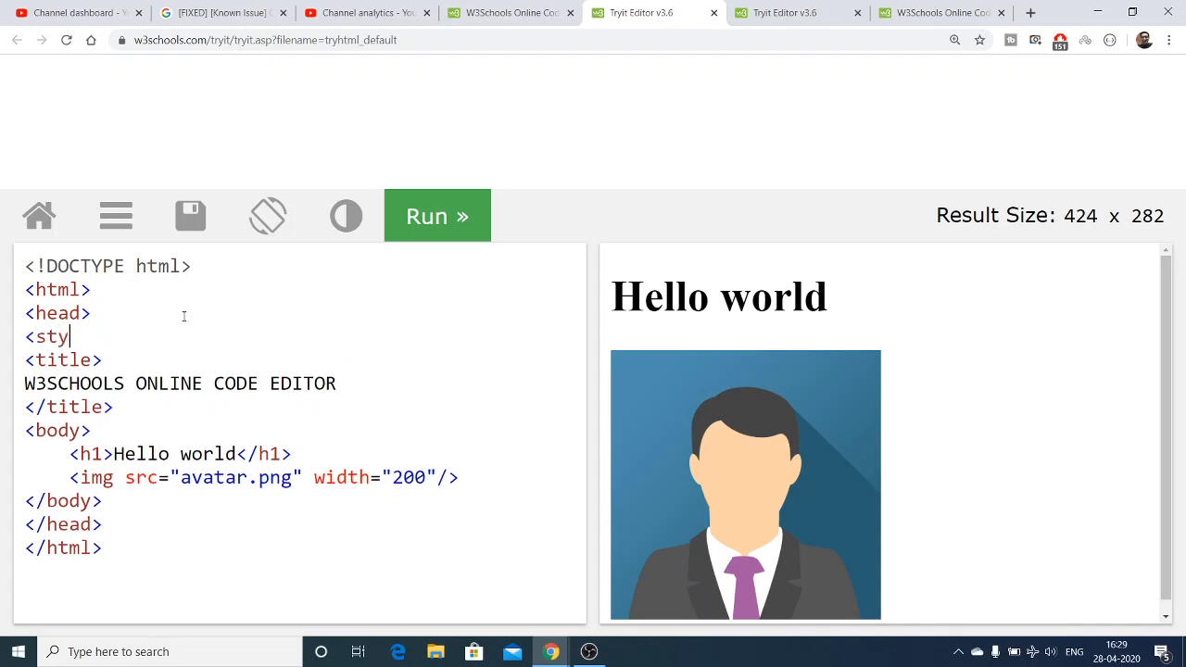
{"action": "type", "text": "le>"}
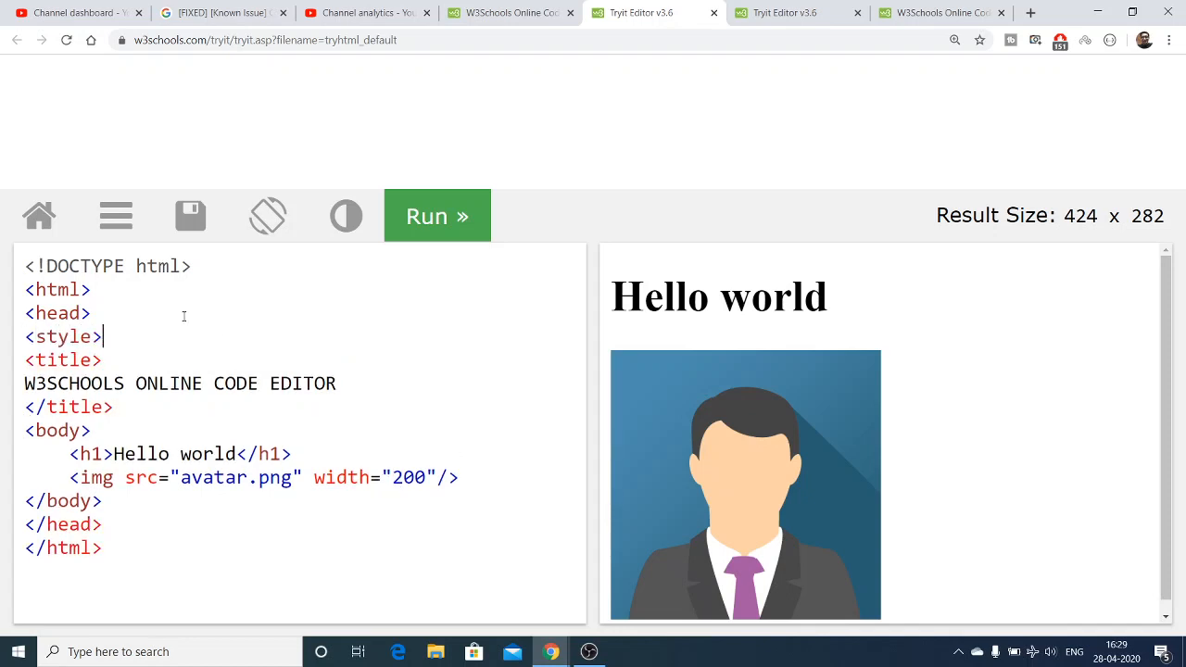
{"action": "type", "text": "</style>"}
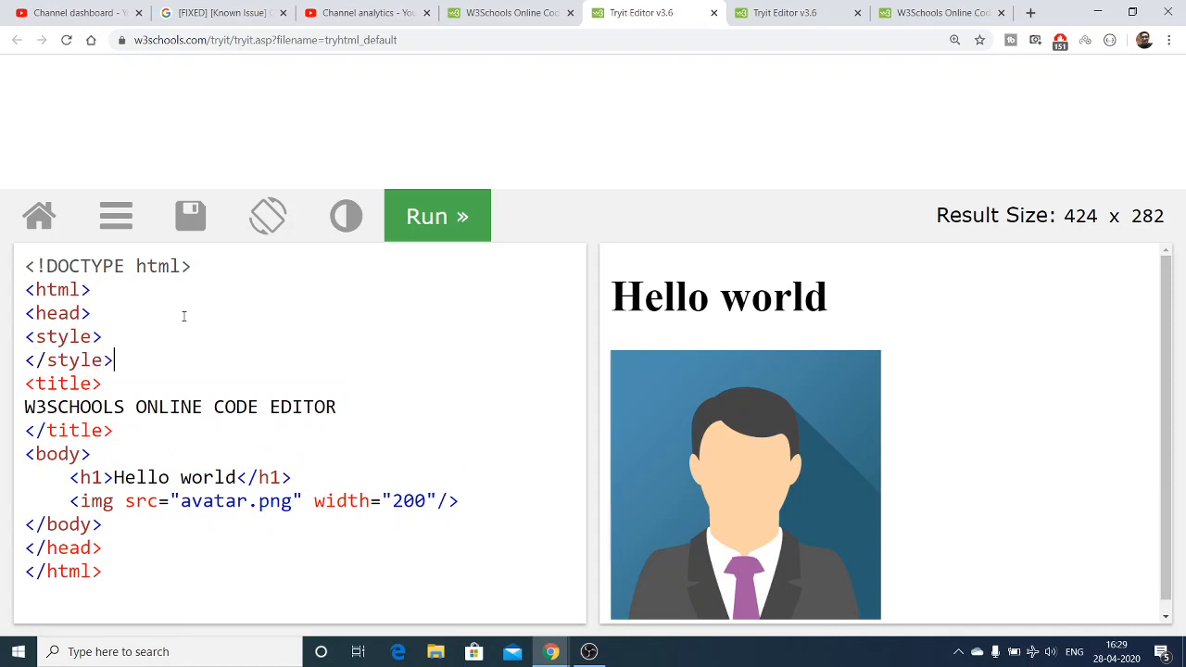
{"action": "type", "text": "body"}
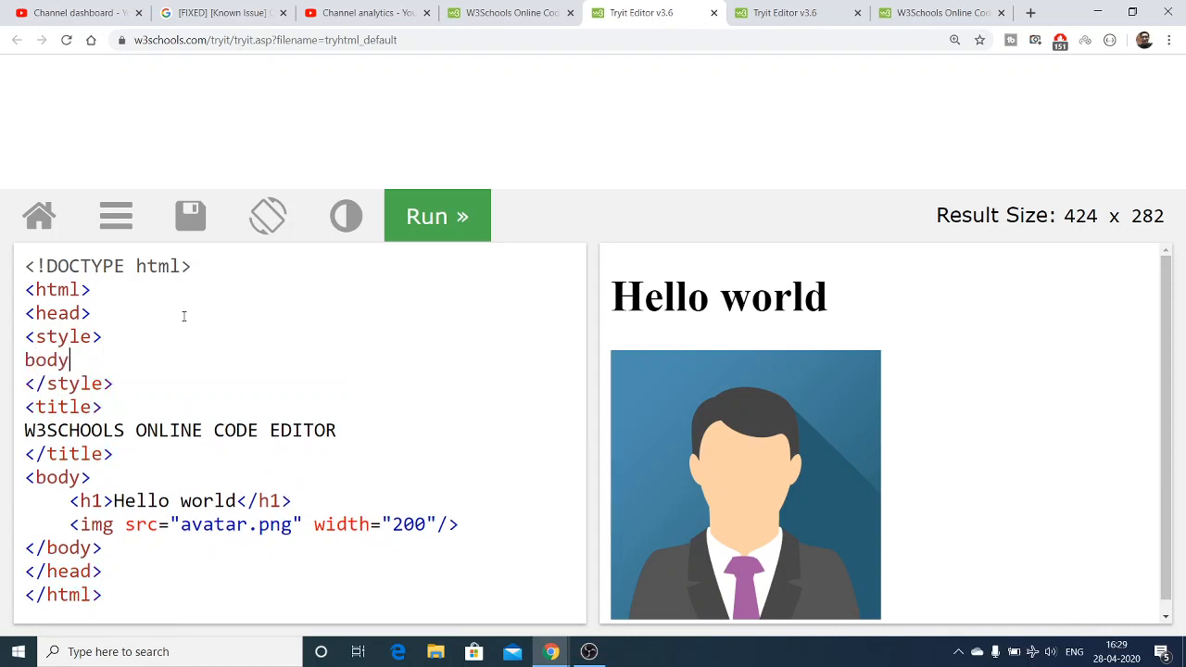
{"action": "type", "text": "{"}
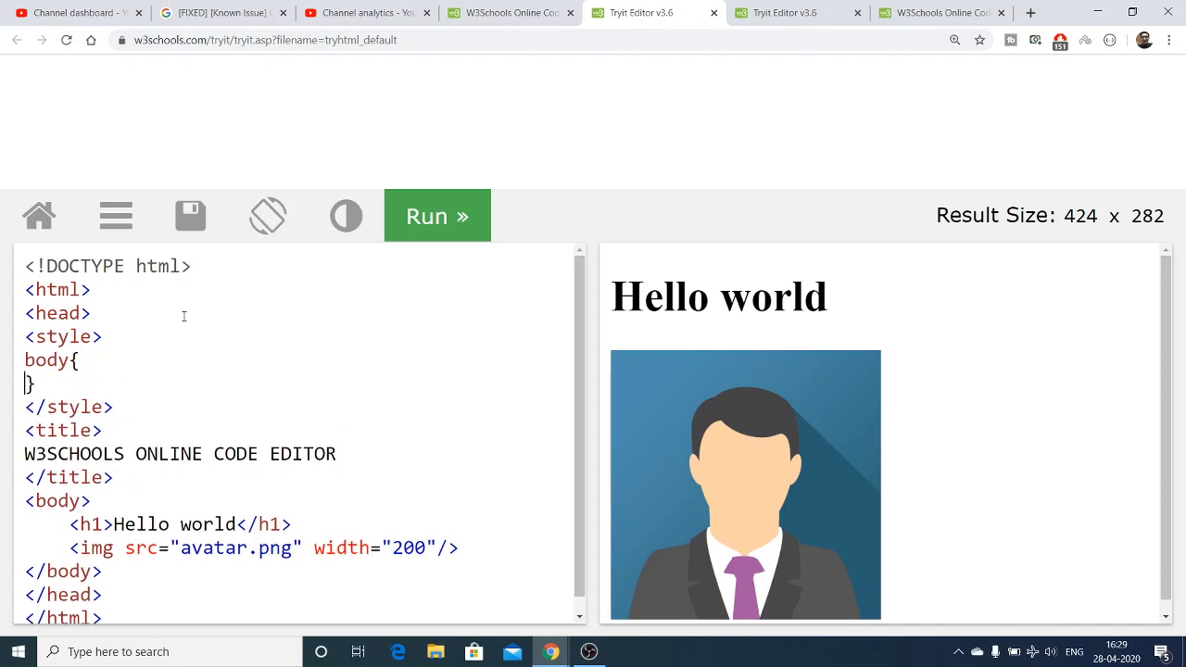
{"action": "type", "text": "background-color:"}
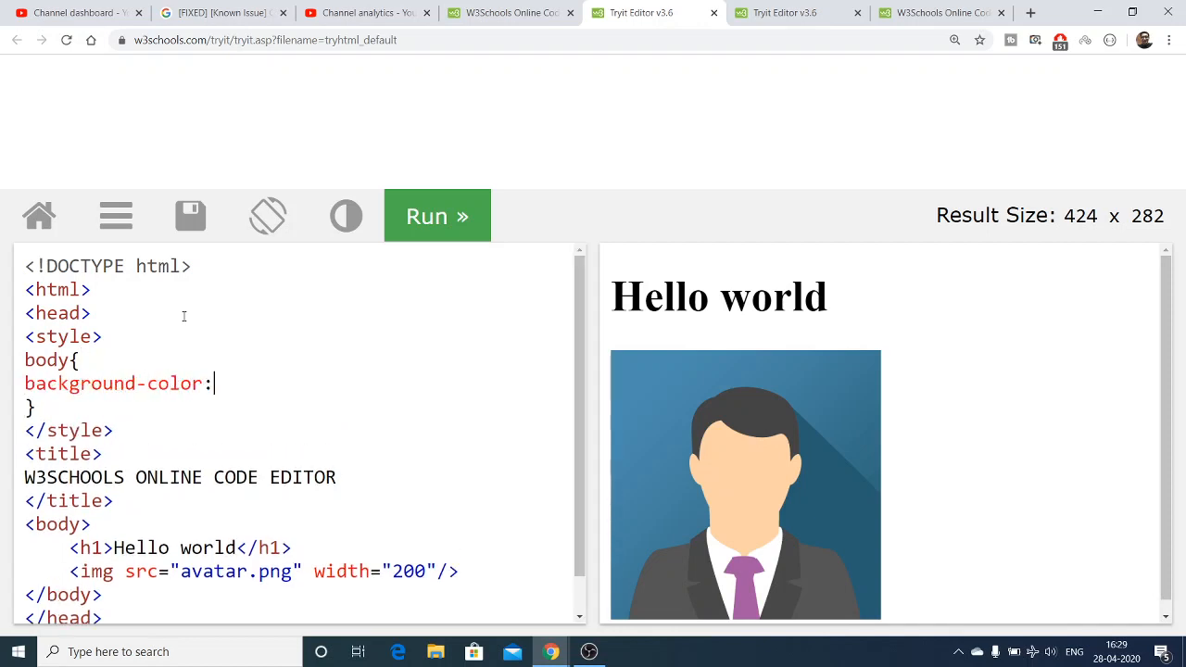
{"action": "type", "text": "black;"}
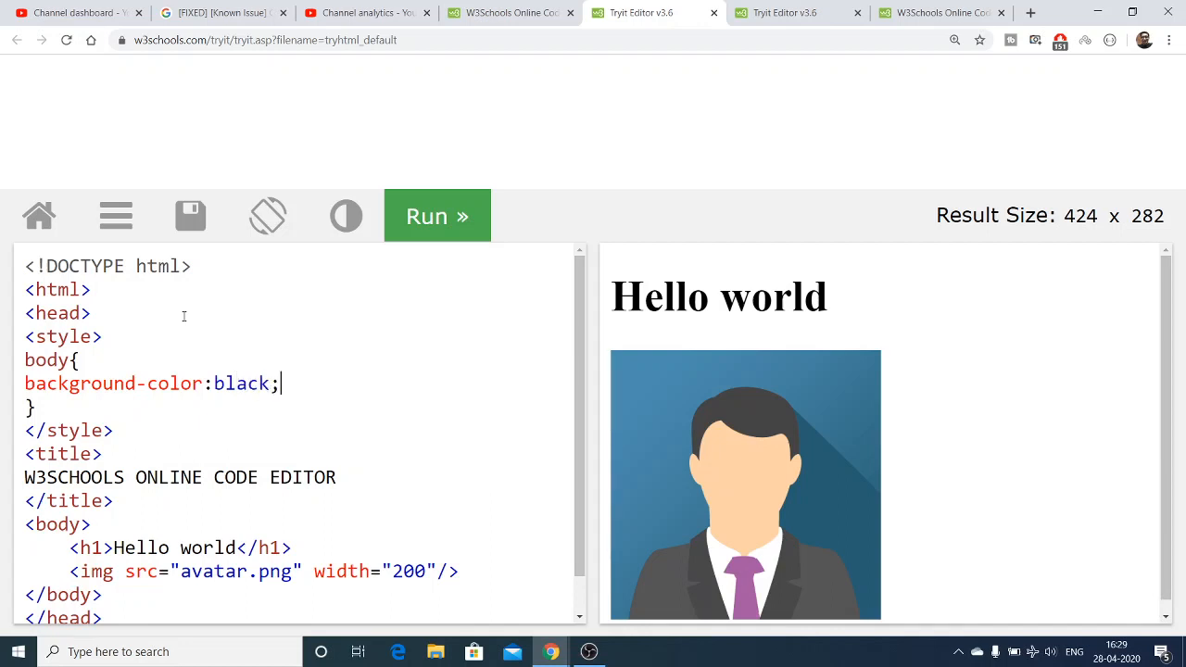
{"action": "mouse_move", "coordinate": [415, 238]}
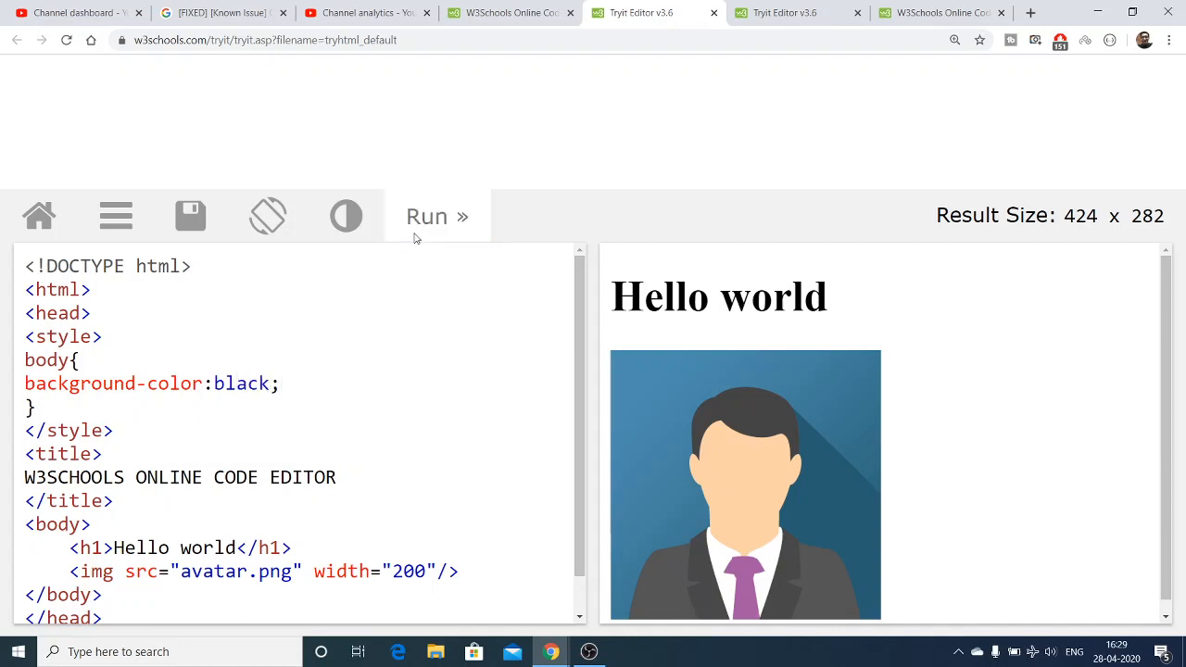
{"action": "left_click", "coordinate": [437, 215]}
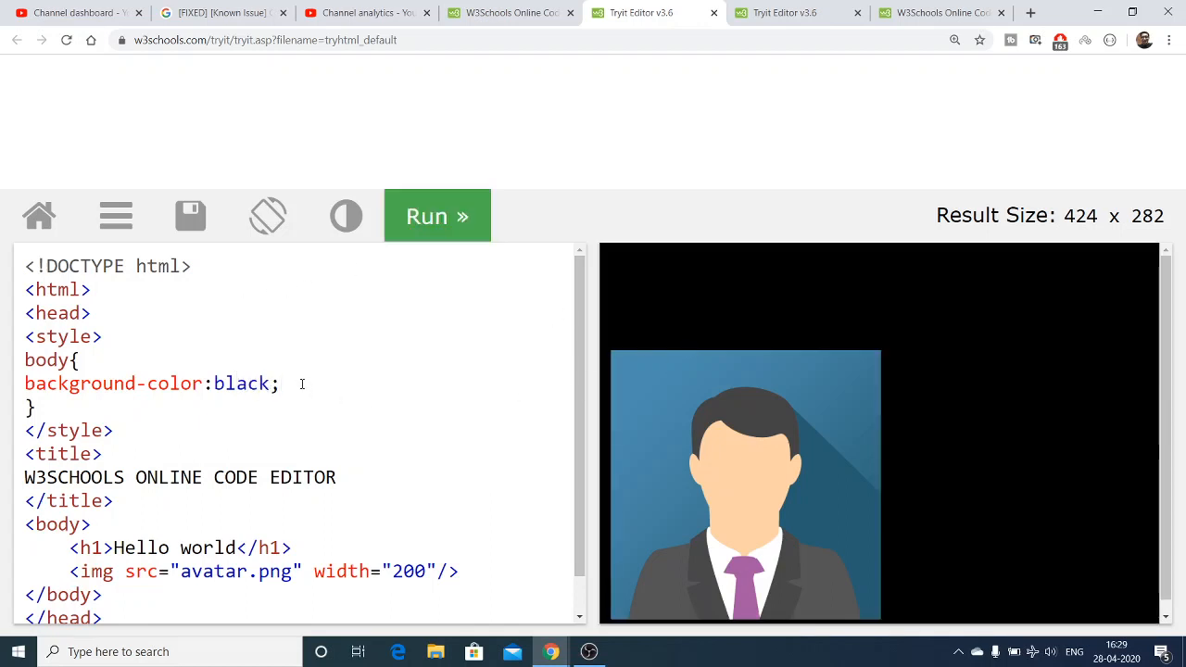
Step: Add color:white; and font-size:25px; to the body rule and preview it
{"action": "type", "text": "color:wh"}
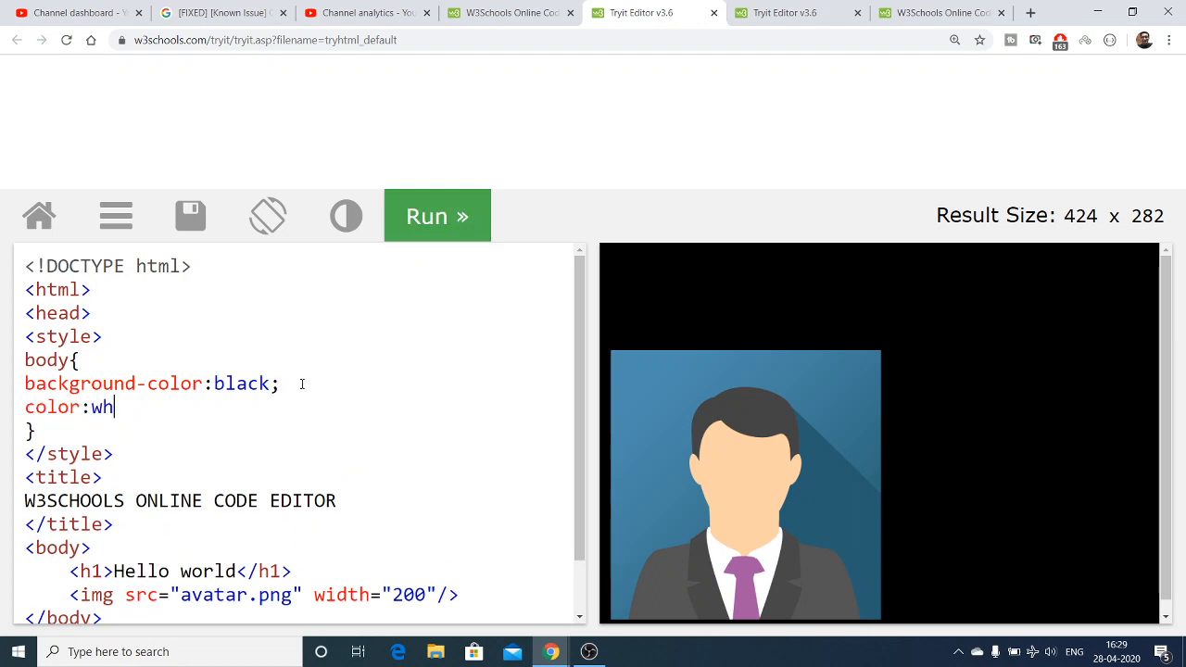
{"action": "type", "text": "ite;"}
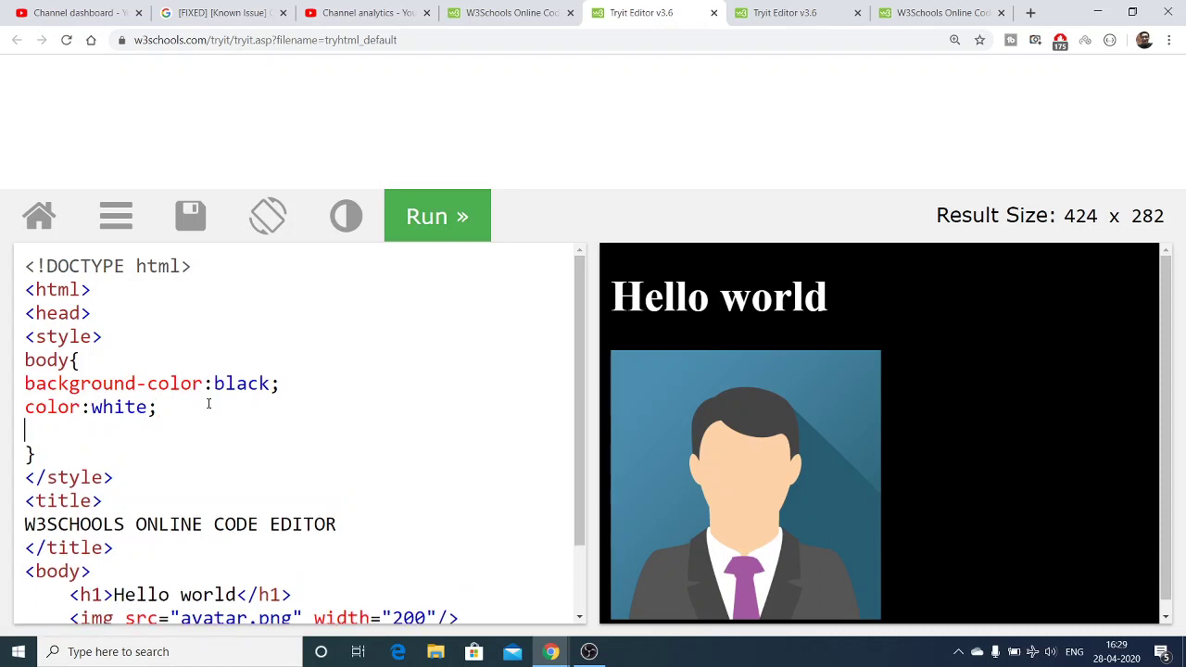
{"action": "type", "text": "font-size"}
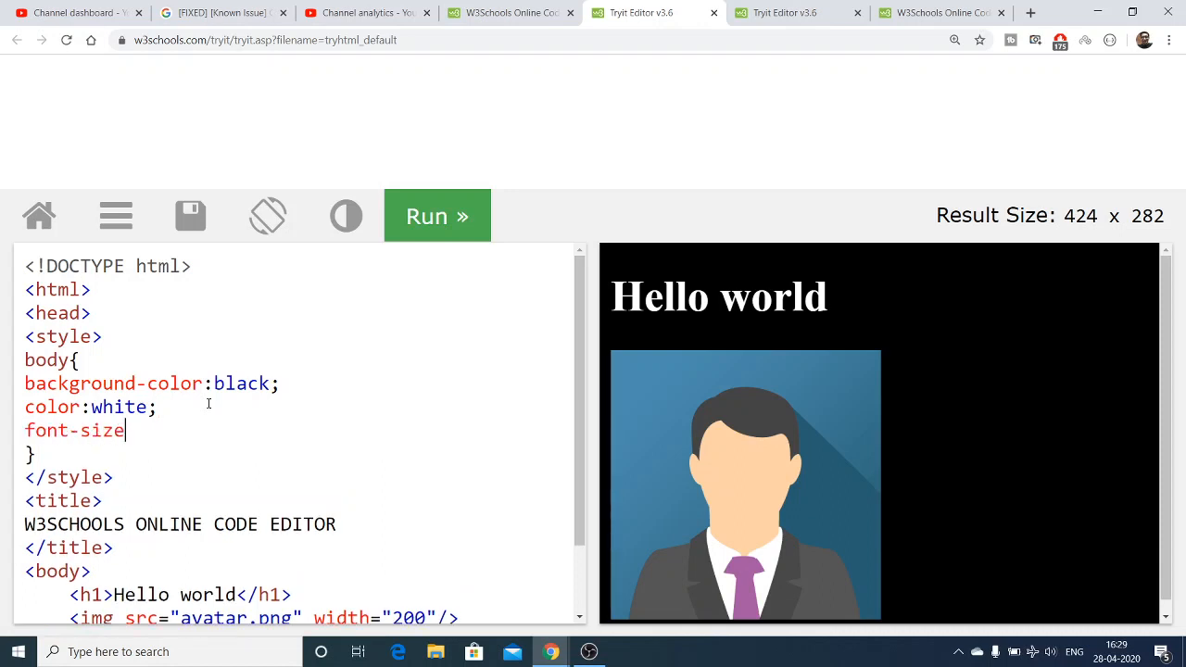
{"action": "type", "text": ":25px;"}
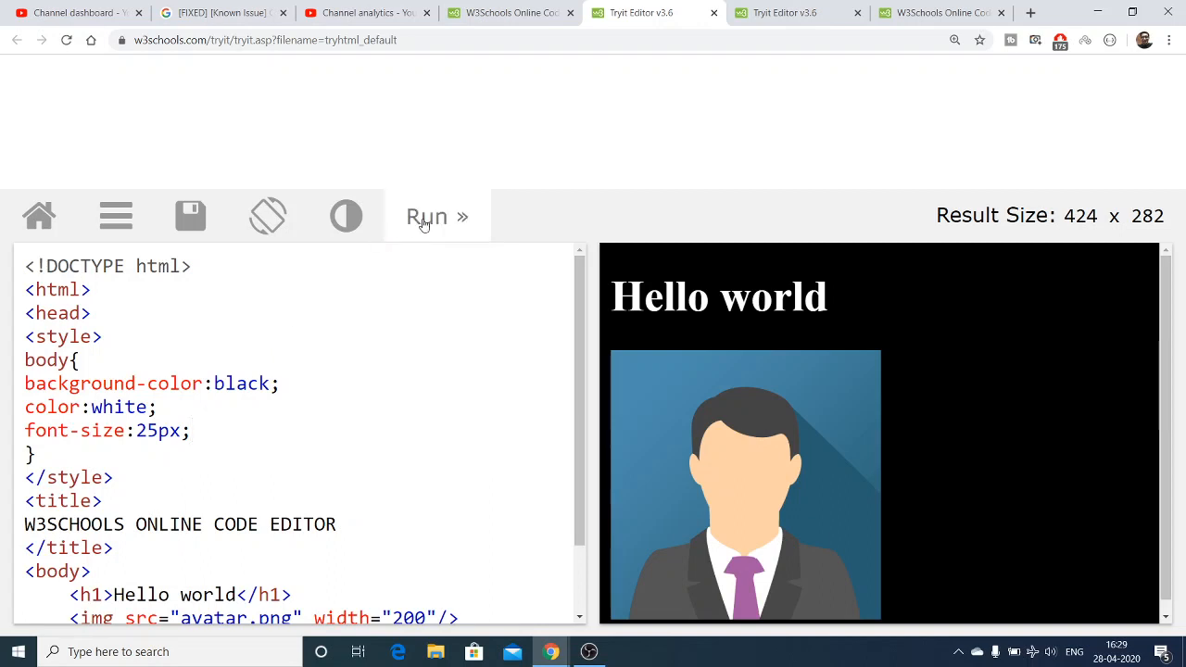
{"action": "left_click", "coordinate": [437, 215]}
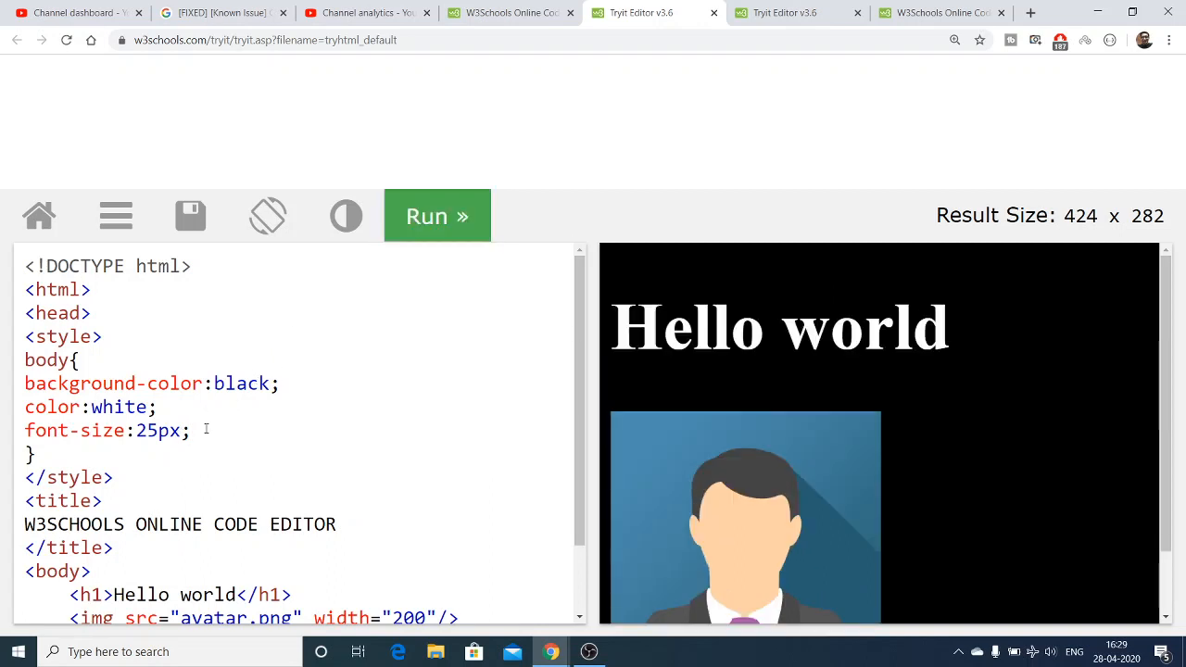
Step: Add font-weight:bold; to the body rule
{"action": "type", "text": "font"}
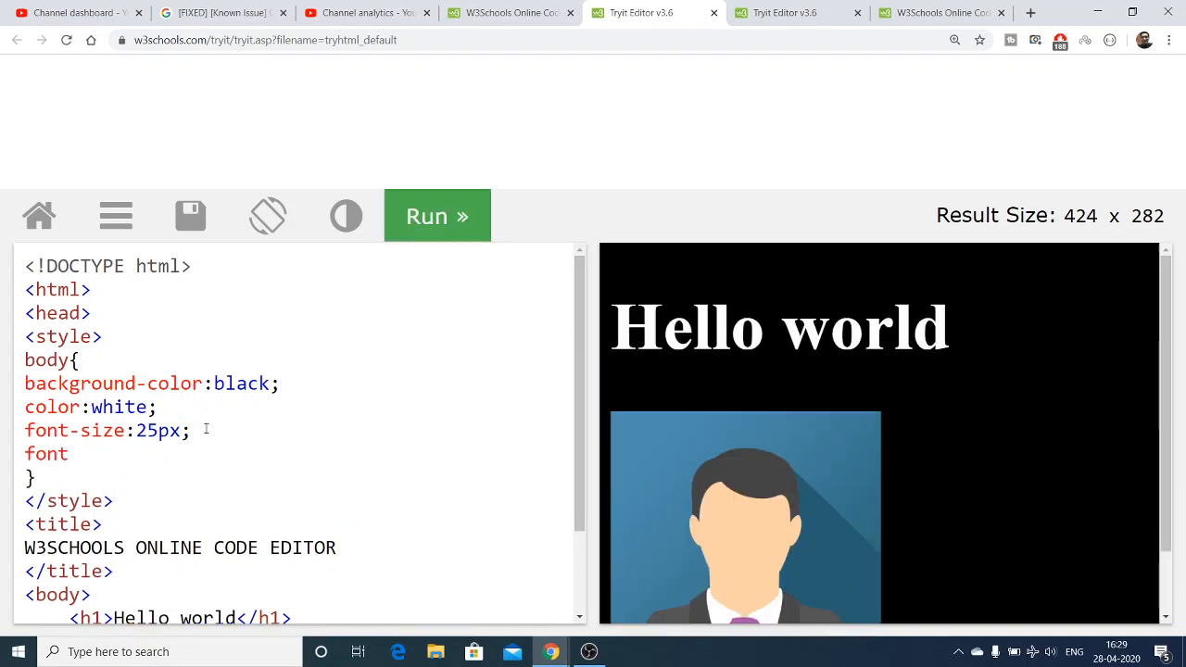
{"action": "type", "text": "-"}
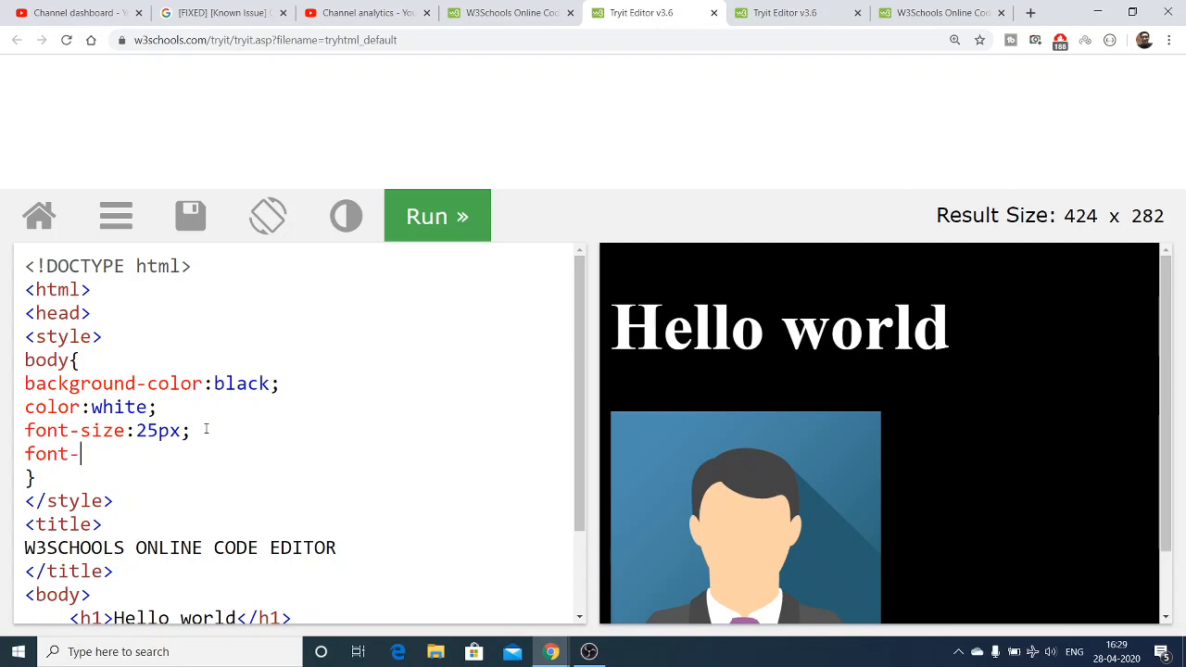
{"action": "type", "text": "wei"}
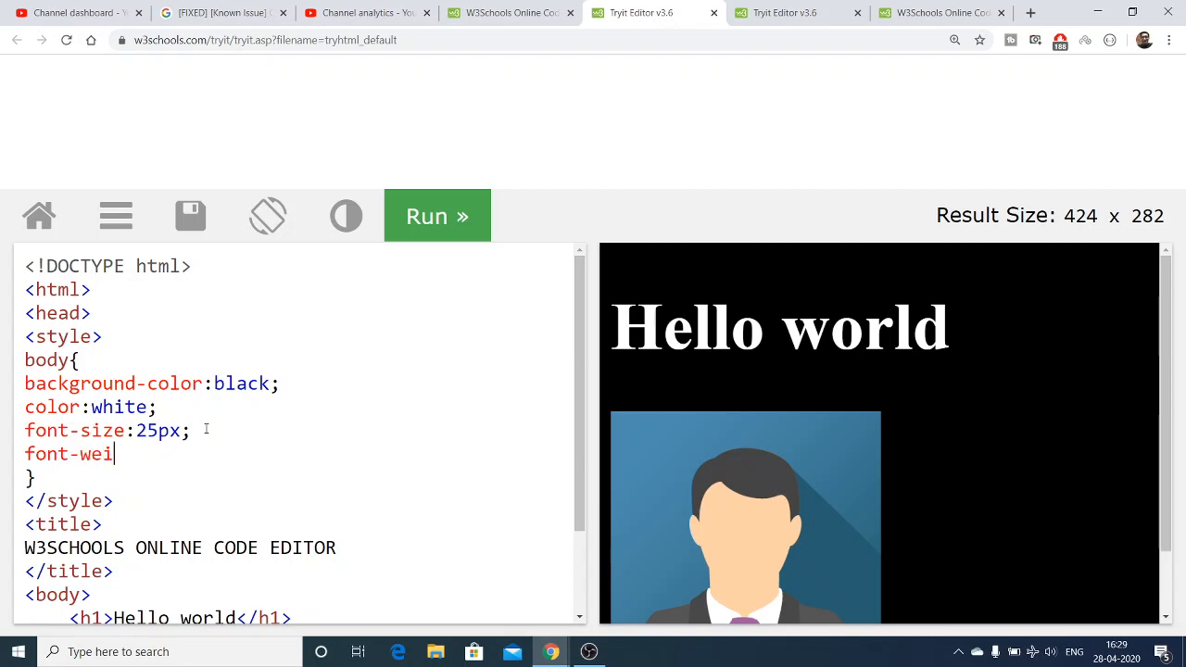
{"action": "type", "text": "ght:bold"}
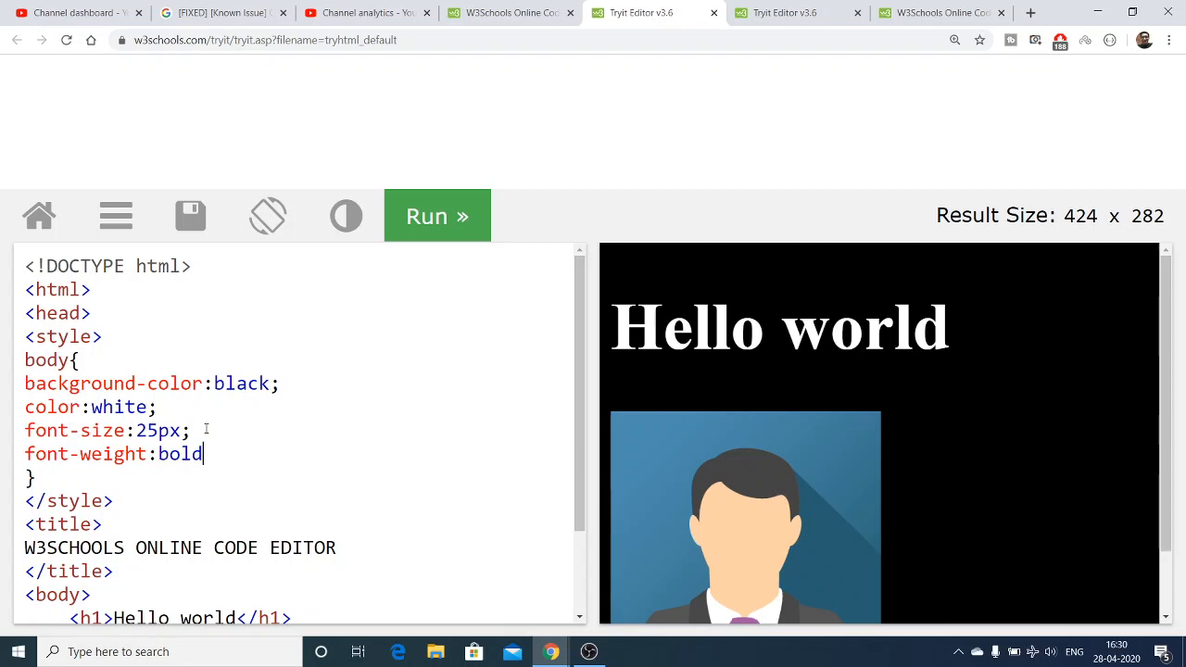
{"action": "type", "text": ";"}
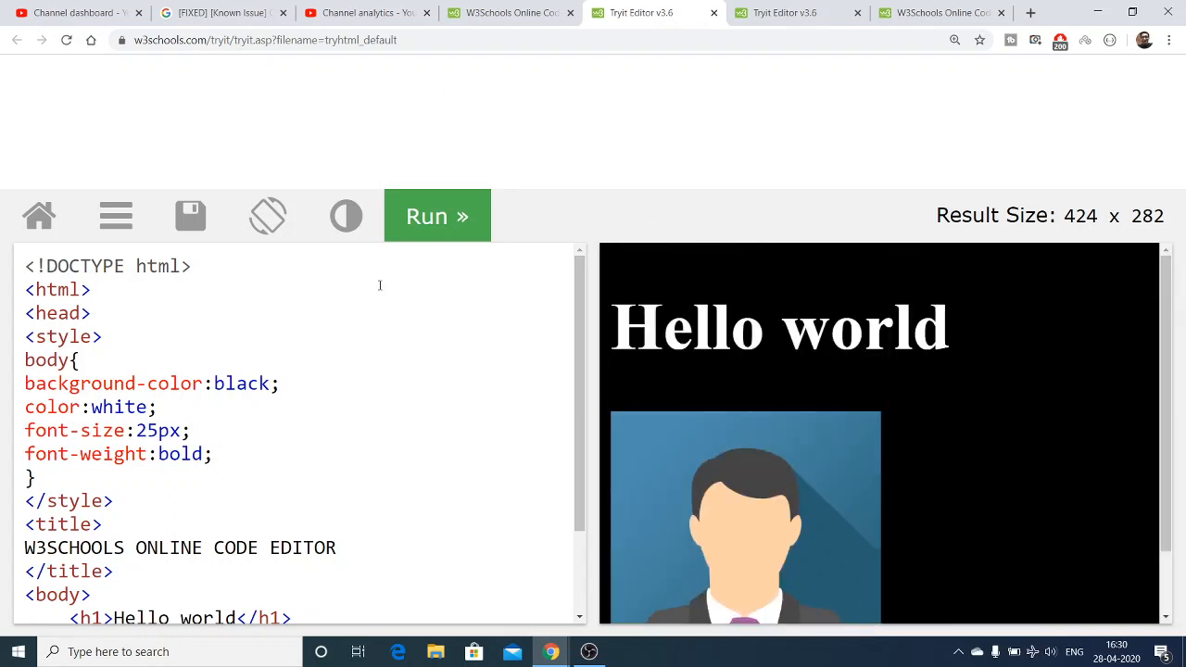
{"action": "mouse_move", "coordinate": [249, 137]}
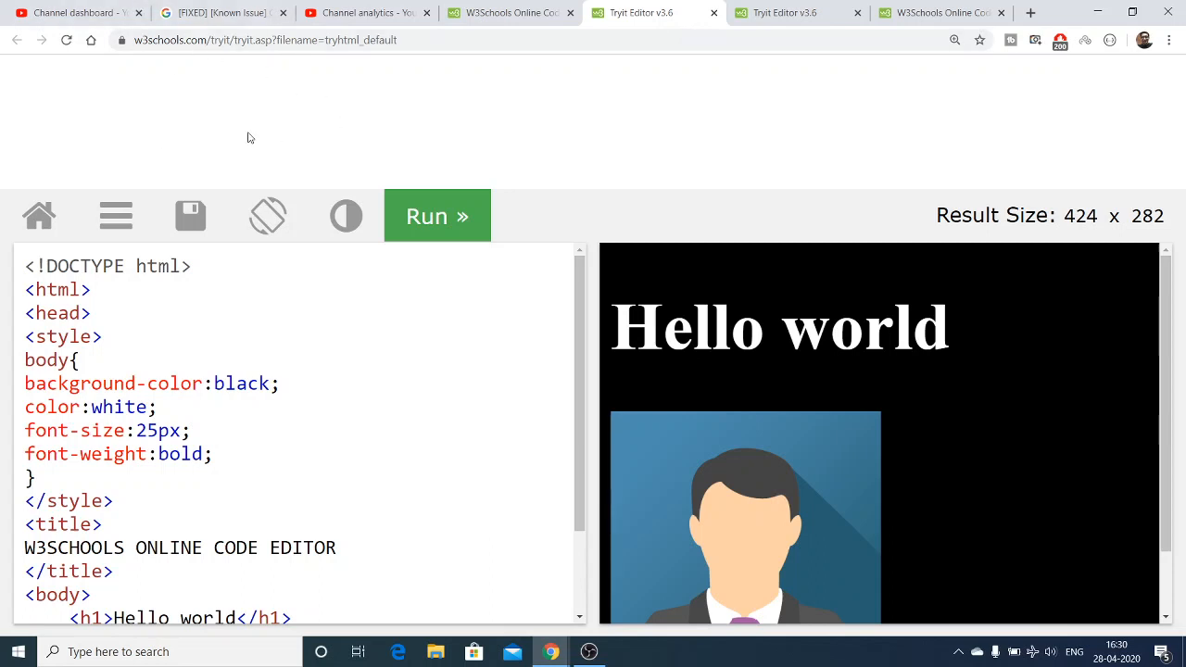
{"action": "mouse_move", "coordinate": [497, 371]}
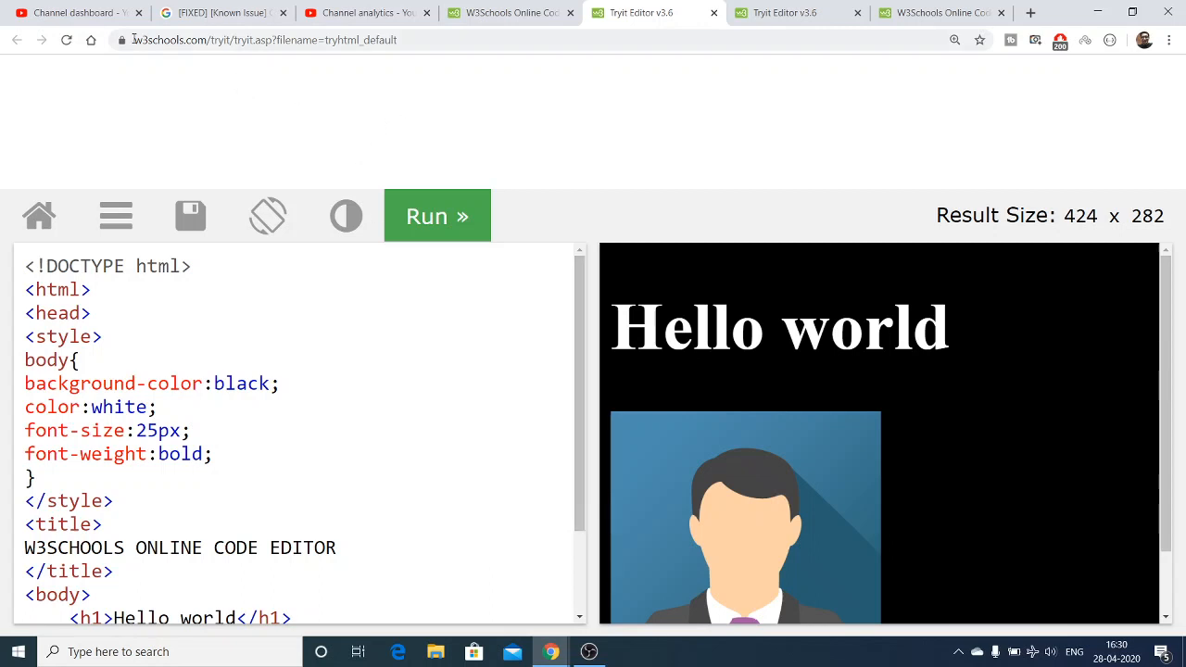
{"action": "scroll", "scroll_direction": "down", "scroll_amount": 3}
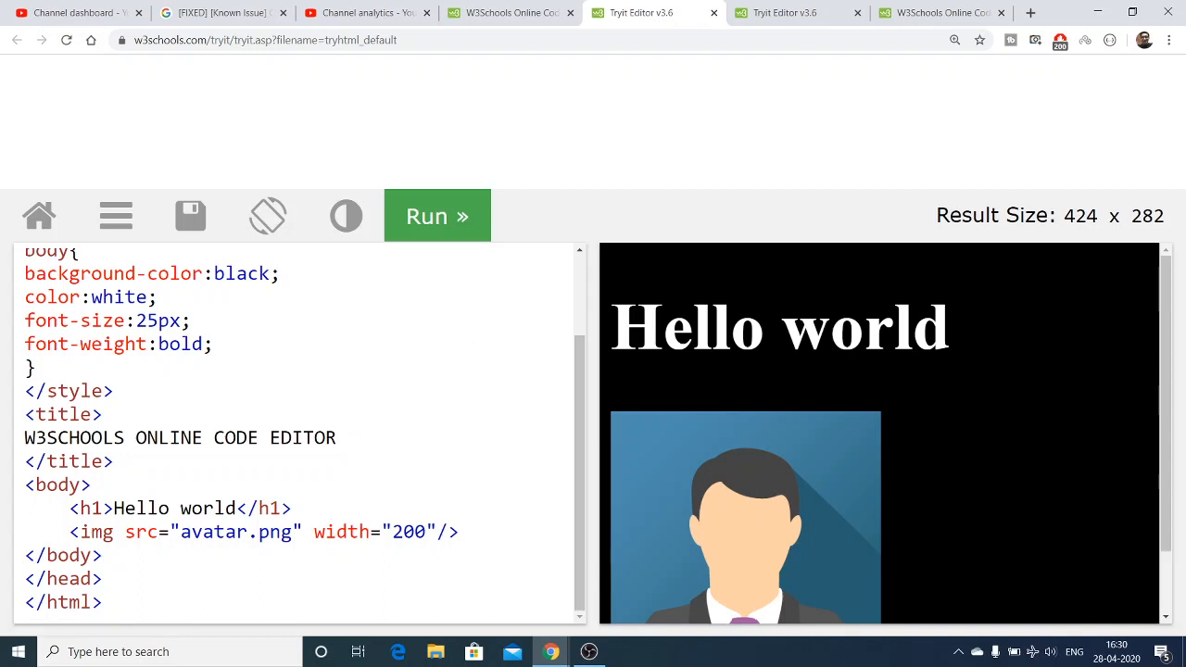
{"action": "mouse_move", "coordinate": [900, 326]}
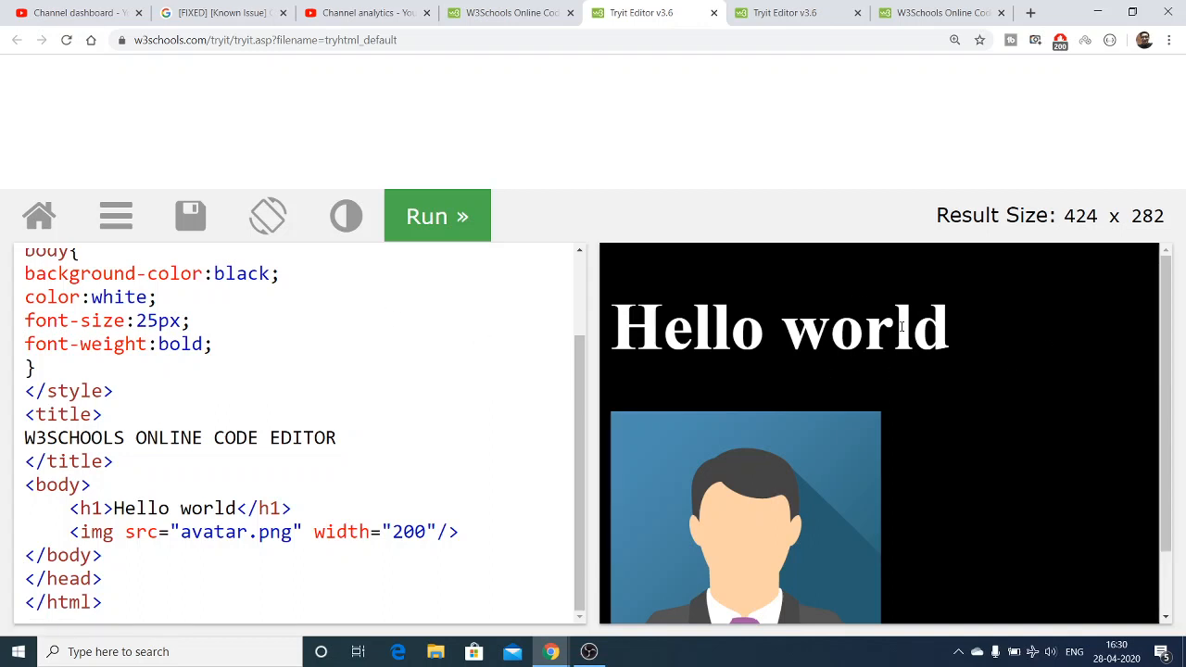